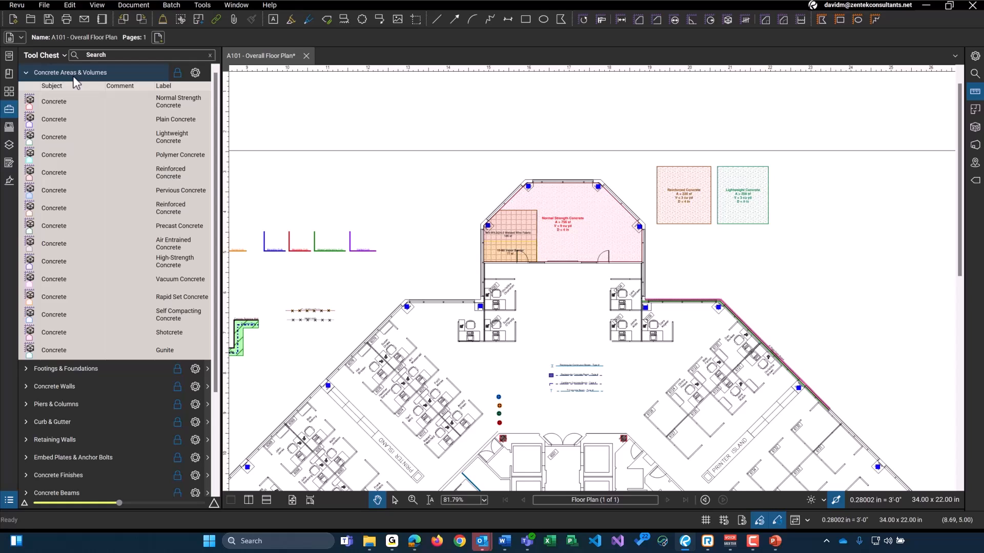
mouse_move(106, 77)
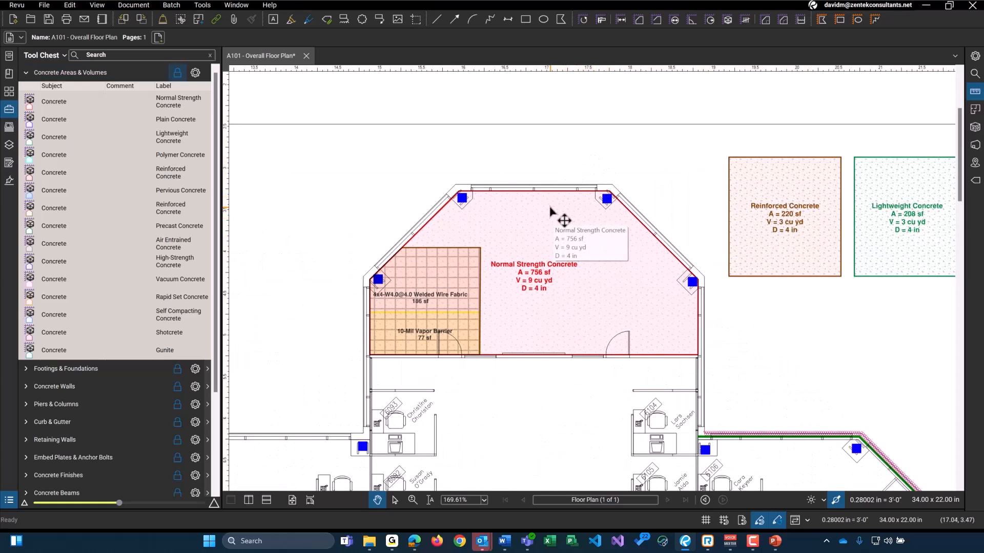
mouse_move(952, 213)
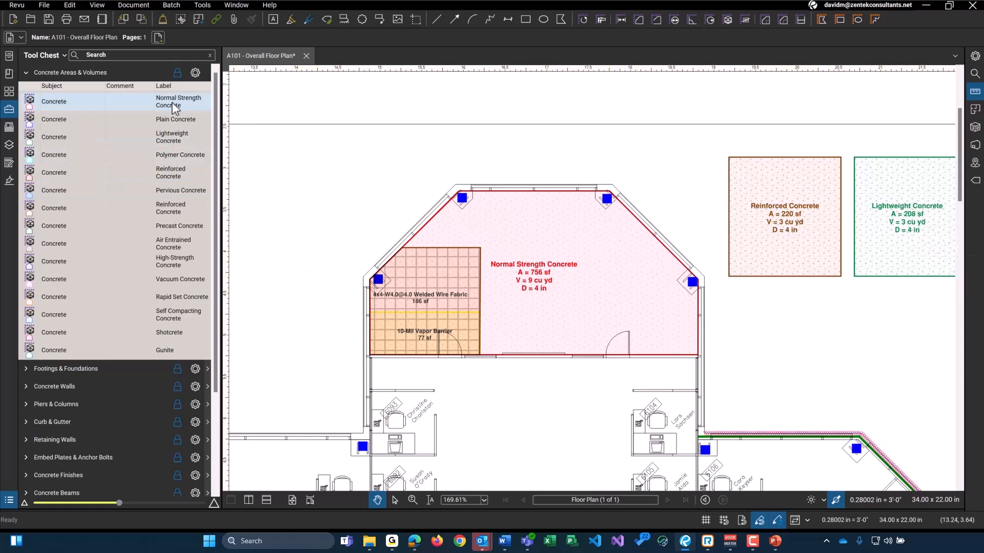
- Draw a 23'-0" Stepped Footing polyline and place two Pile Footing count markers
left_click(176, 172)
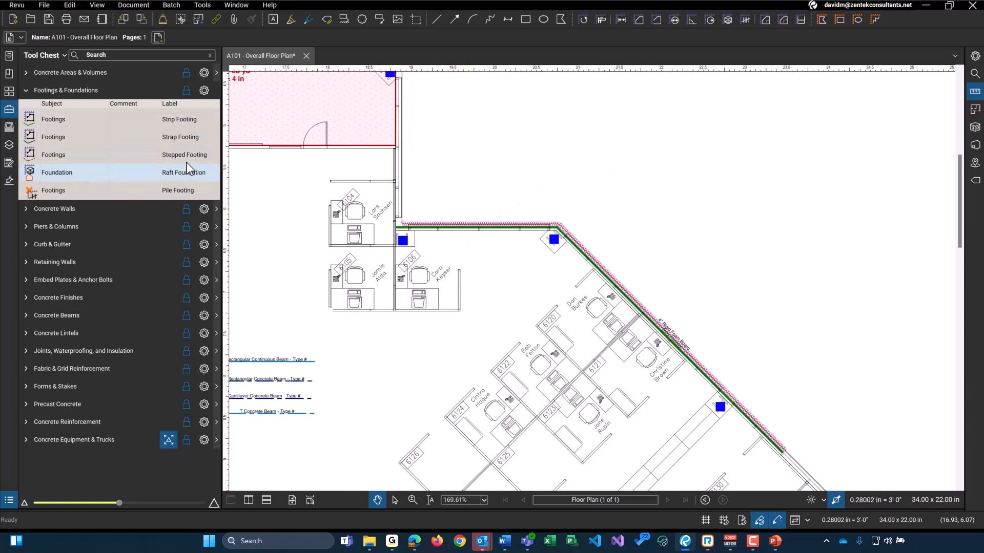
left_click(184, 154)
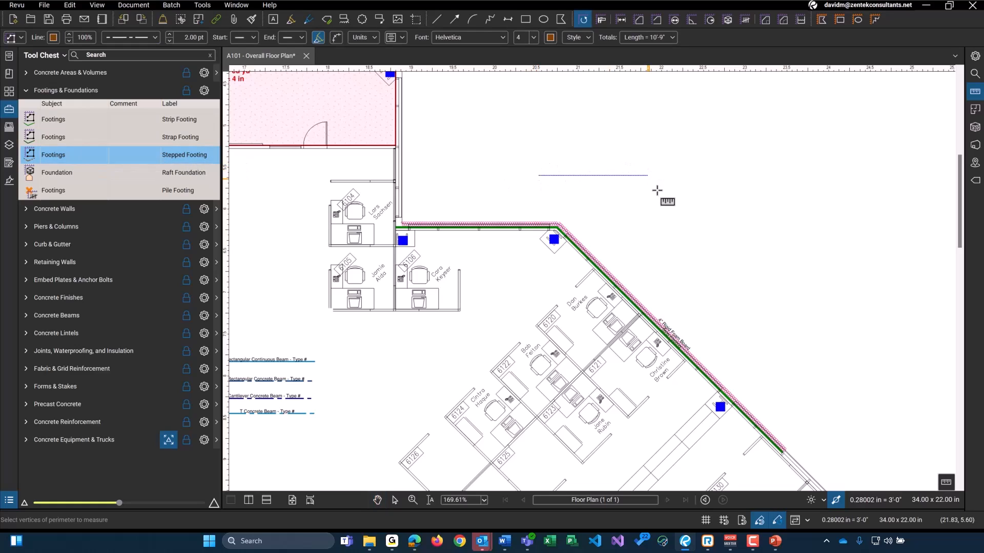
left_click(696, 221)
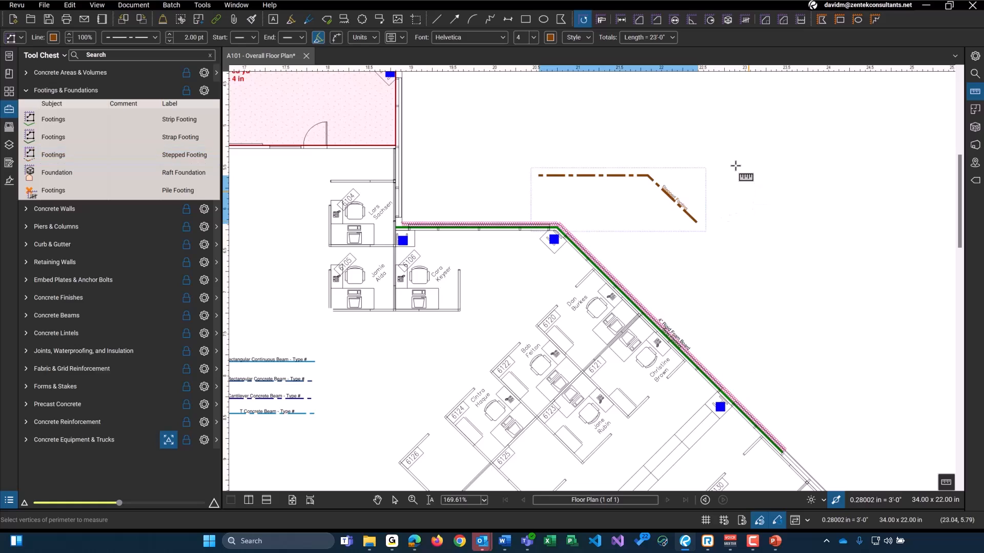
left_click(684, 207)
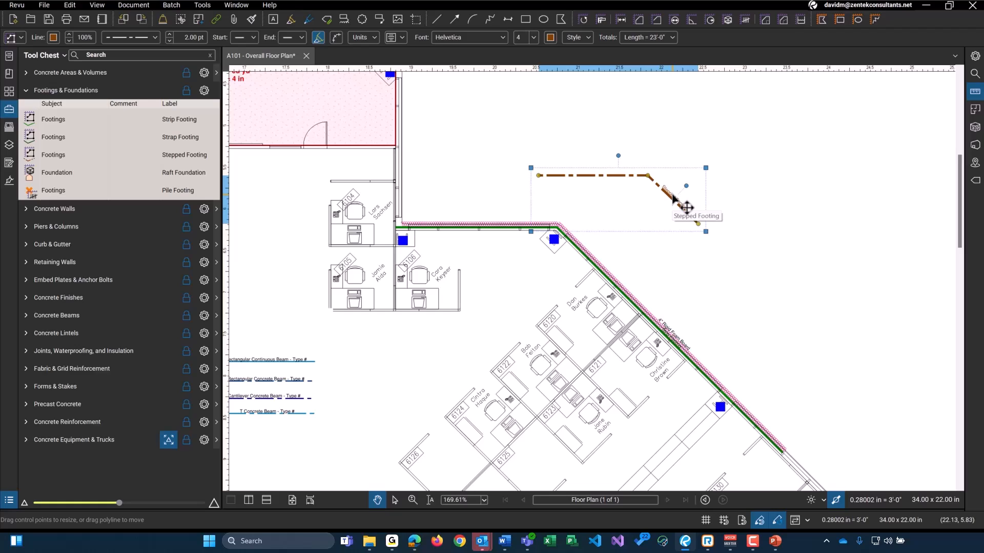
mouse_move(290, 115)
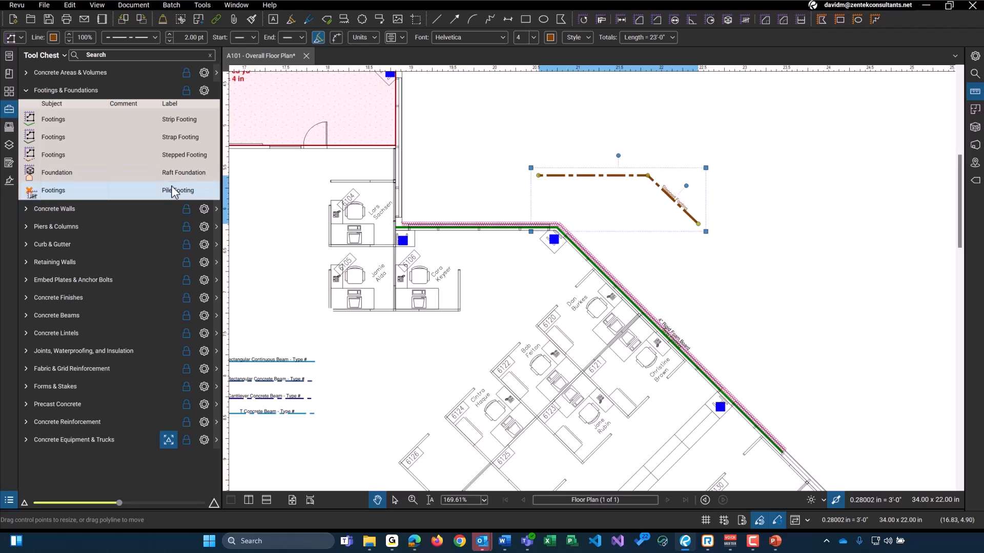
left_click(177, 190)
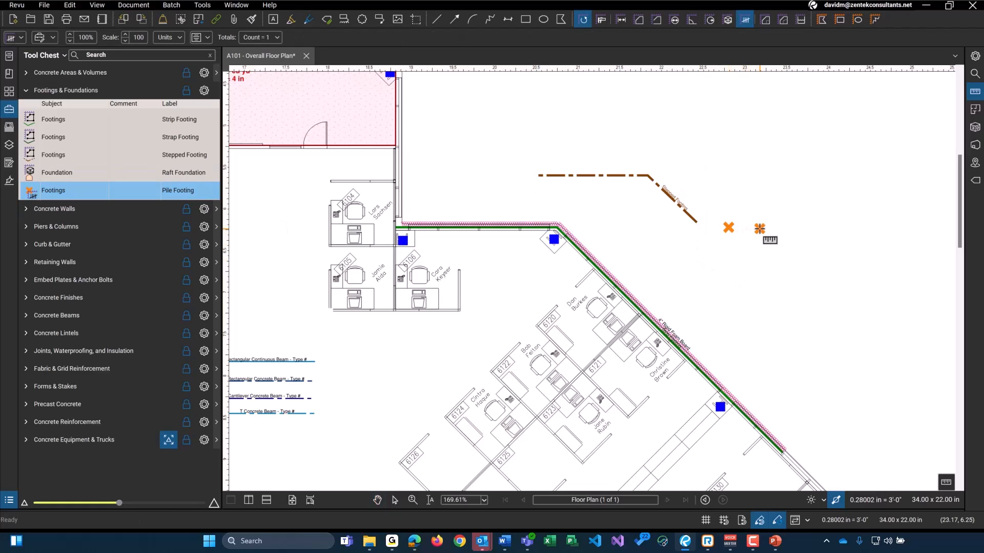
left_click(65, 89)
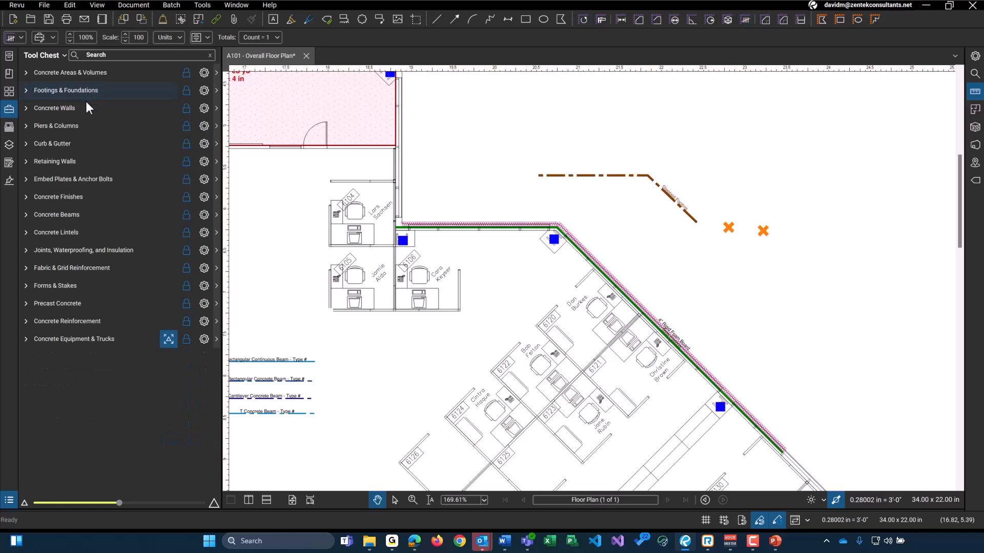
- Draw a 6" Concrete Wall line and an 18" Concrete Wall line, then collapse Concrete Walls
left_click(26, 108)
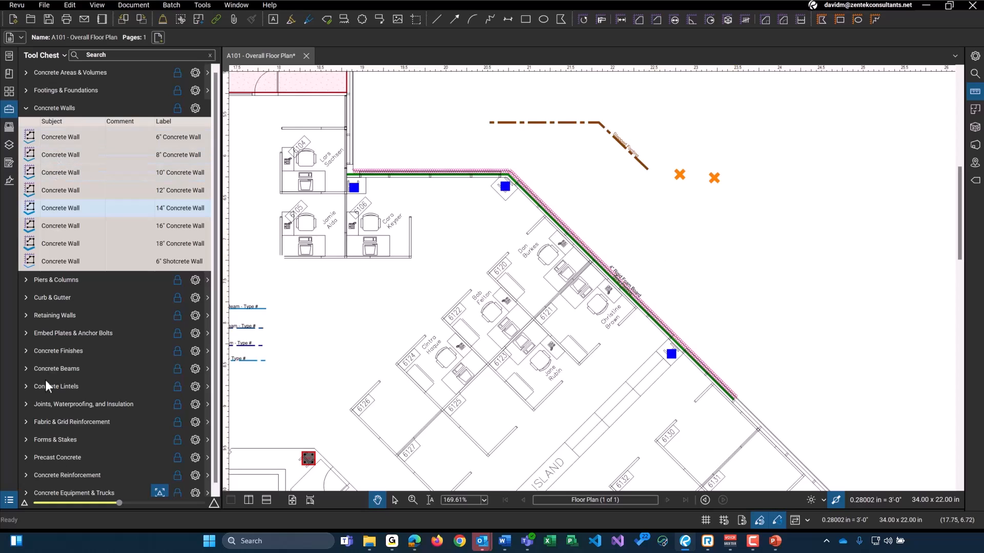
left_click(82, 243)
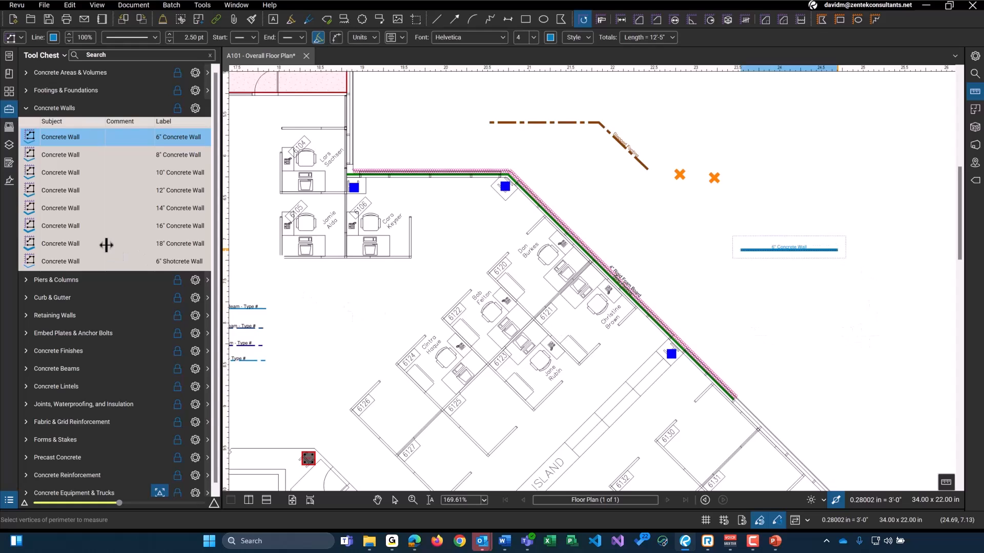
left_click(60, 244)
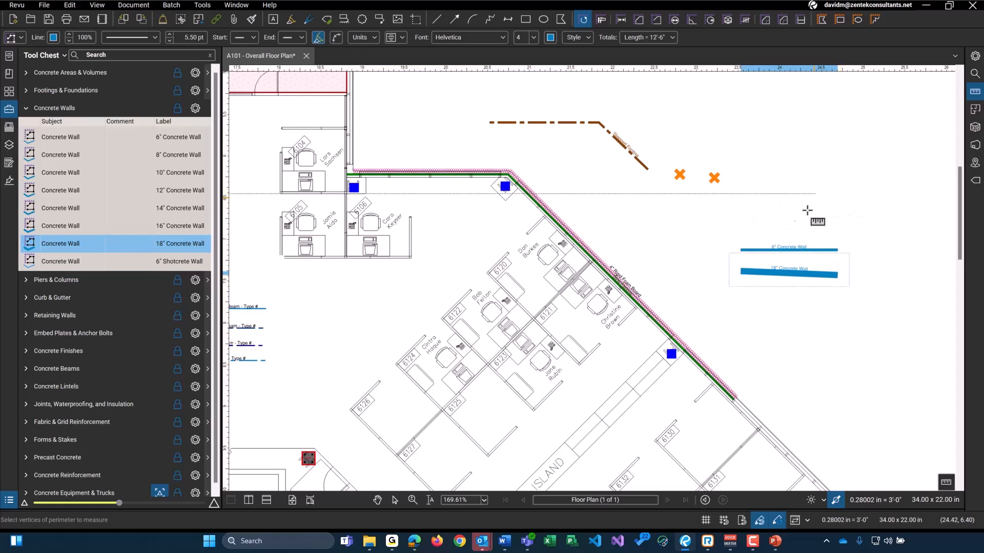
left_click(377, 500)
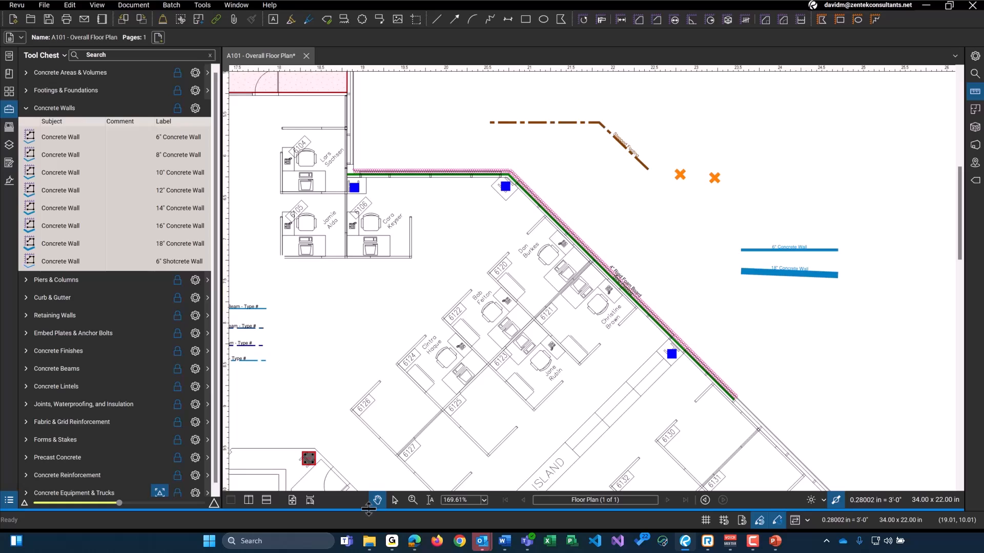
left_click(54, 108)
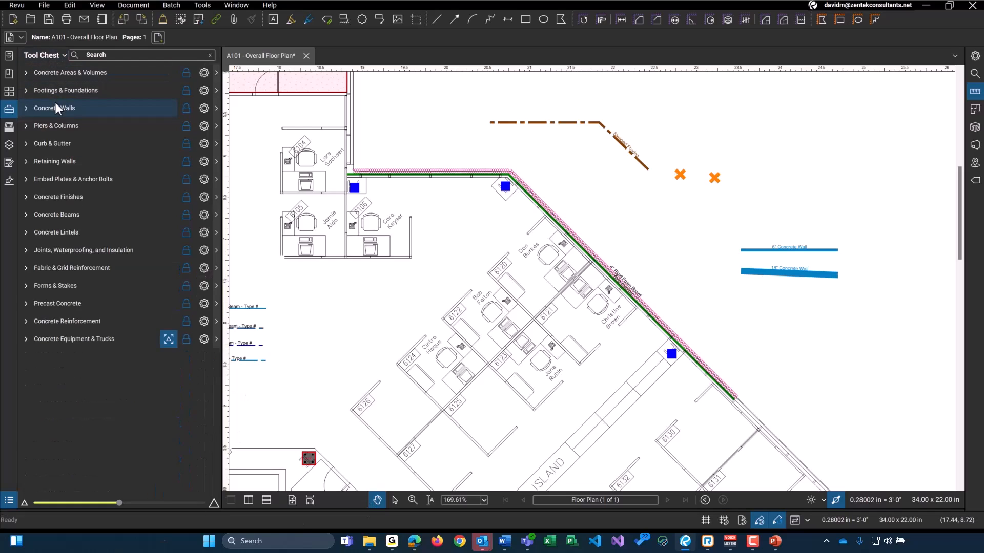
- Place three red 30" Dia. Pier markers beside the office cubicles
left_click(55, 126)
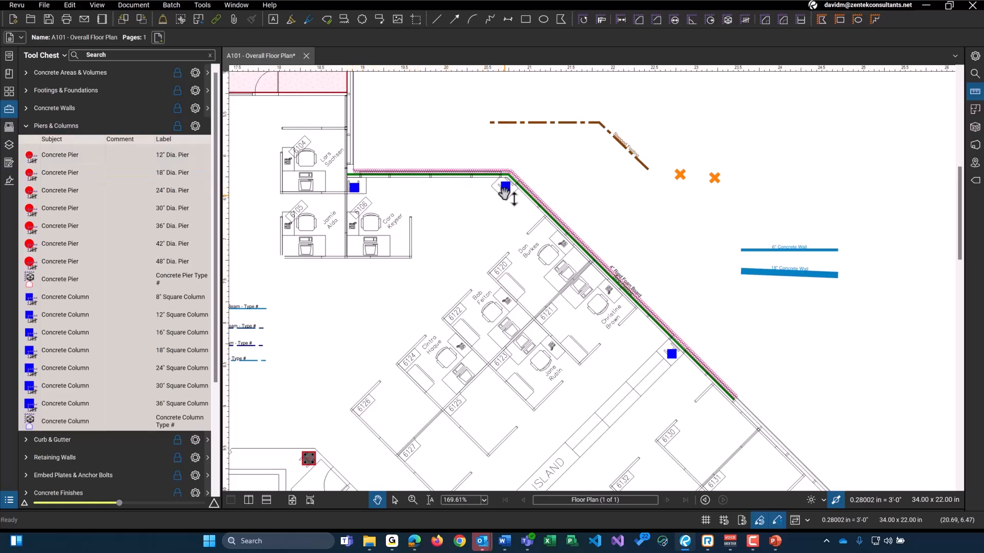
mouse_move(504, 188)
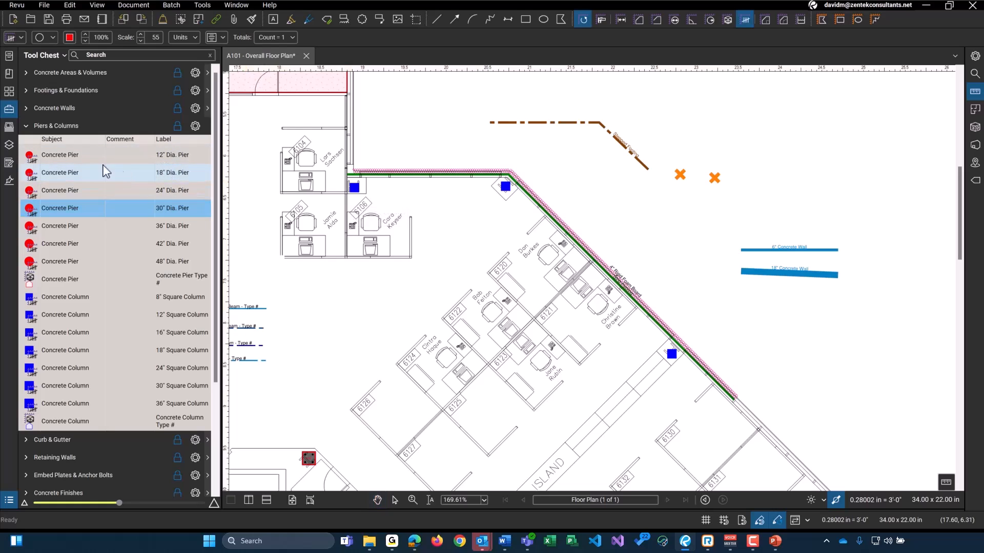
left_click(420, 210)
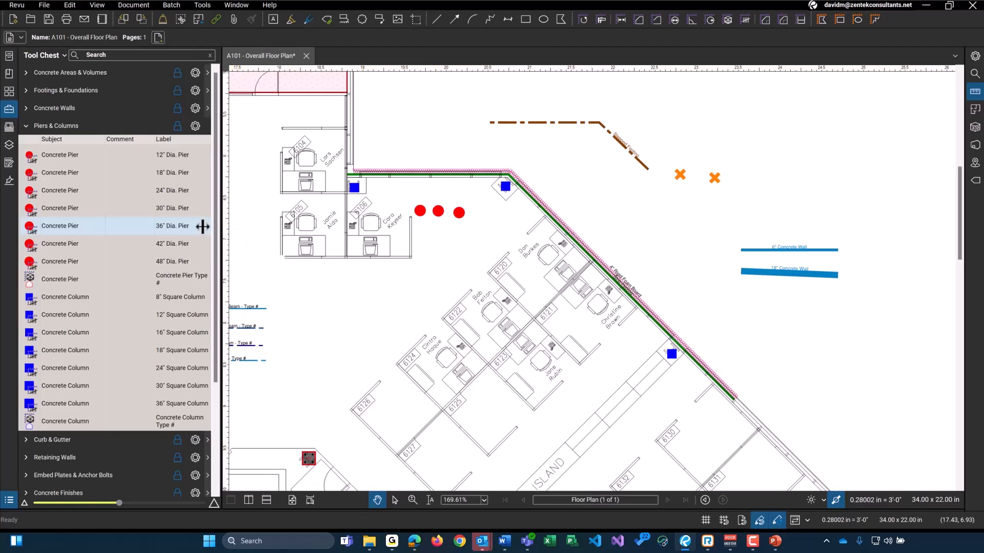
left_click(56, 143)
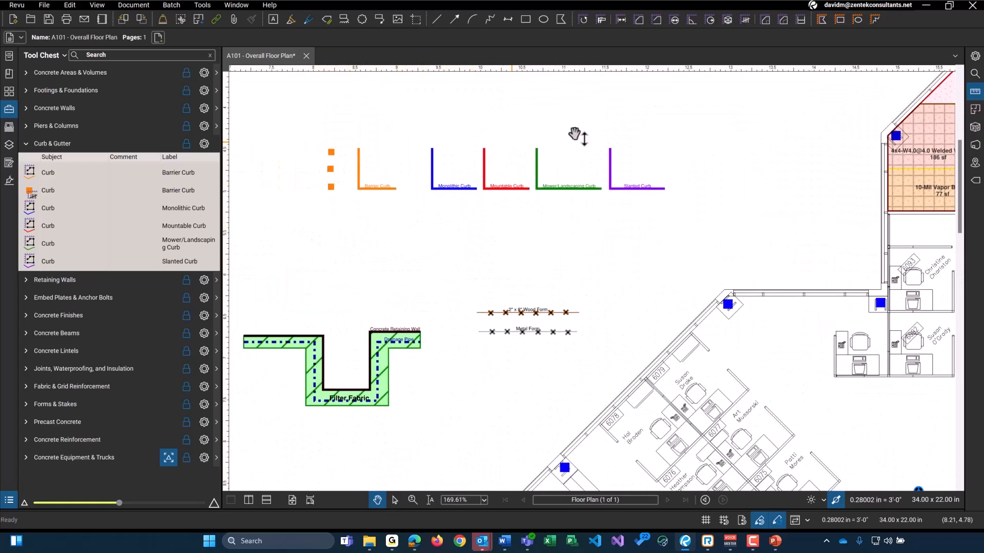
mouse_move(333, 195)
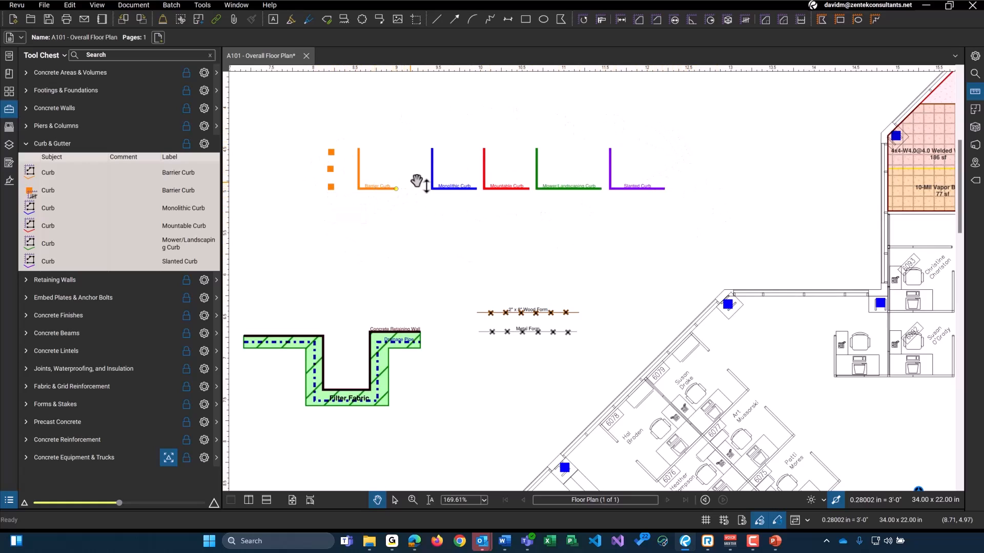
mouse_move(662, 195)
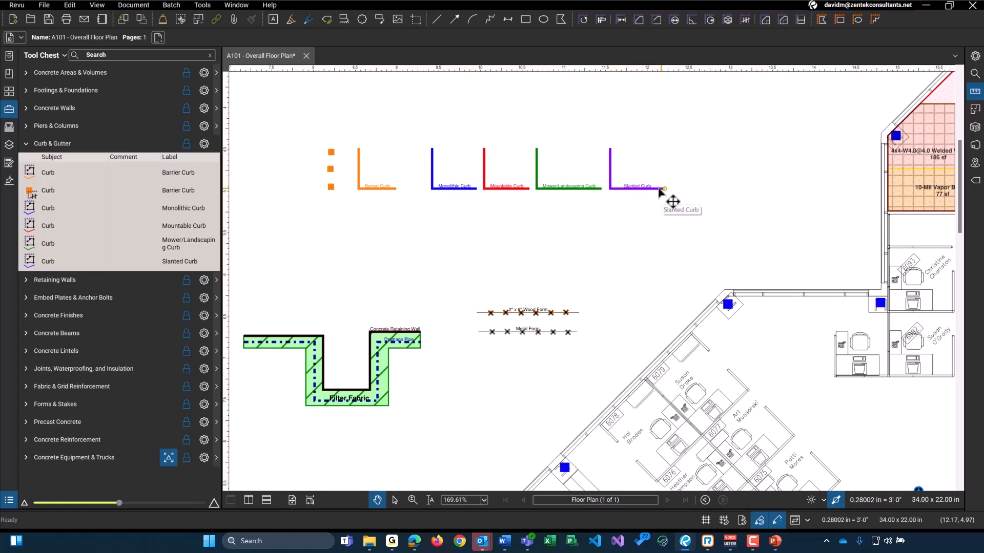
mouse_move(344, 170)
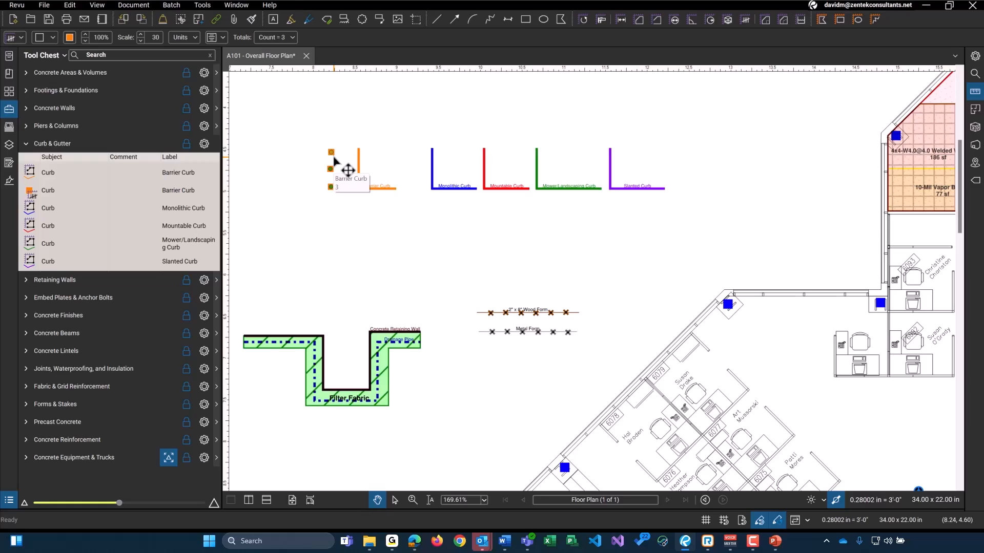
left_click(26, 143)
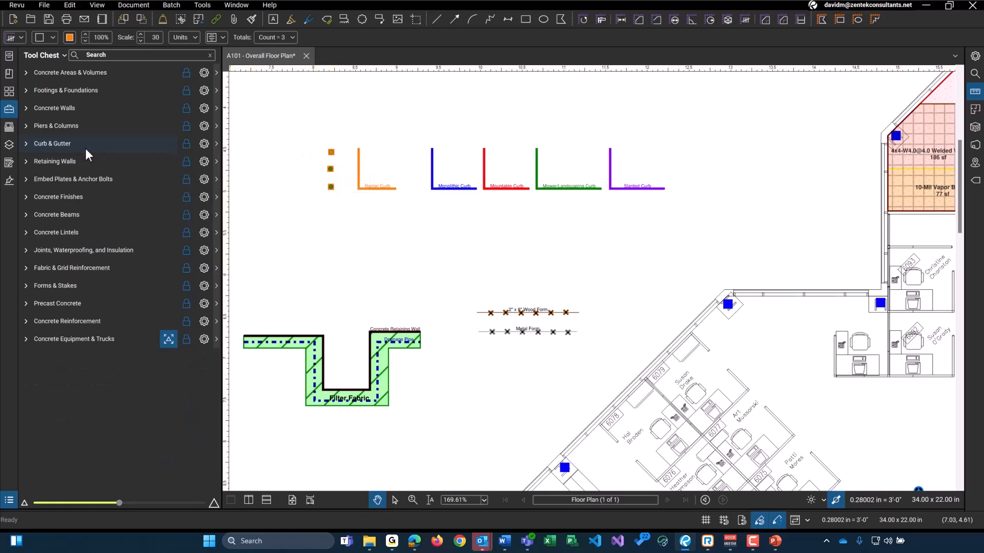
- Expand Retaining Walls and zoom into the retaining wall markup
left_click(54, 162)
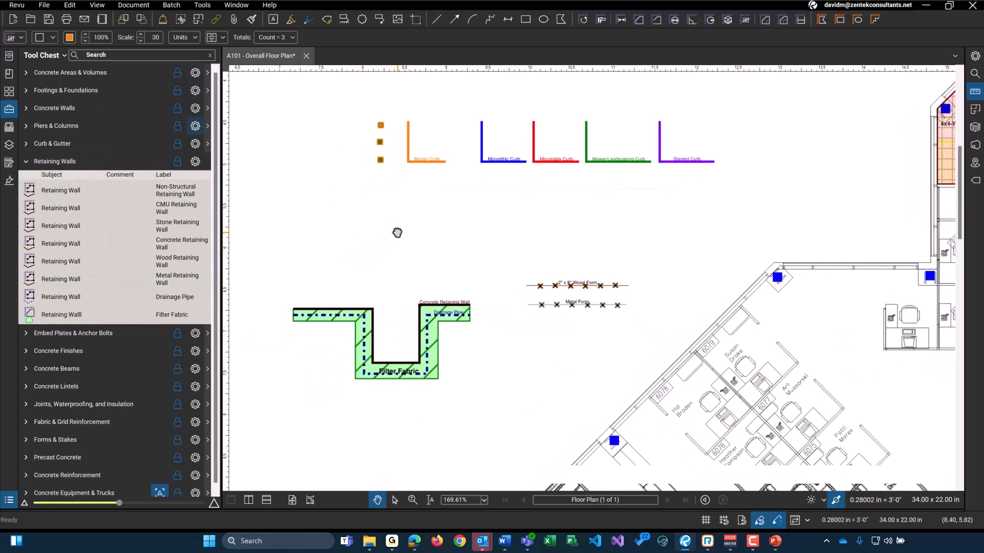
scroll("up", 3)
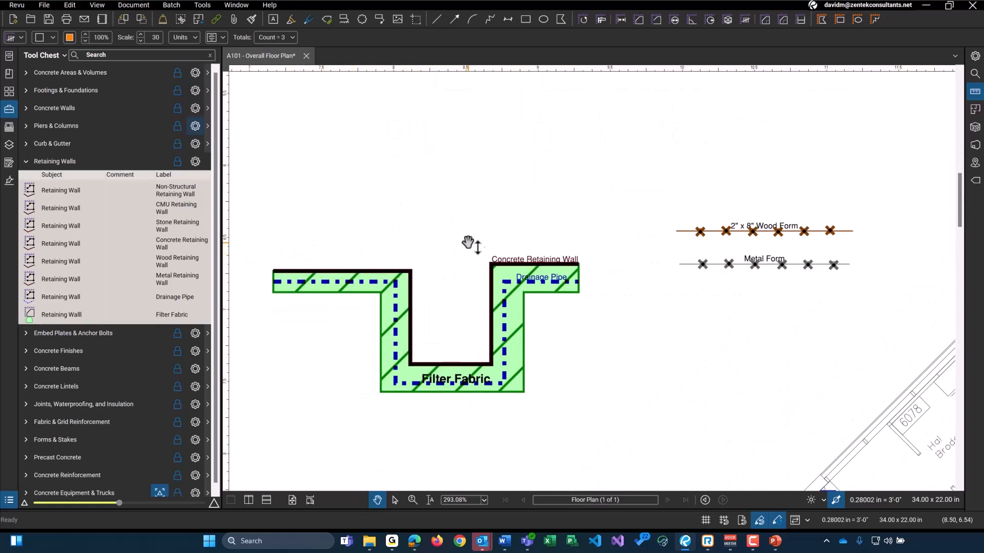
mouse_move(275, 281)
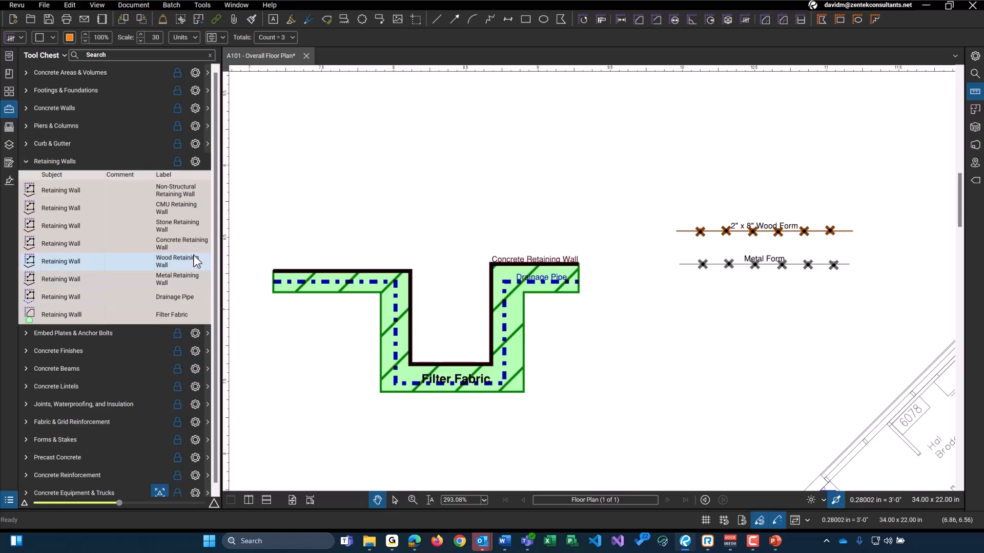
mouse_move(177, 305)
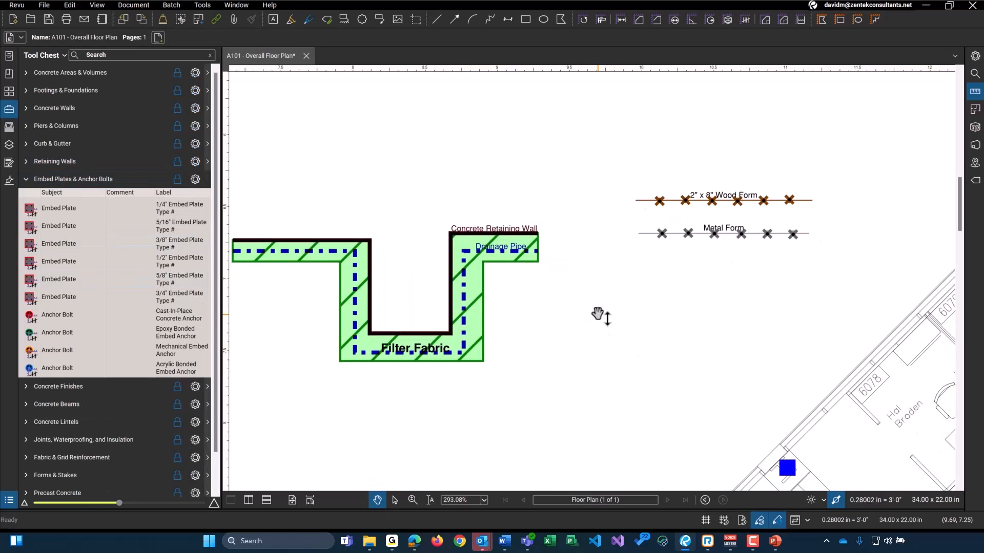
- Zoom out and back in on the anchor bolt and embed plate markups to inspect them
scroll("down", 3)
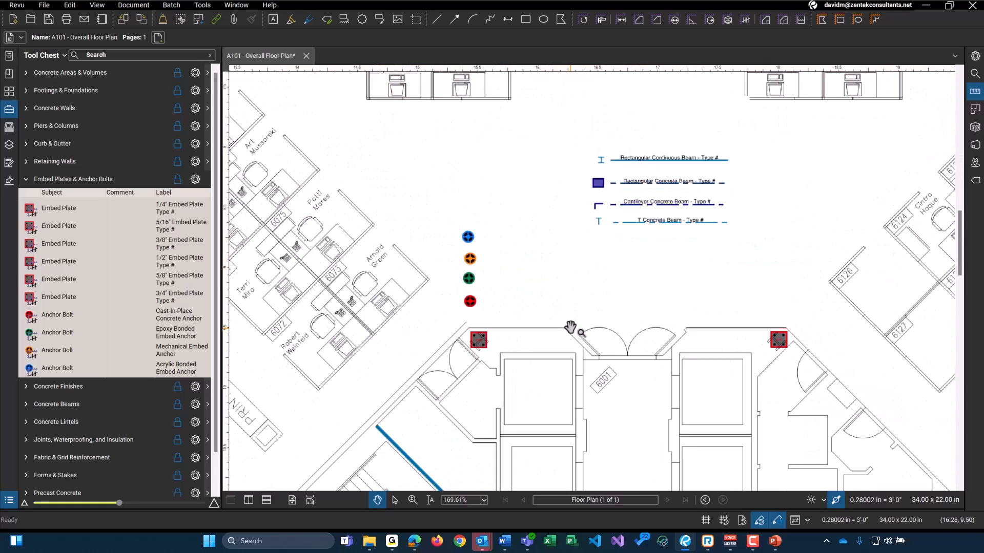
scroll("up", 3)
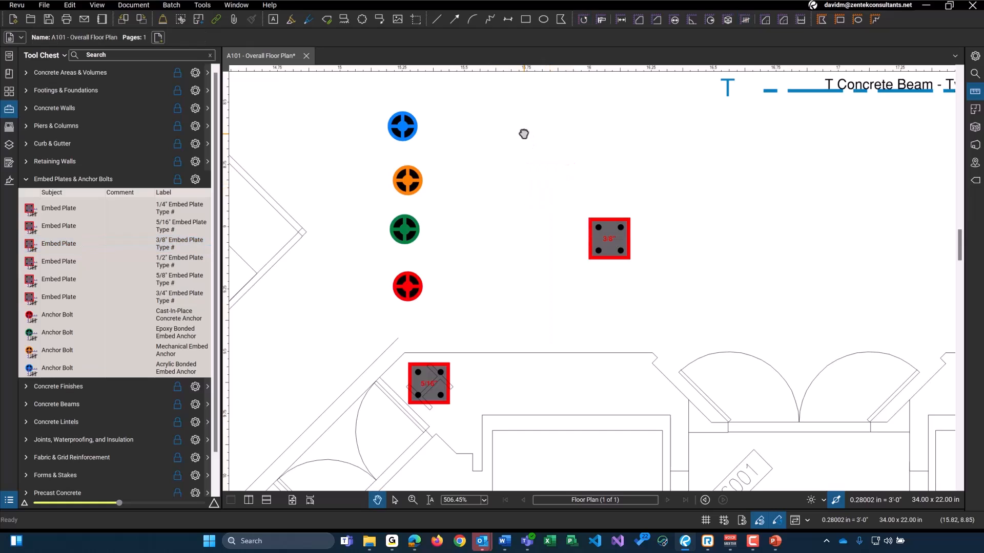
mouse_move(618, 242)
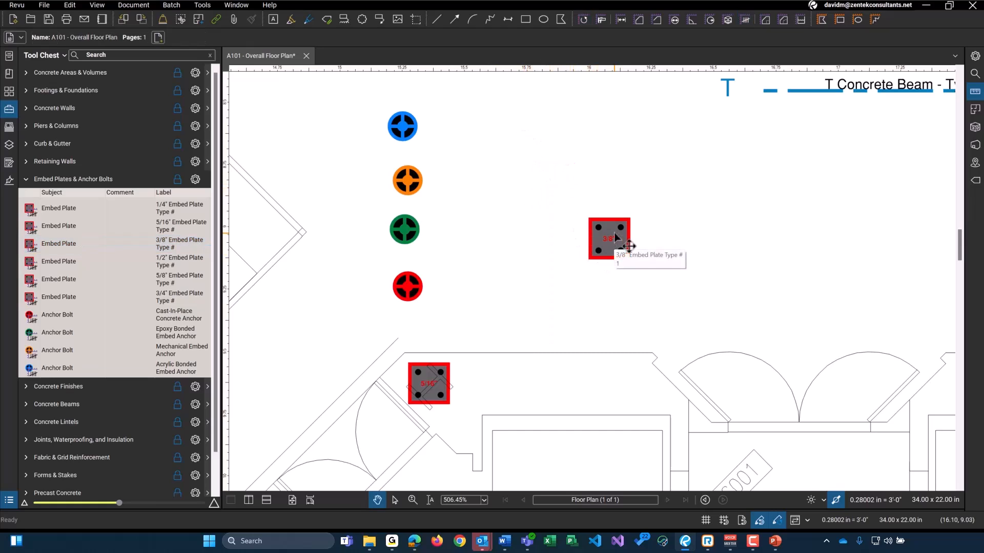
mouse_move(408, 288)
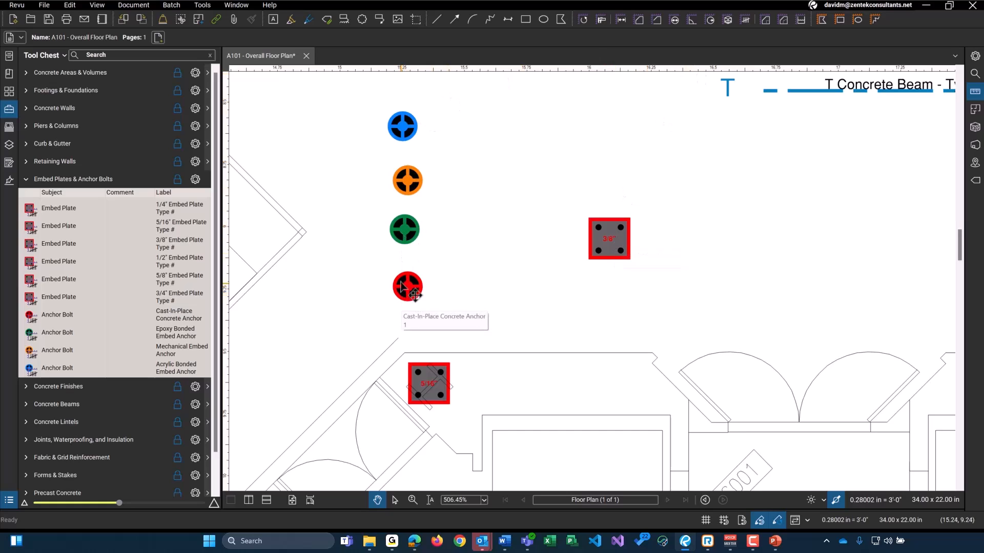
mouse_move(431, 138)
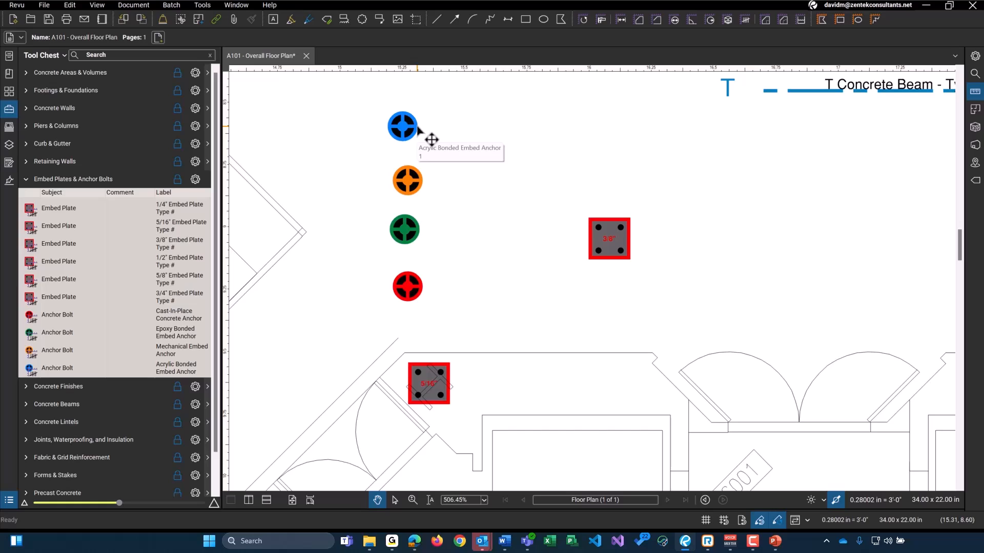
mouse_move(363, 137)
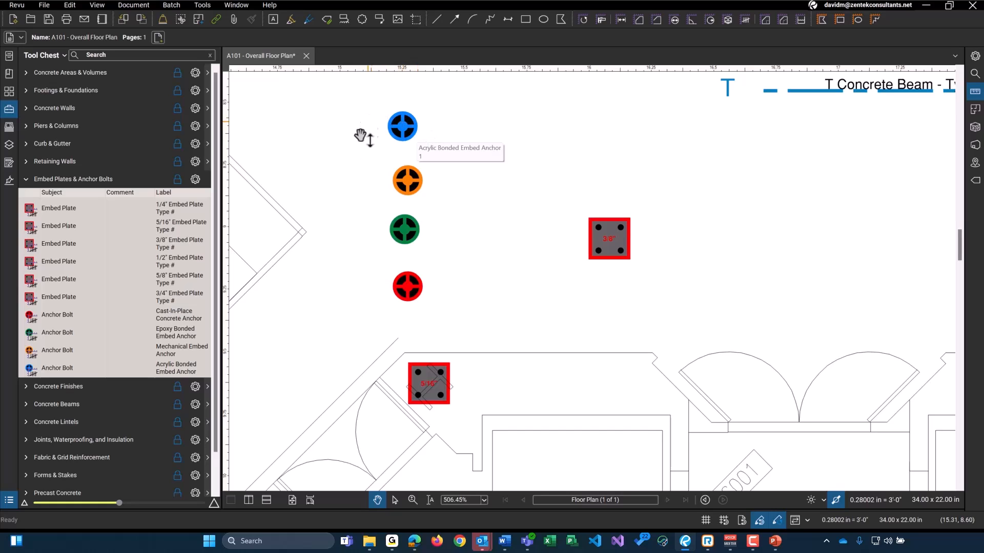
mouse_move(477, 386)
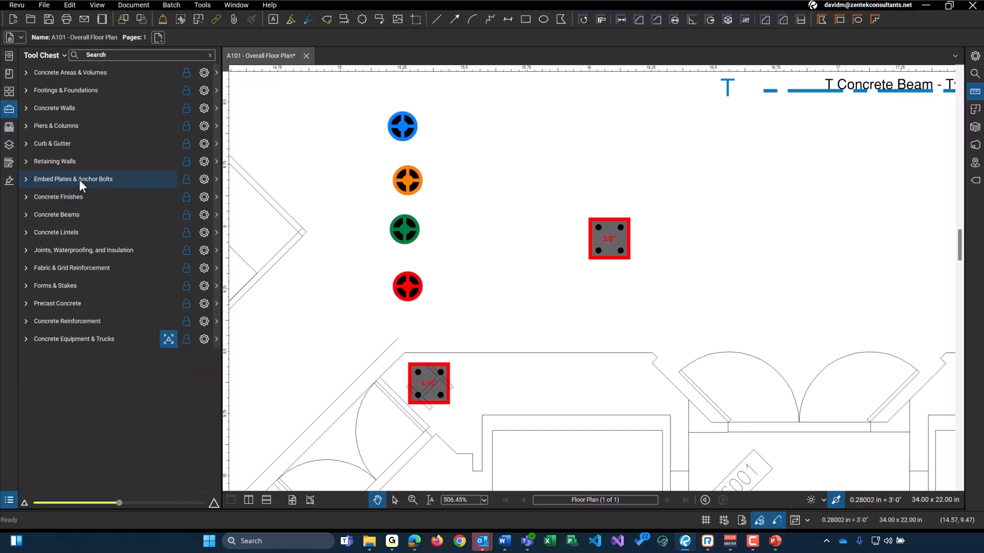
- Expand Concrete Finishes and zoom out toward the polished and epoxy finish areas
left_click(58, 197)
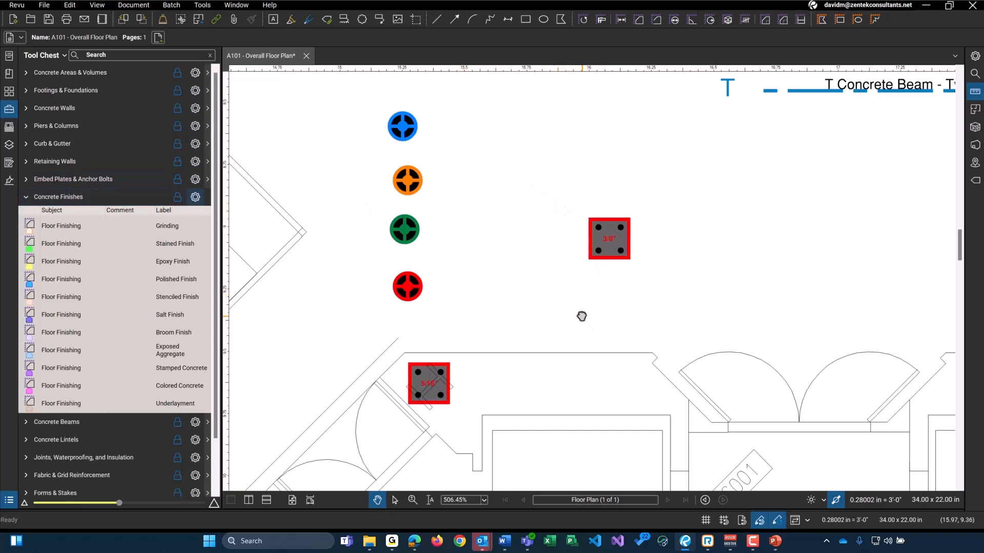
scroll("down", 3)
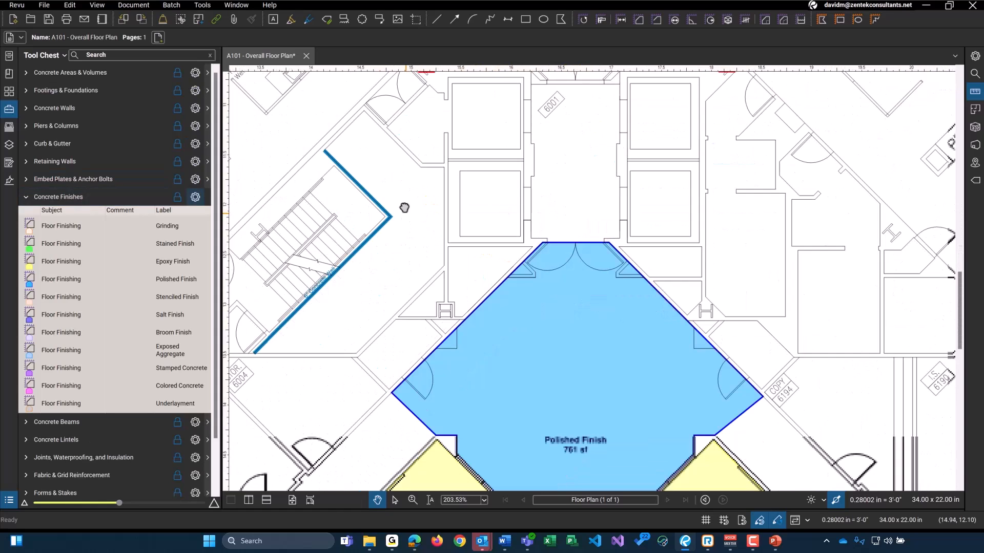
scroll("down", 3)
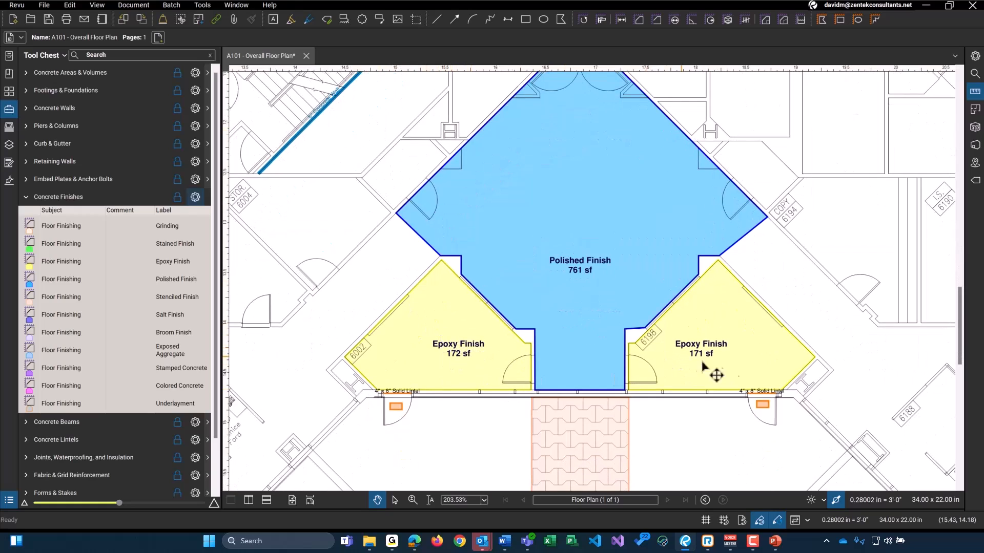
mouse_move(593, 298)
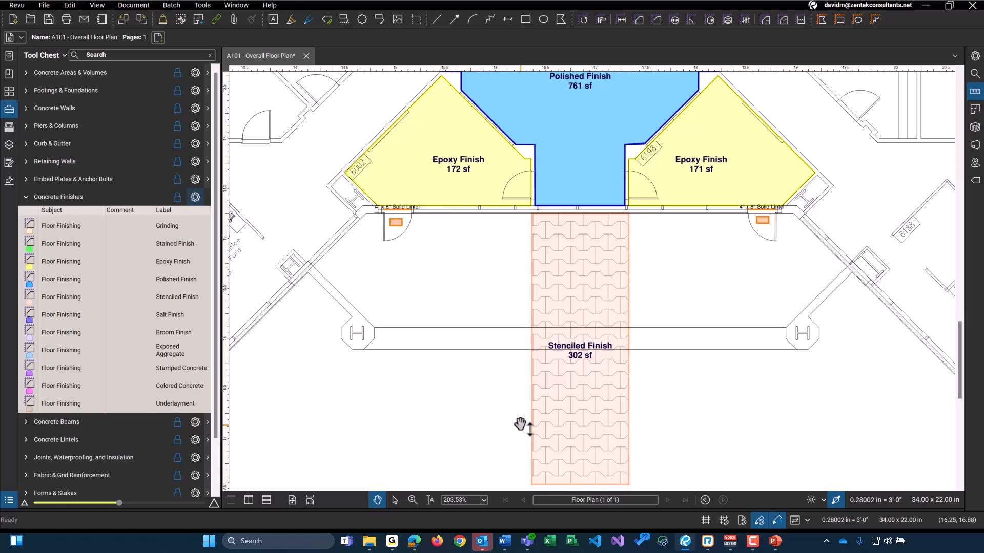
mouse_move(486, 391)
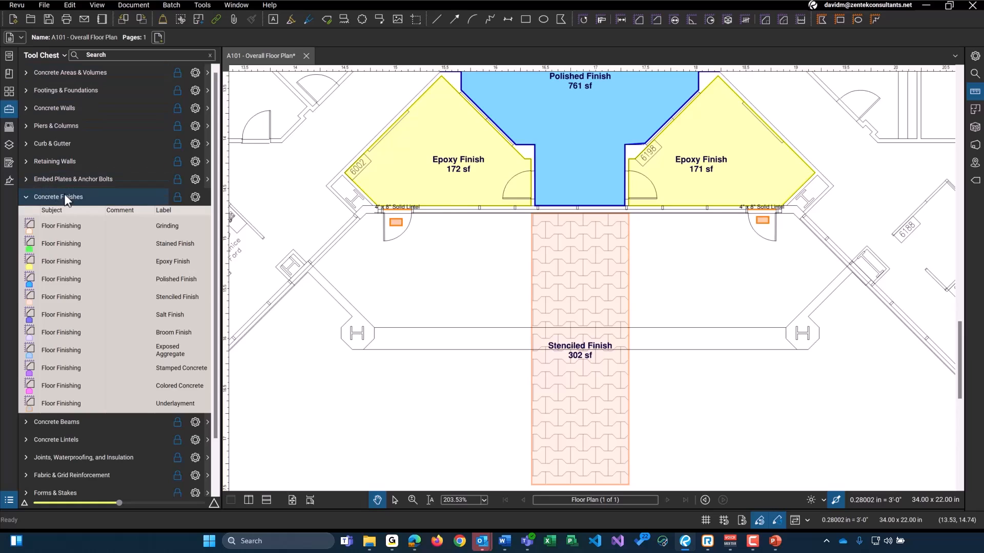
mouse_move(174, 389)
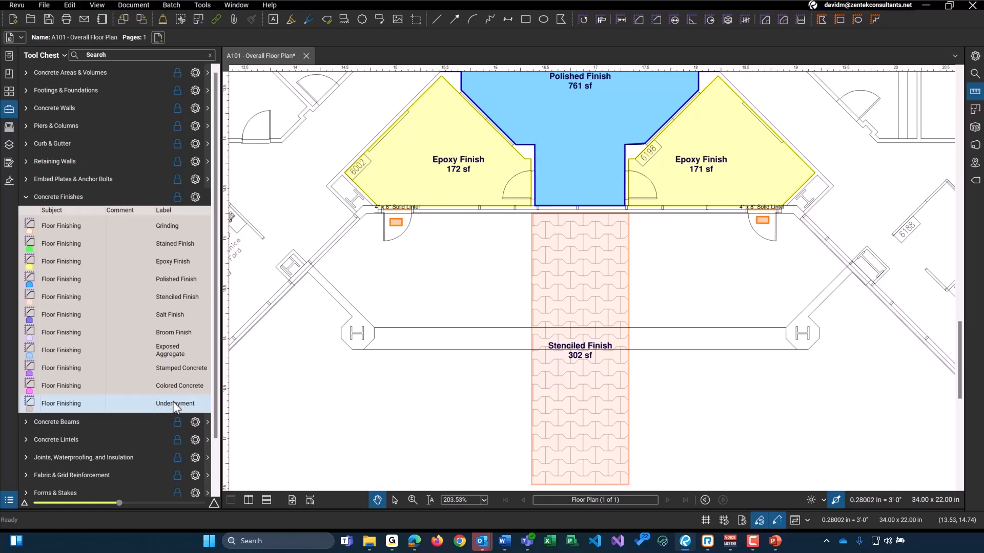
mouse_move(113, 244)
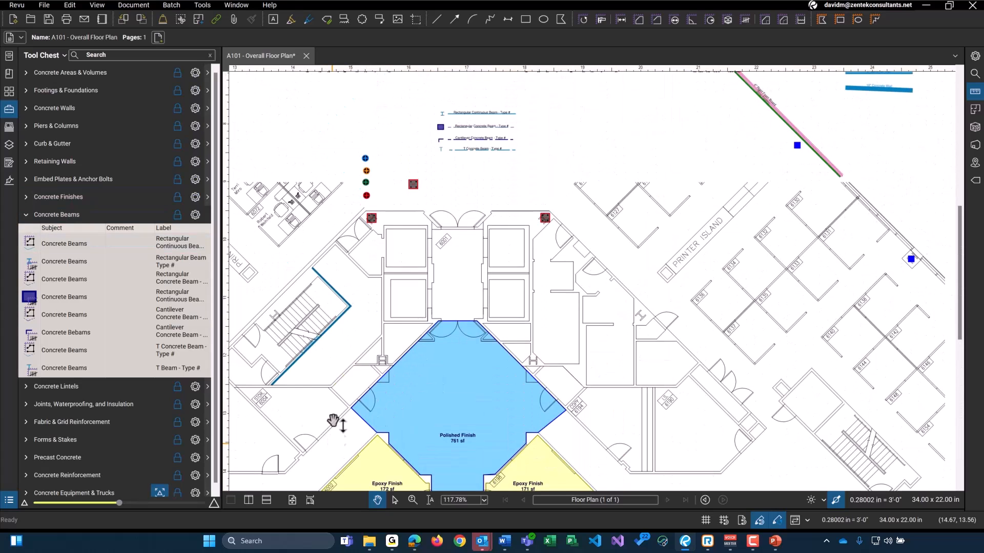
- Zoom into the rectangular, cantilever and T beam markups
scroll("up", 3)
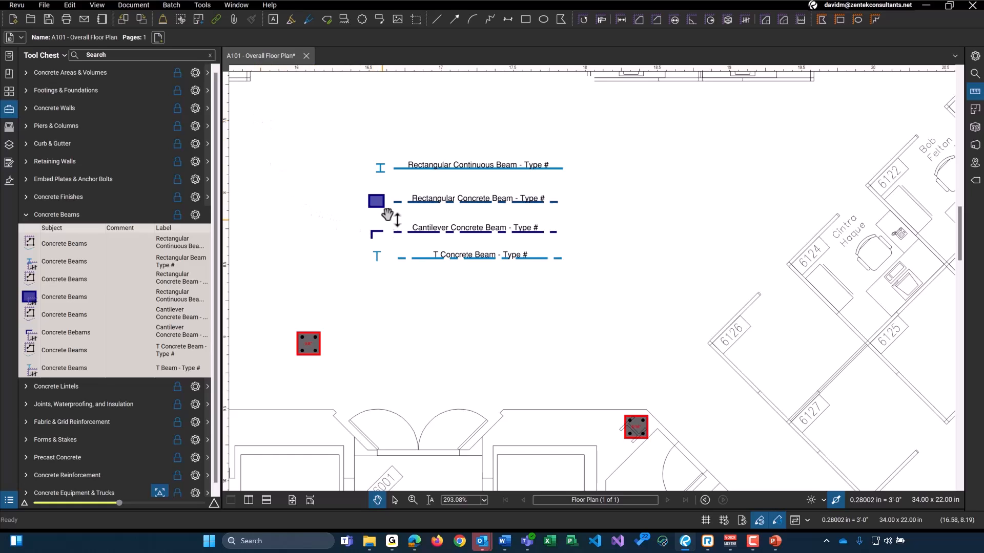
mouse_move(450, 265)
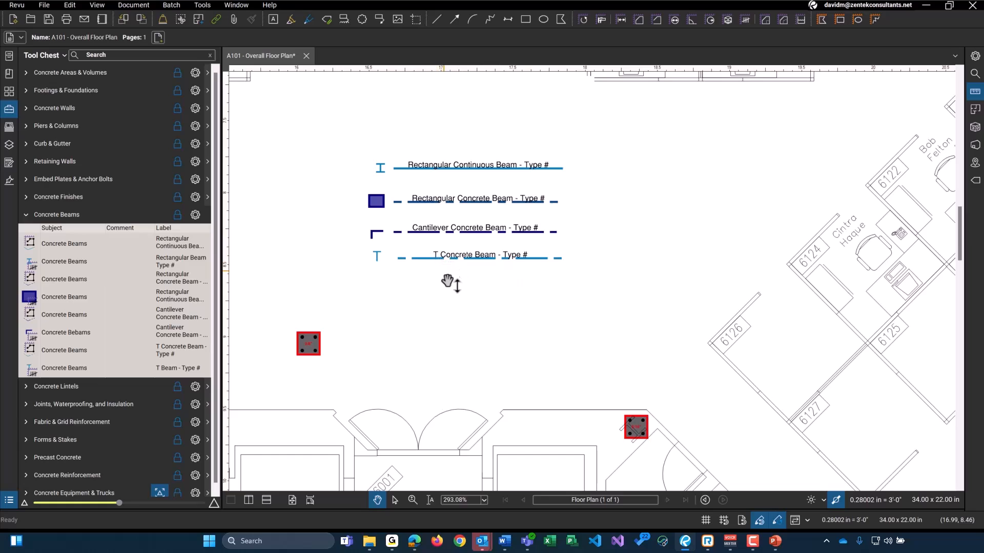
mouse_move(465, 271)
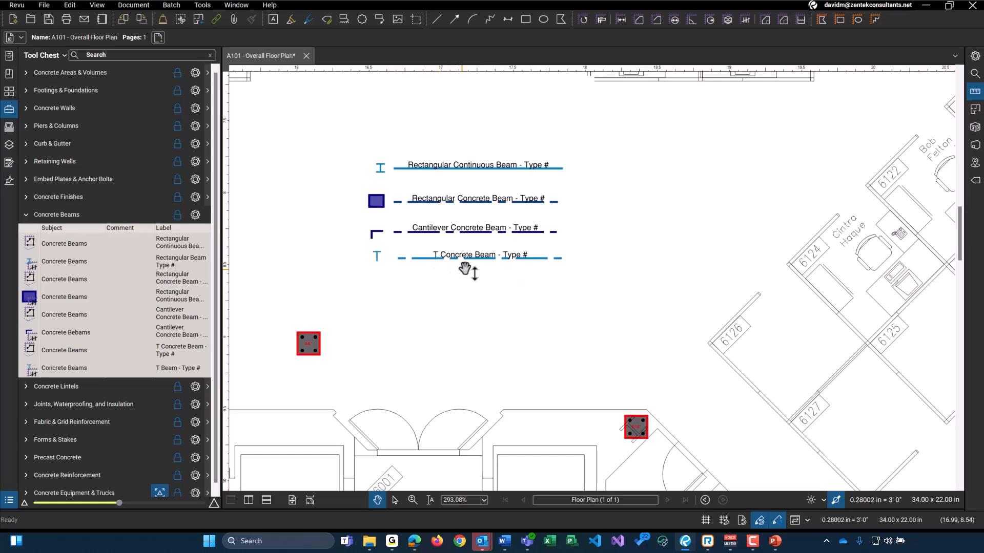
mouse_move(467, 170)
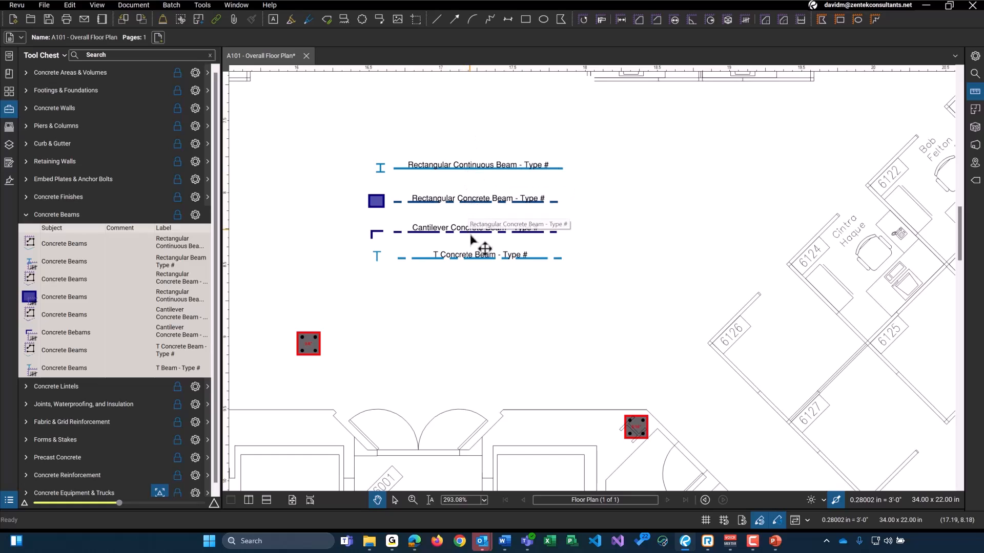
mouse_move(365, 168)
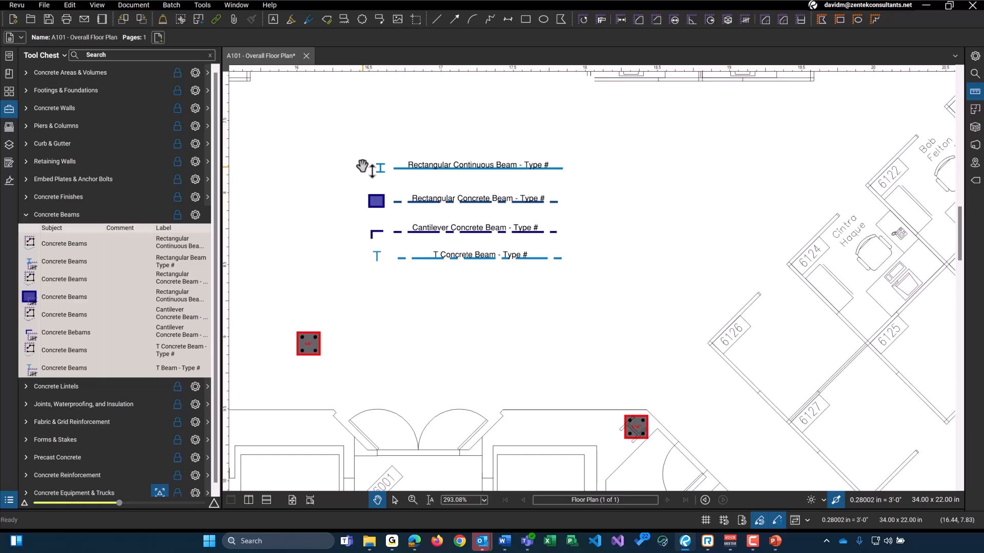
mouse_move(63, 218)
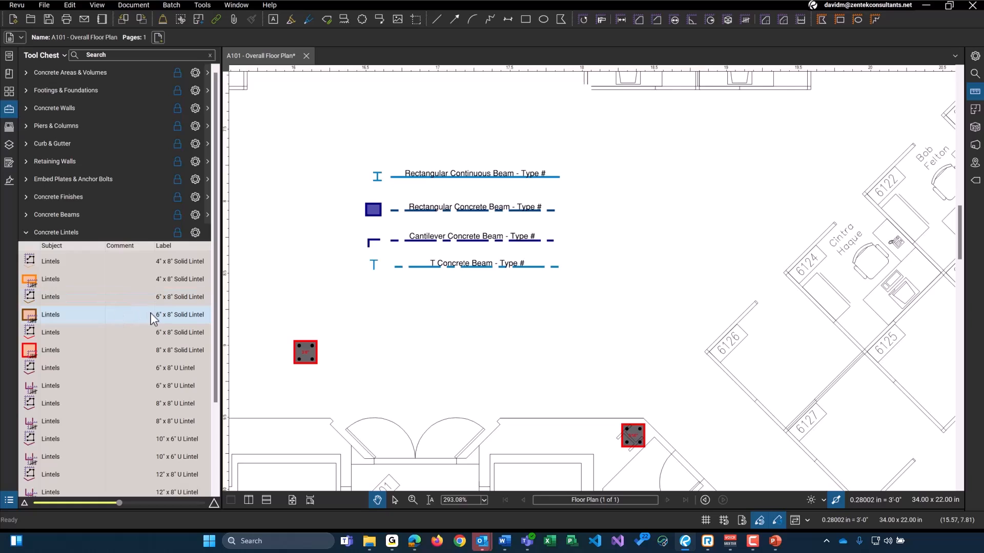
- Place a 6" x 8" Solid Lintel below the beam lines, then collapse Concrete Lintels
left_click(94, 332)
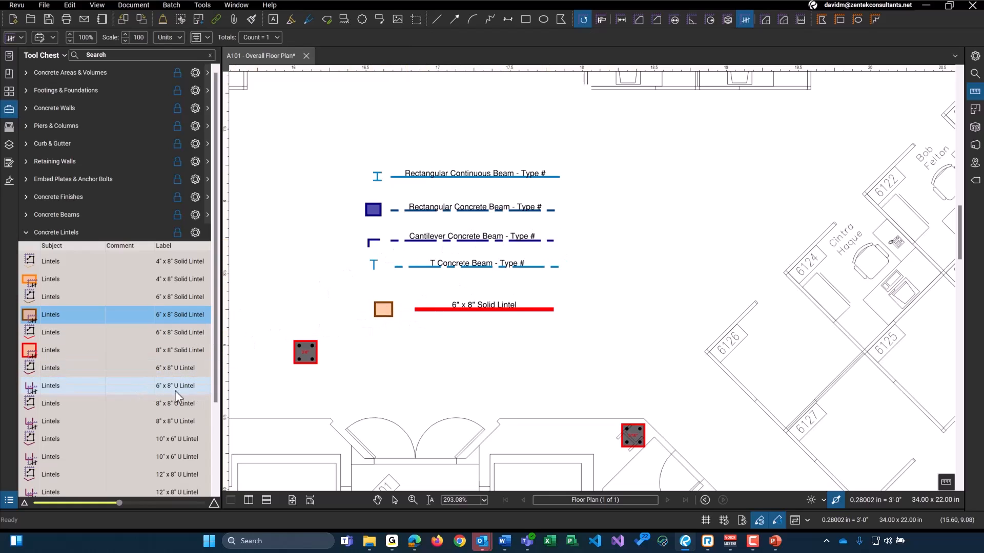
scroll("down", 3)
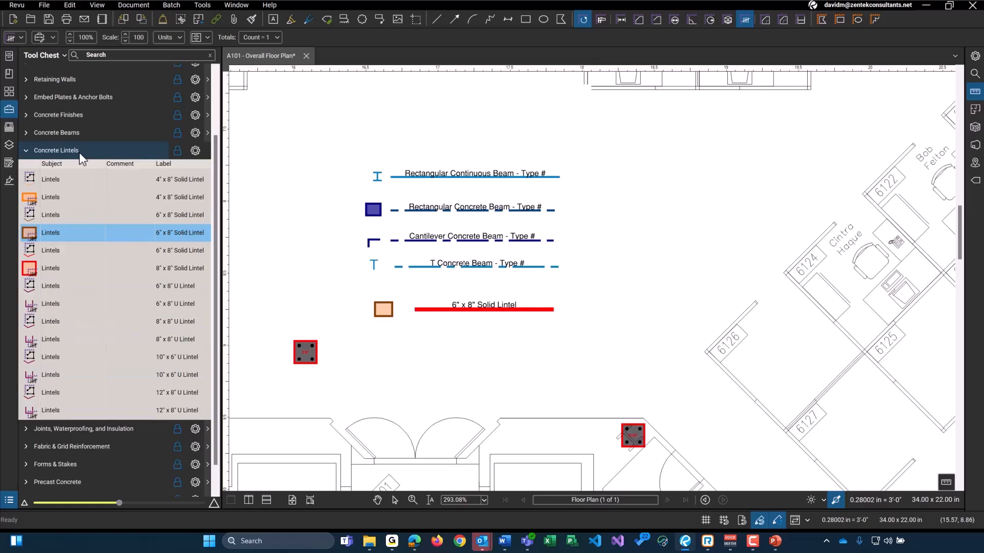
mouse_move(155, 218)
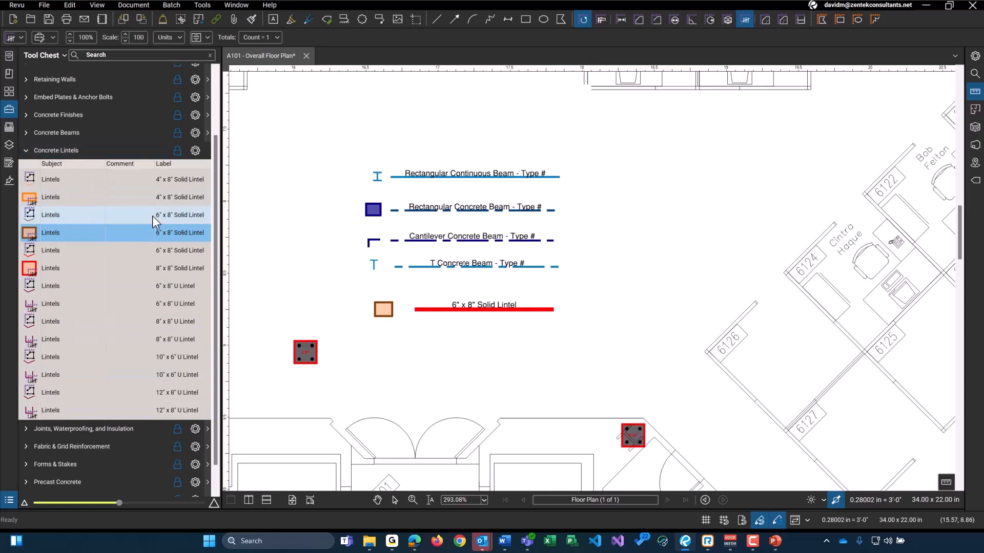
left_click(56, 150)
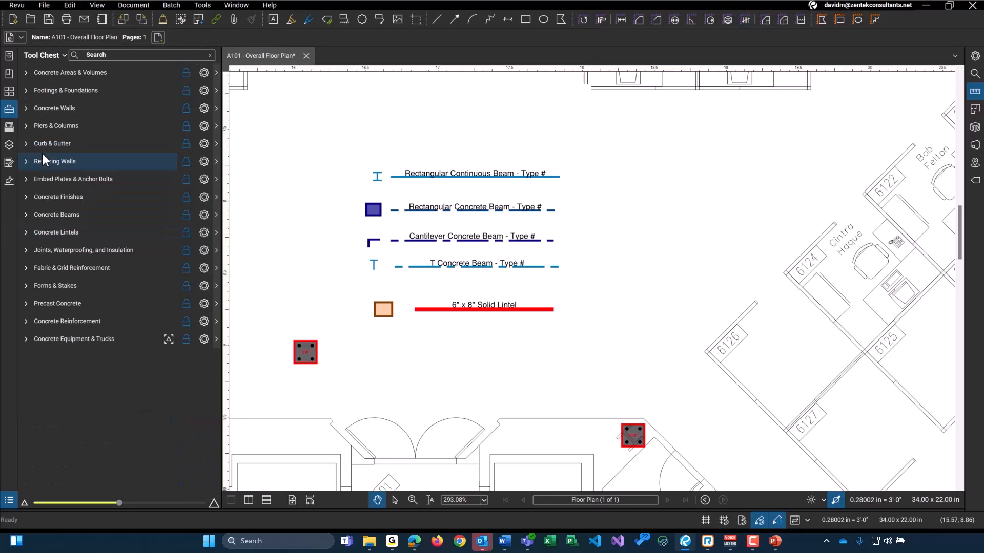
- Expand Joints, Waterproofing, and Insulation and select the 4" Rigid Foam Board markup
left_click(83, 250)
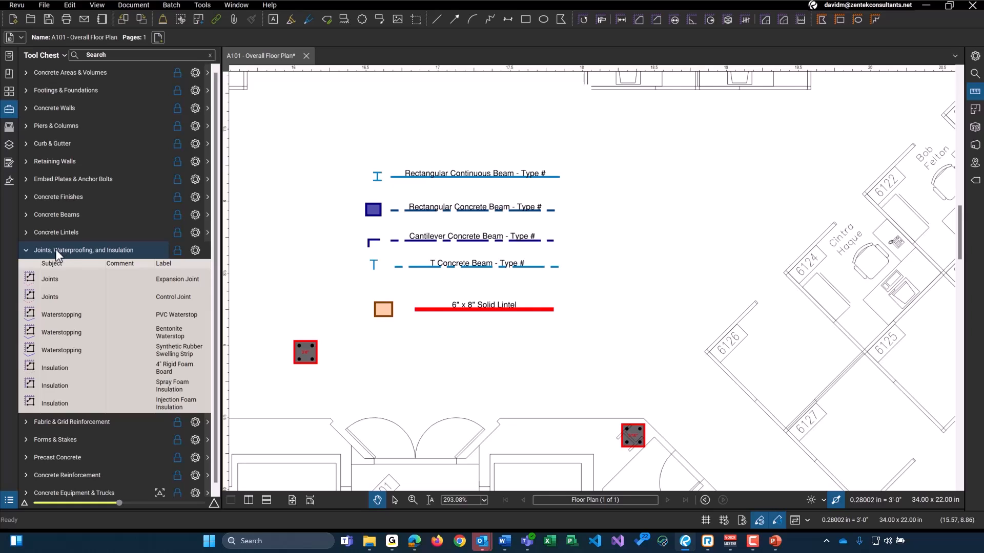
mouse_move(188, 296)
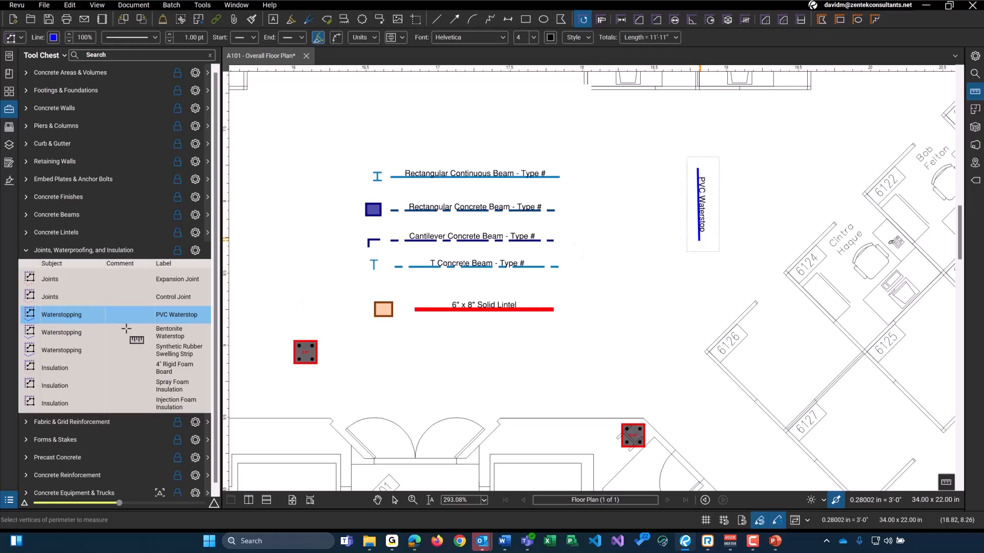
left_click(76, 368)
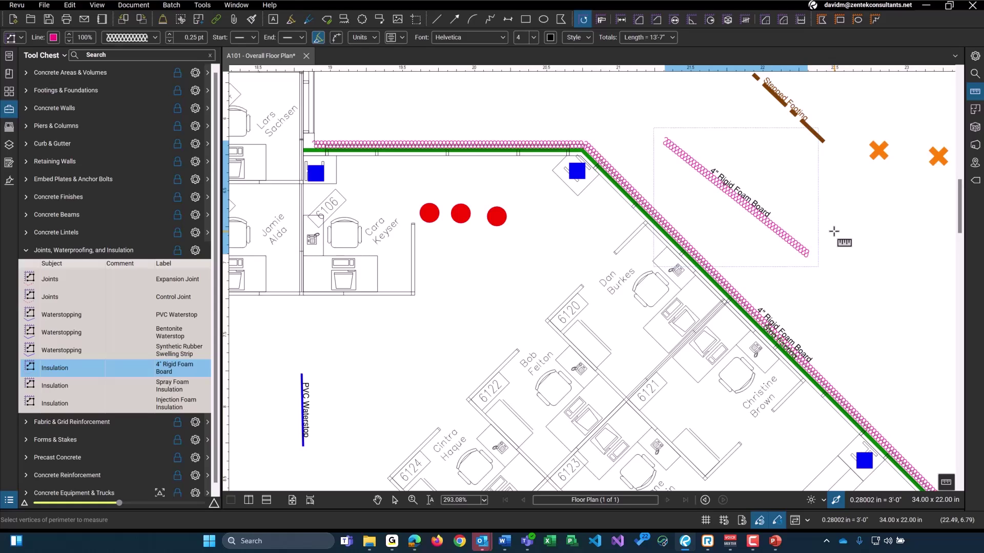
mouse_move(123, 228)
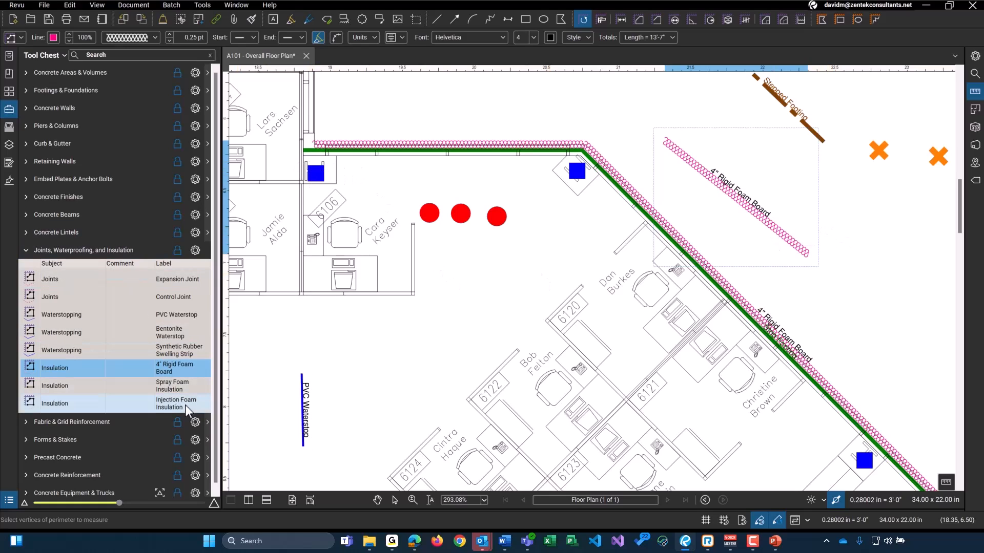
mouse_move(170, 332)
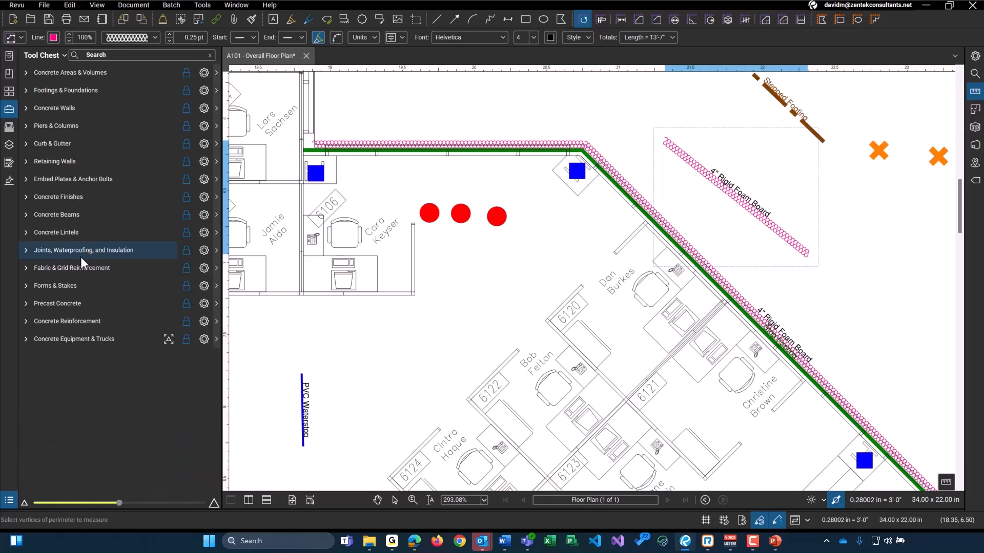
- Expand Fabric & Grid Reinforcement and mark up the welded wire fabric and 10-mil vapor barrier areas
left_click(71, 268)
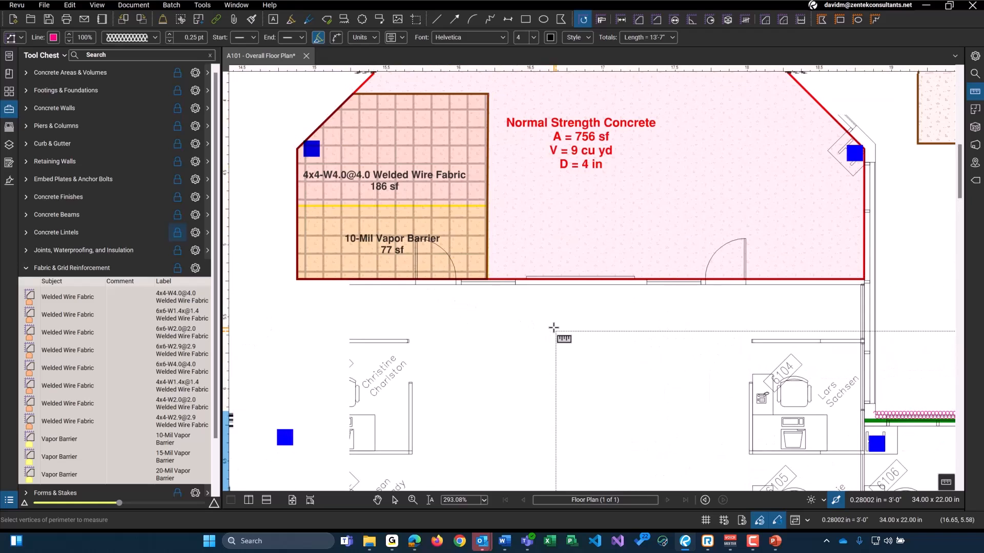
left_click(377, 500)
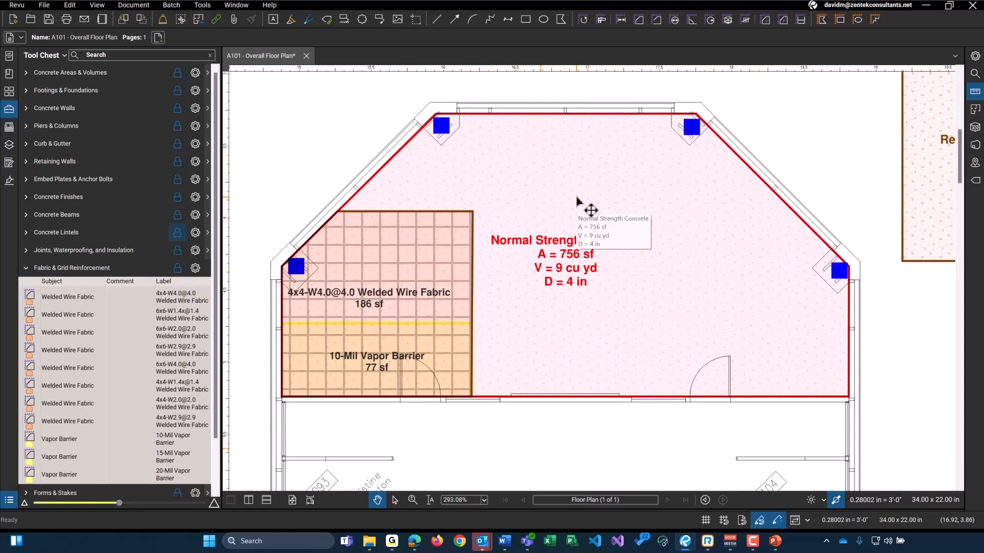
mouse_move(361, 222)
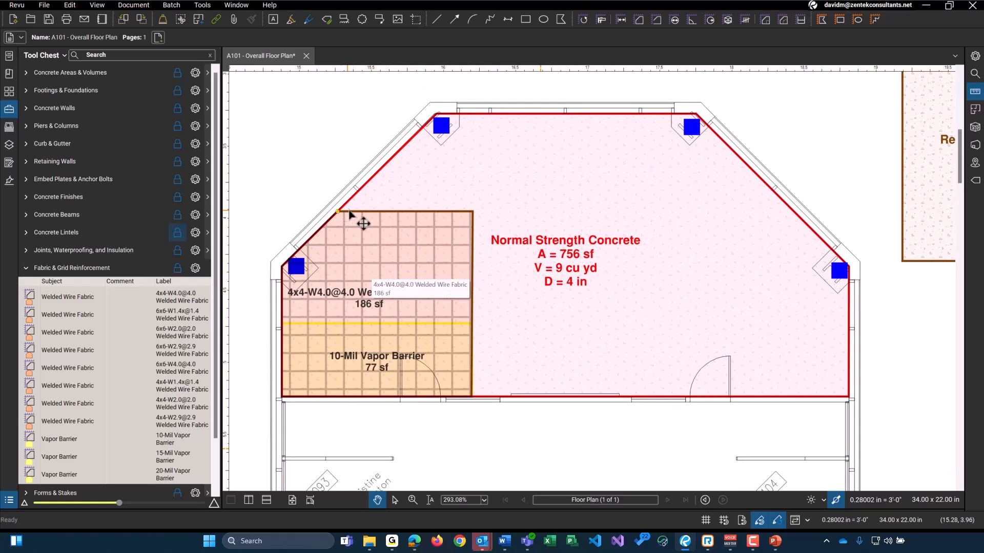
mouse_move(428, 307)
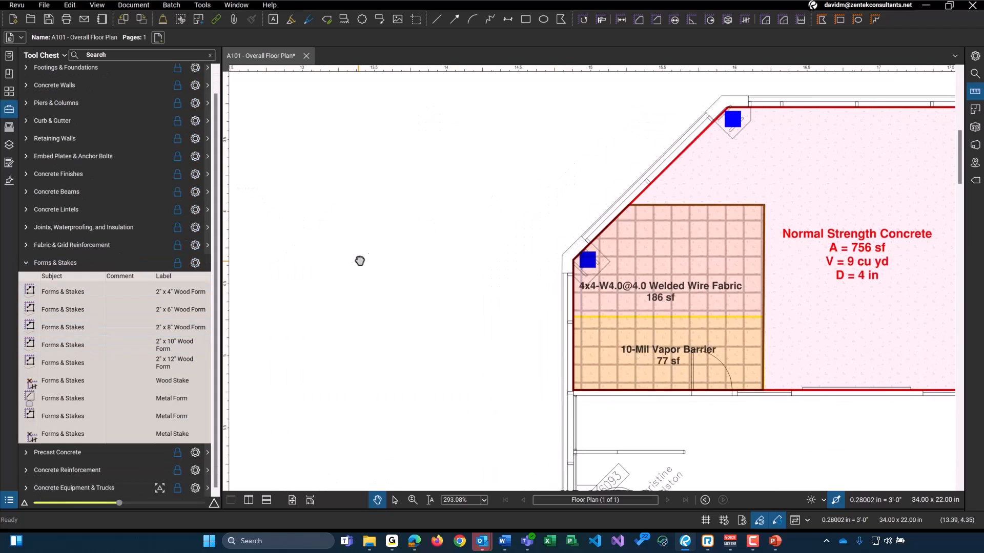
- Draw a 2" x 12" wood form line with four wood stakes above, then collapse Forms & Stakes
scroll("down", 3)
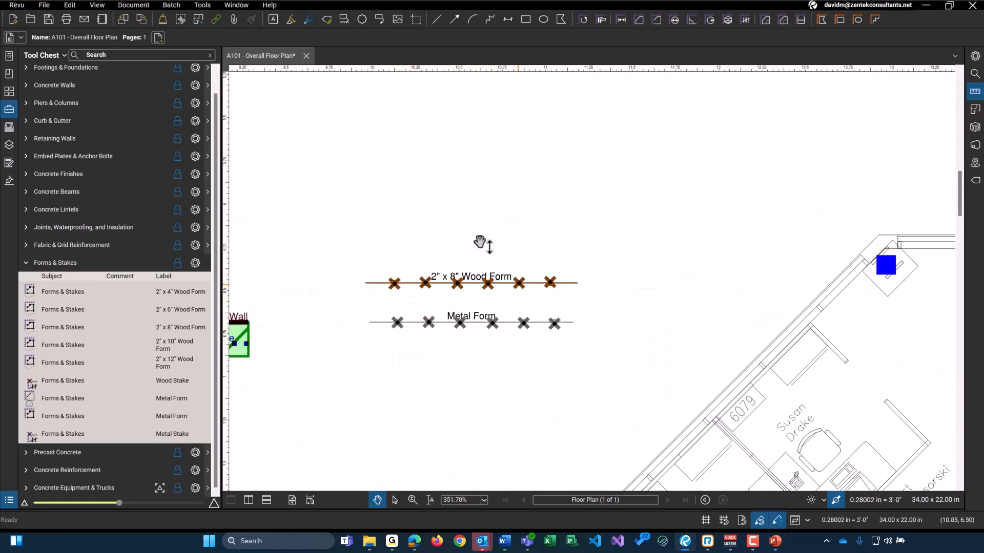
left_click(115, 363)
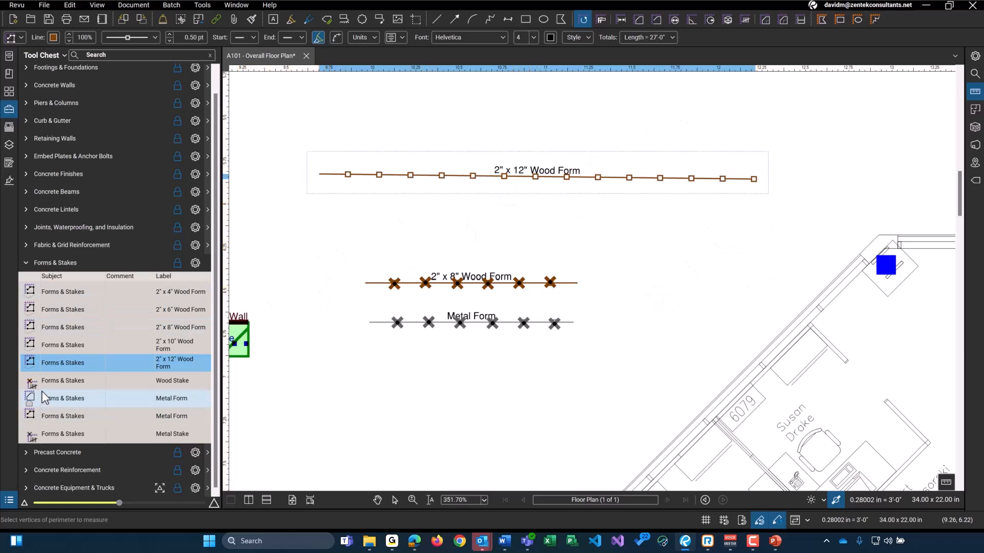
left_click(62, 380)
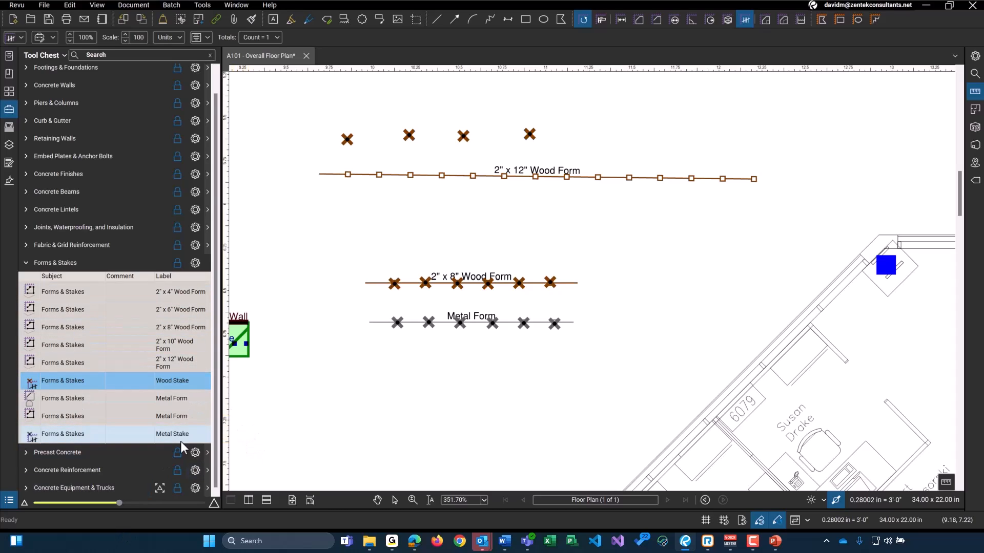
left_click(55, 262)
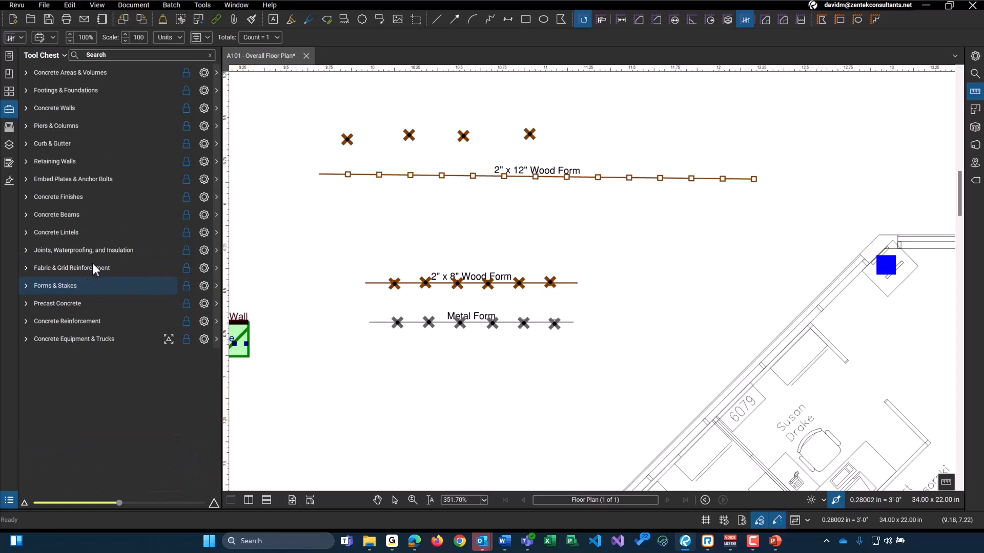
- Place precast stairs, hollow core plank and pile symbols, and draw a 55 sf precast panel
left_click(57, 303)
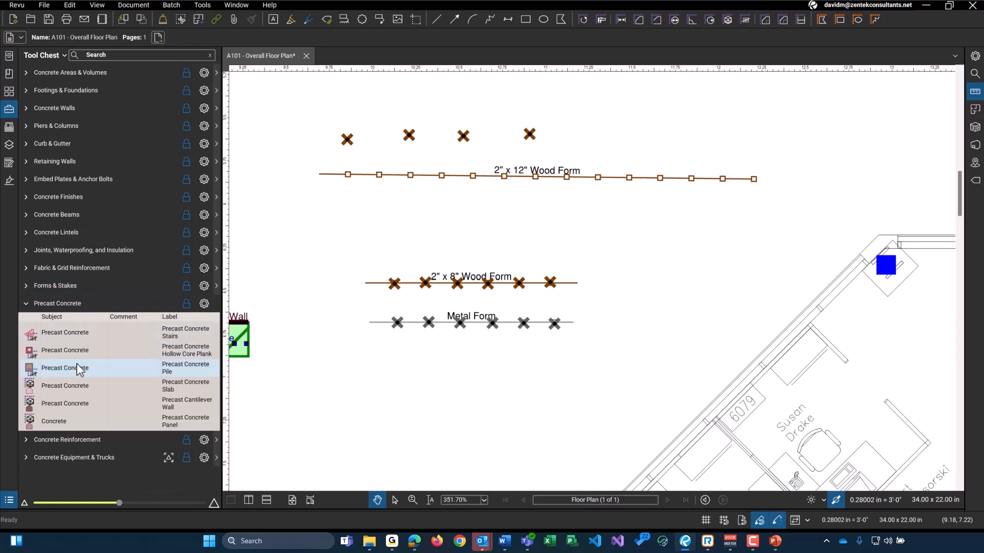
mouse_move(104, 320)
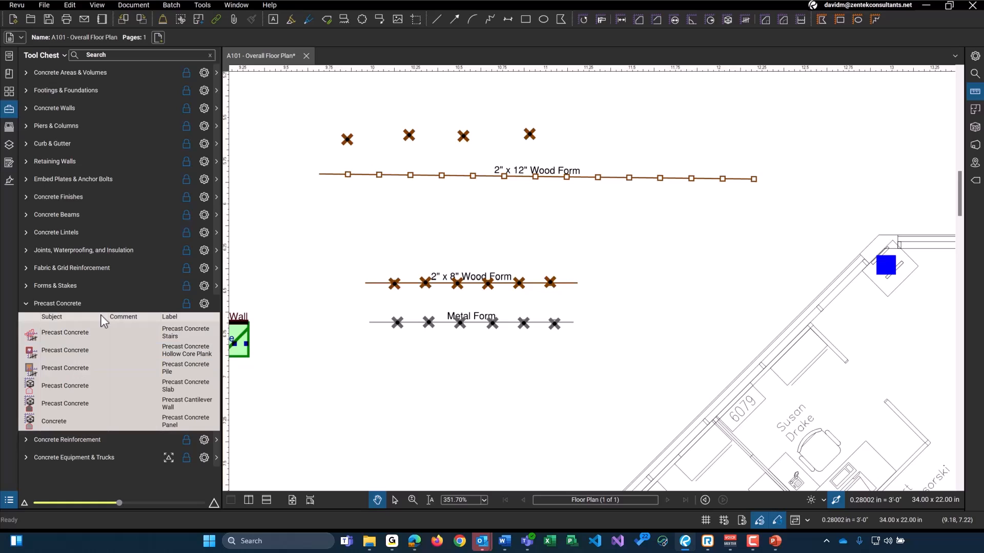
mouse_move(85, 332)
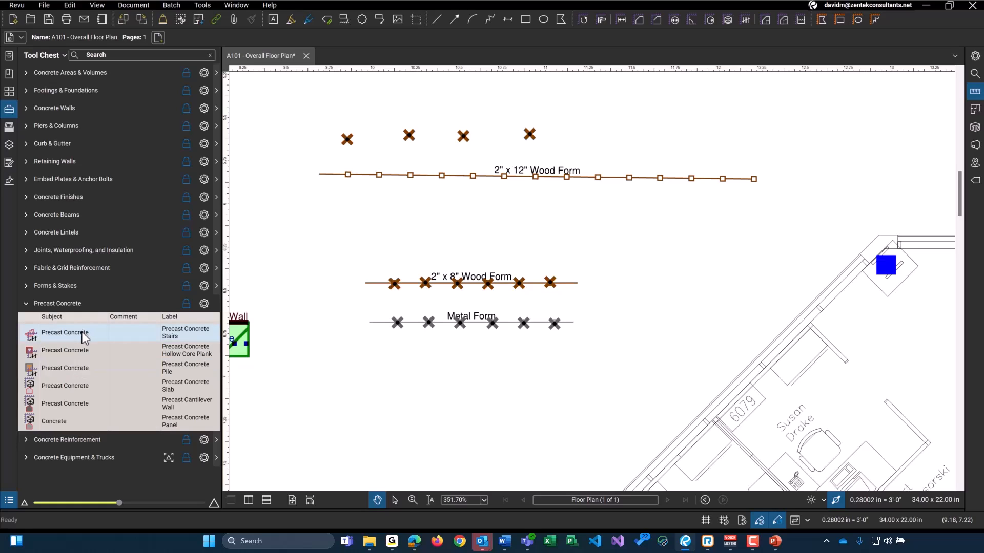
left_click(69, 350)
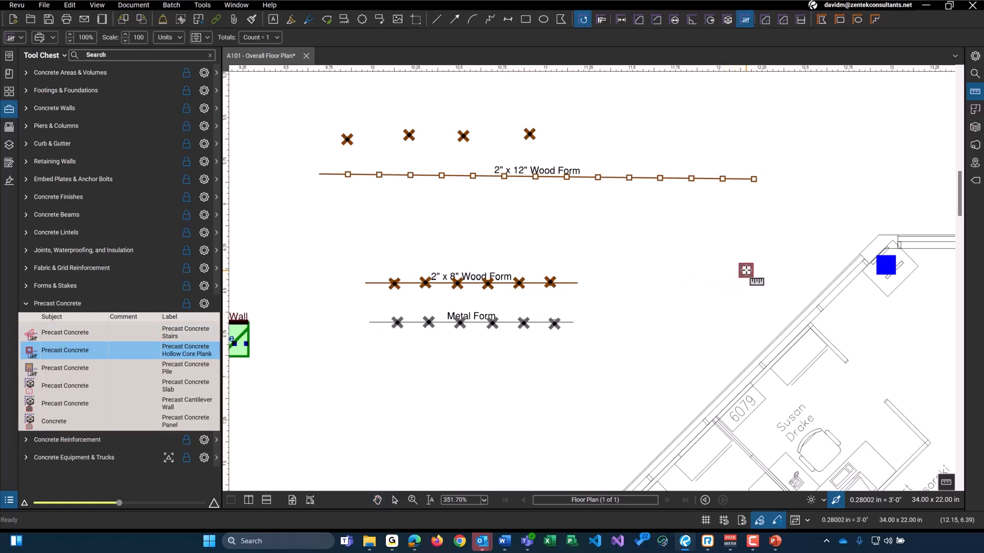
left_click(64, 333)
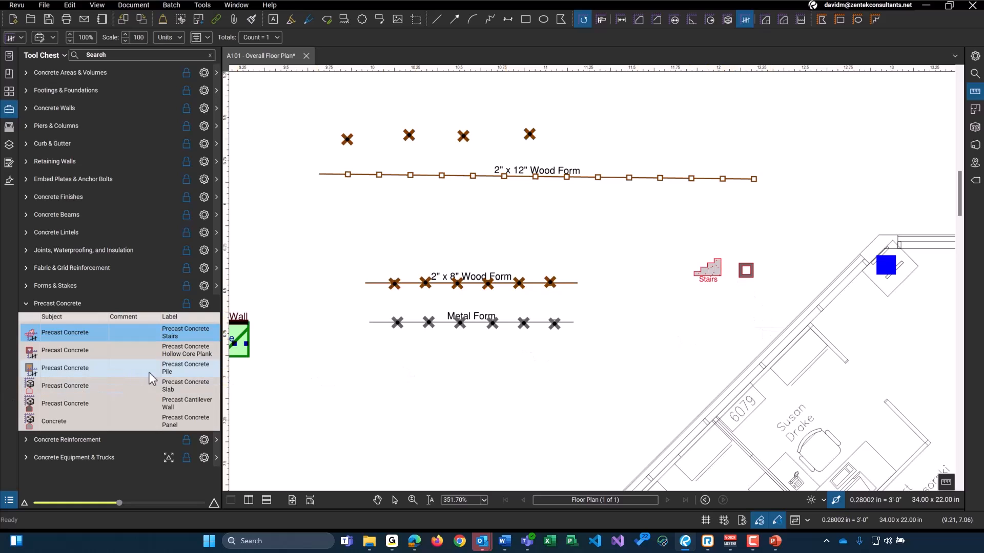
left_click(65, 367)
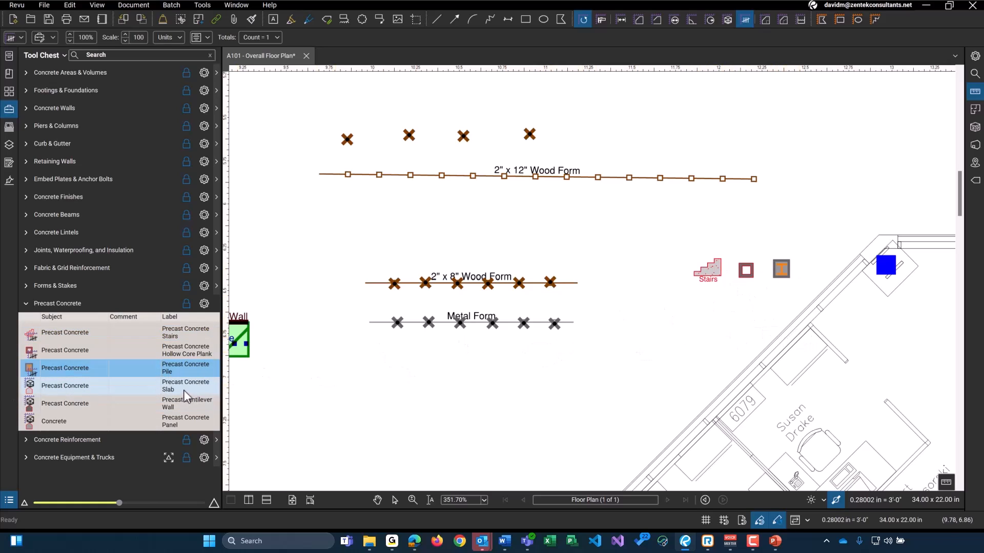
mouse_move(213, 392)
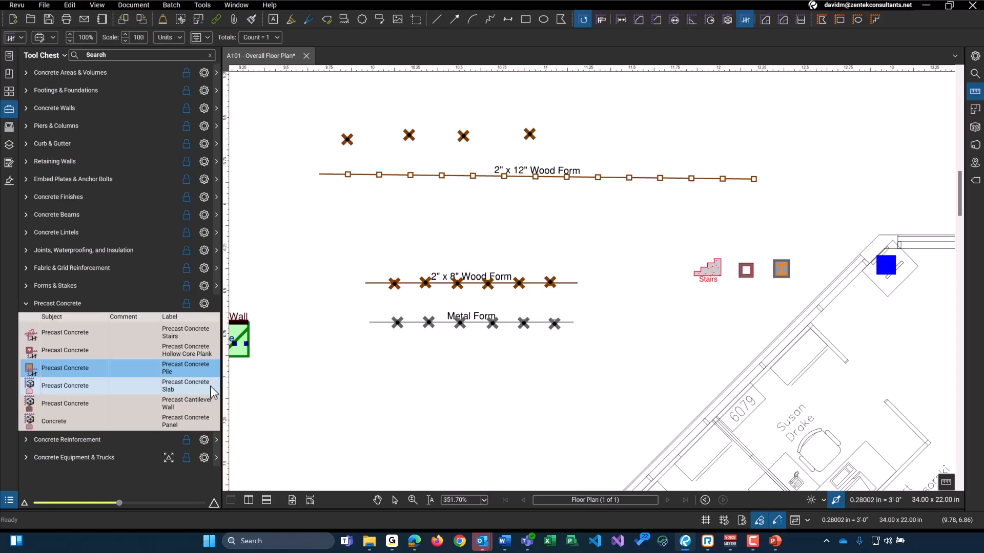
mouse_move(197, 414)
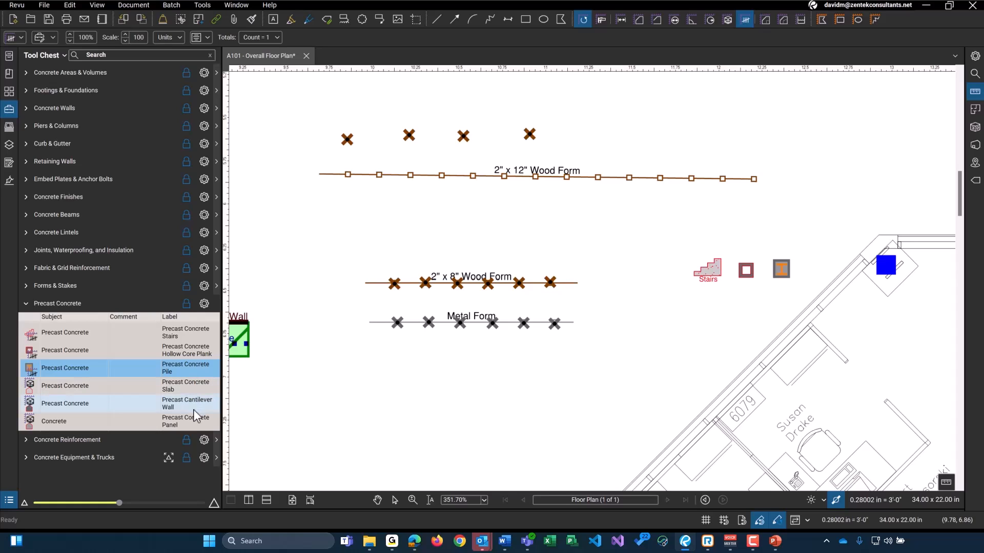
left_click(76, 421)
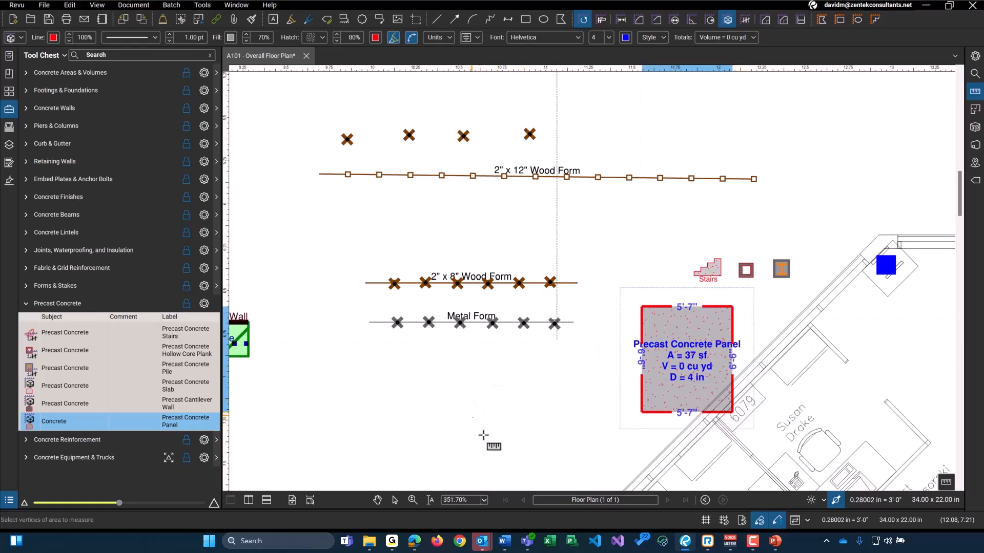
left_click(685, 360)
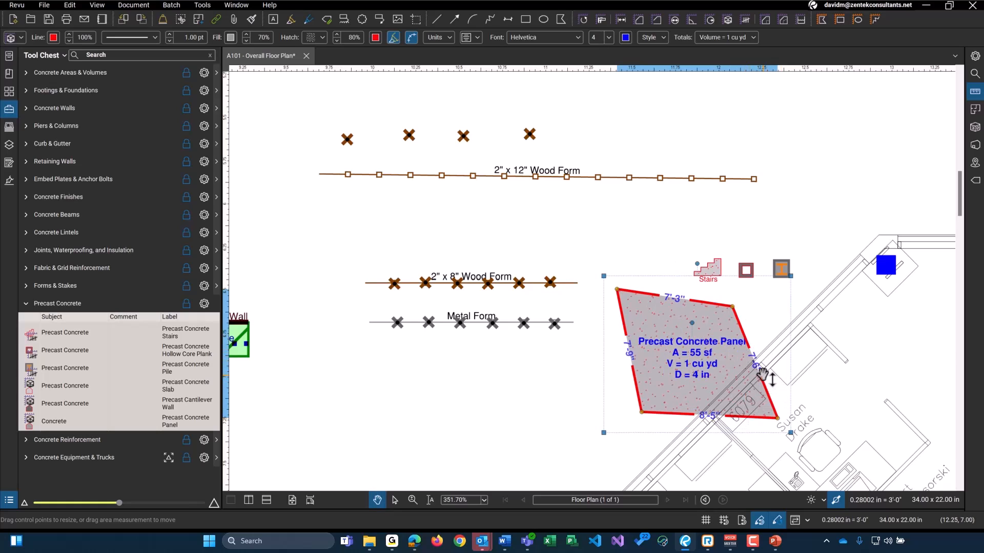
mouse_move(786, 400)
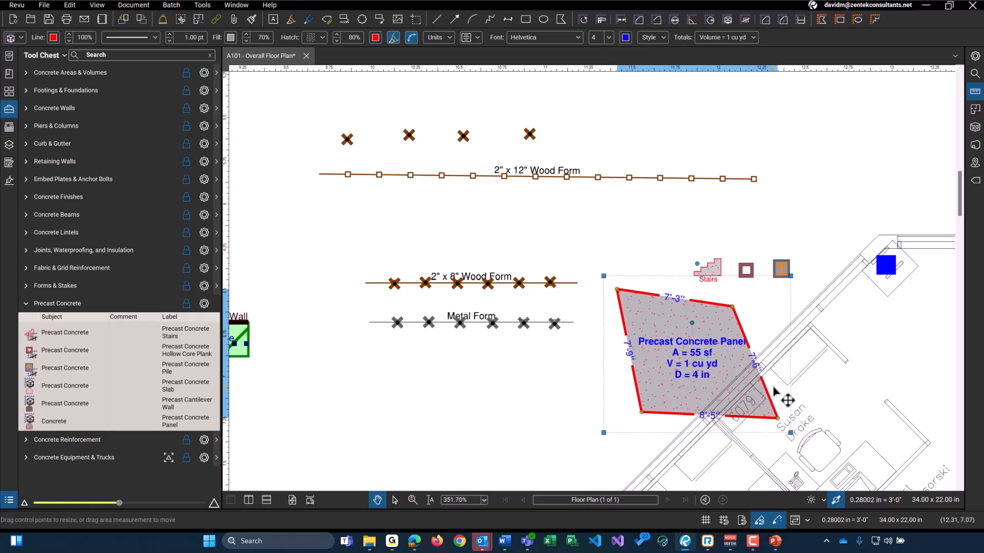
mouse_move(41, 450)
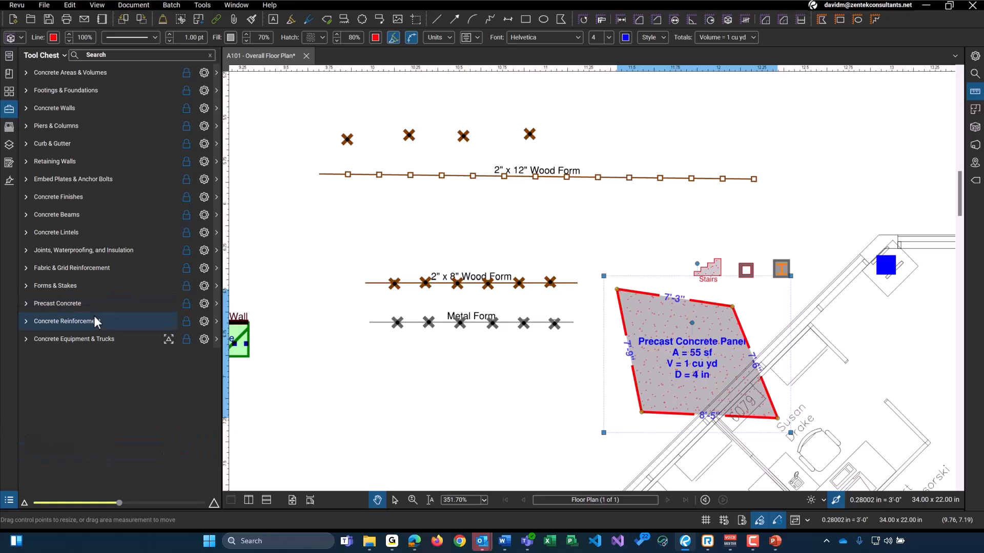
- Draw a 6'-4" #3 Rebar Beam measurement below the metal form
left_click(66, 321)
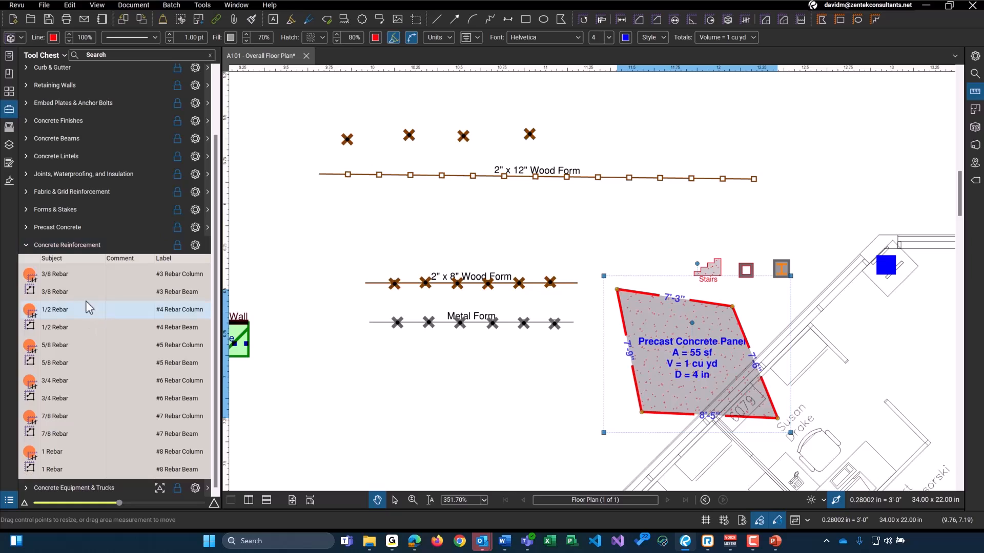
mouse_move(81, 469)
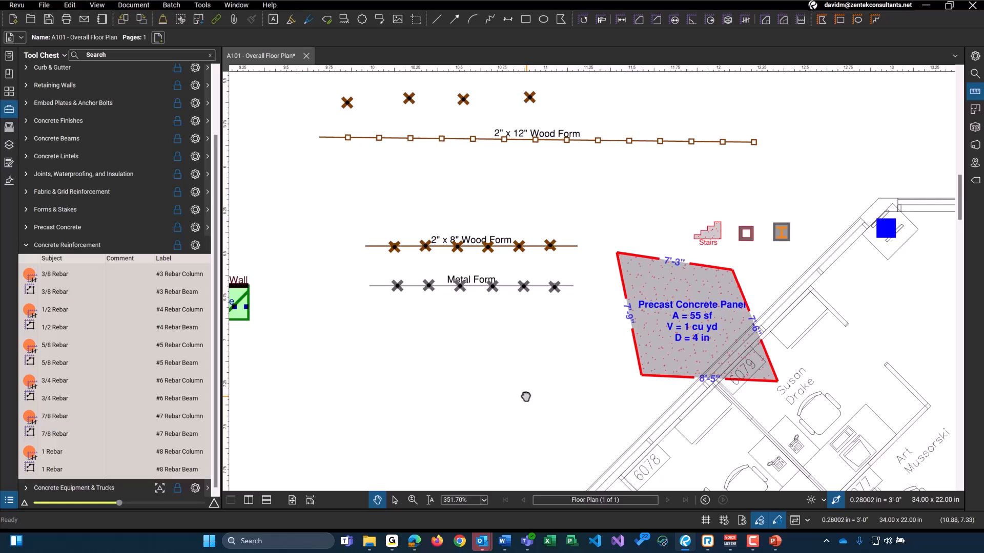
mouse_move(532, 394)
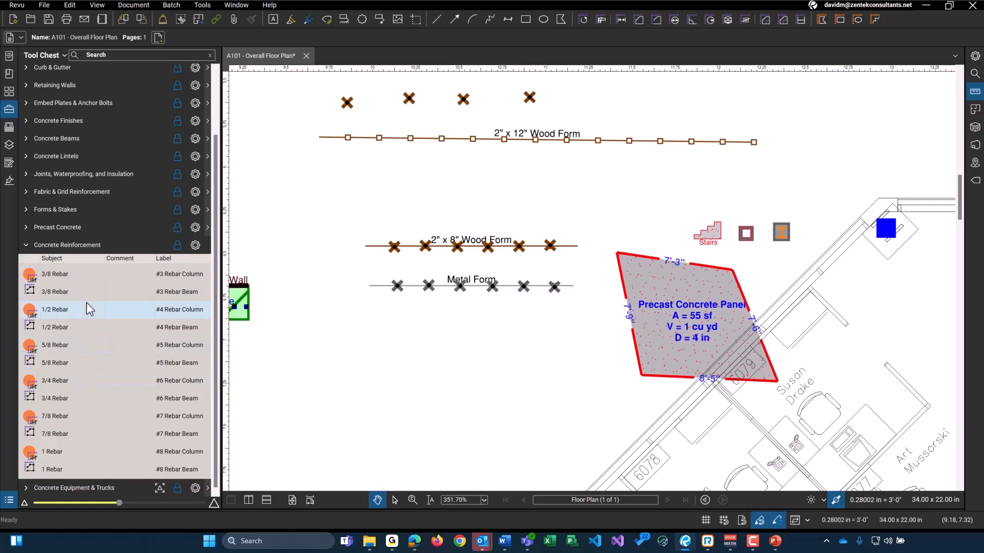
mouse_move(67, 298)
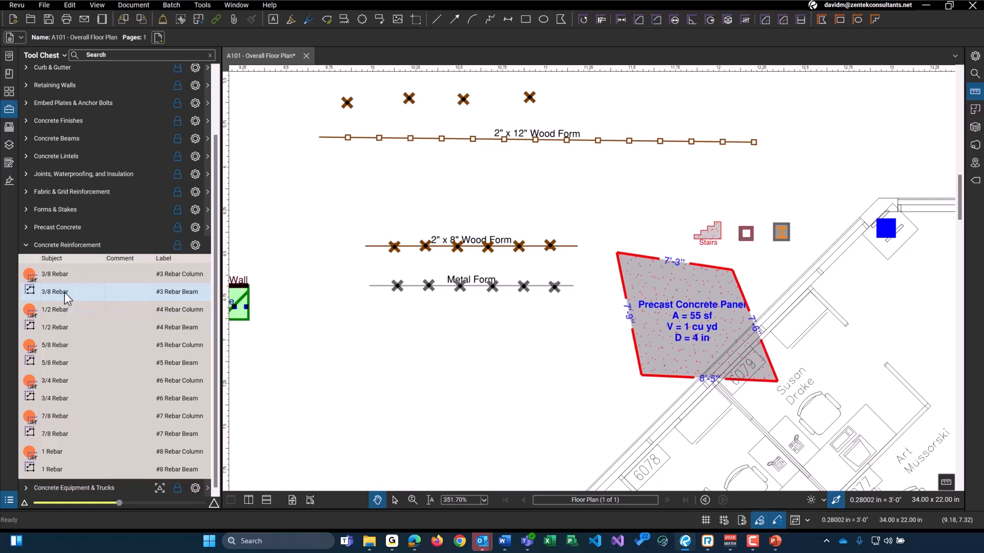
left_click(54, 291)
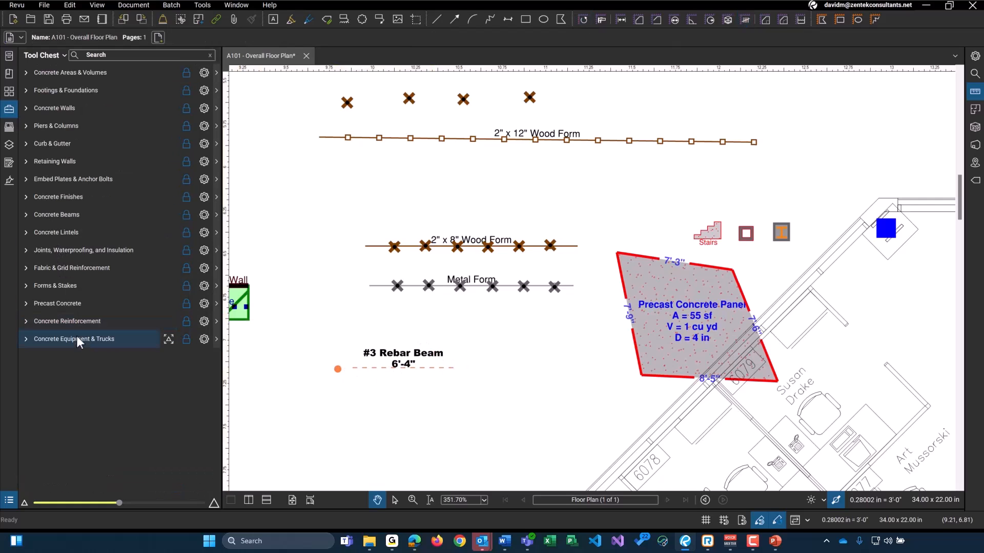
- Place a 20m Pump Truck on the plan, then collapse the Concrete Equipment & Trucks set
left_click(74, 338)
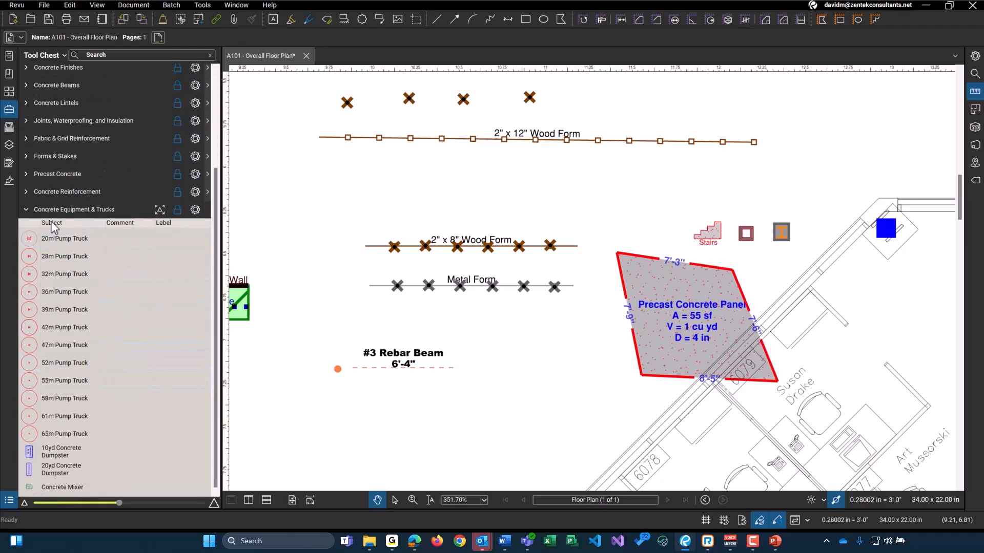
mouse_move(306, 214)
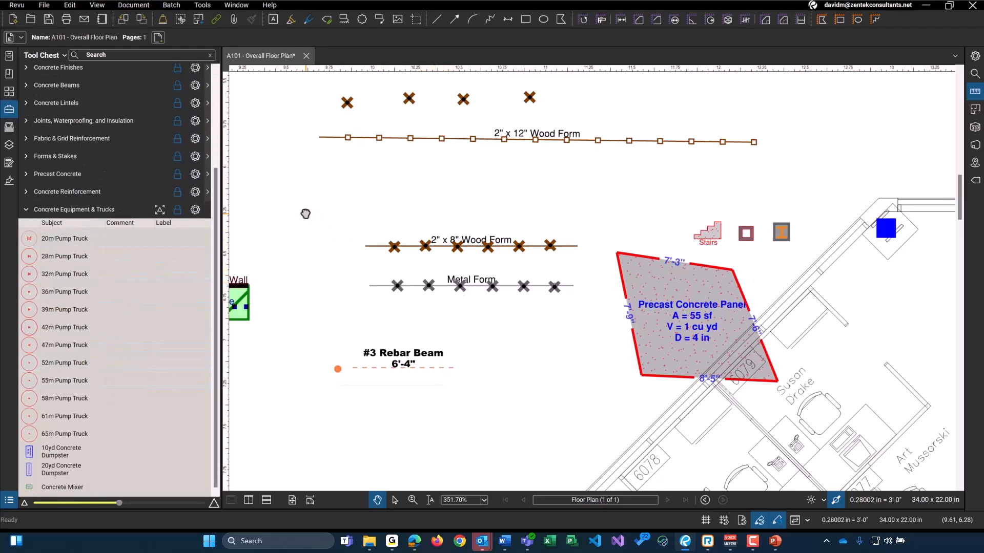
scroll("down", 3)
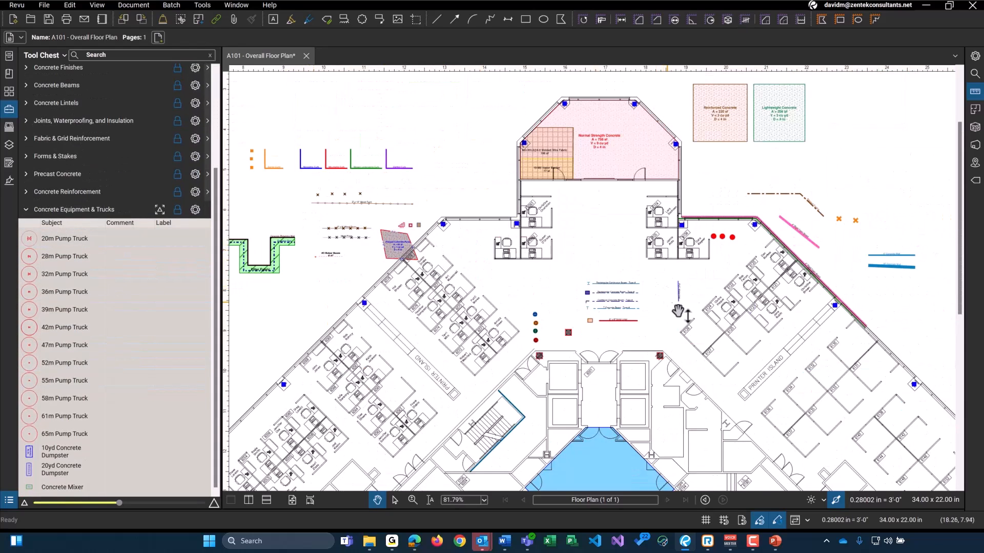
scroll("down", 3)
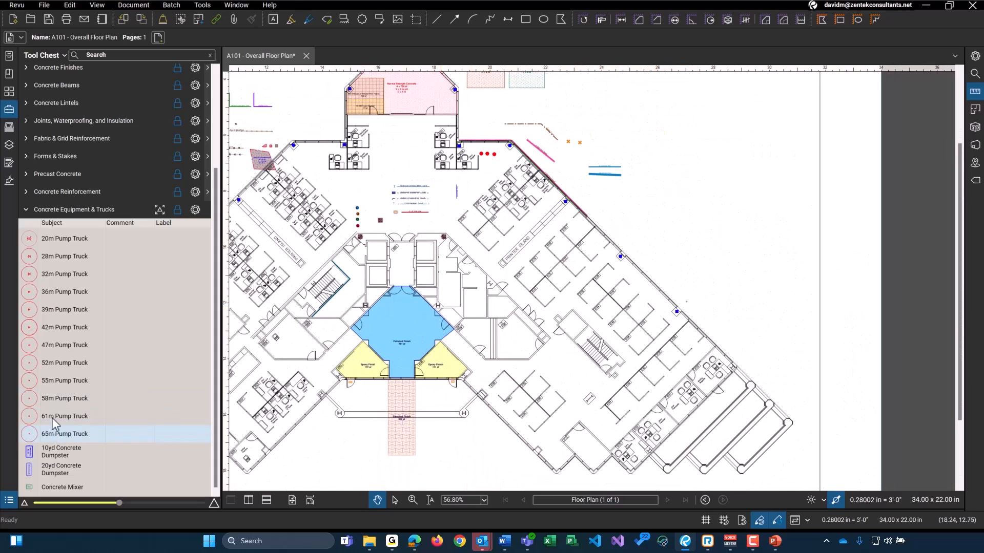
left_click(64, 238)
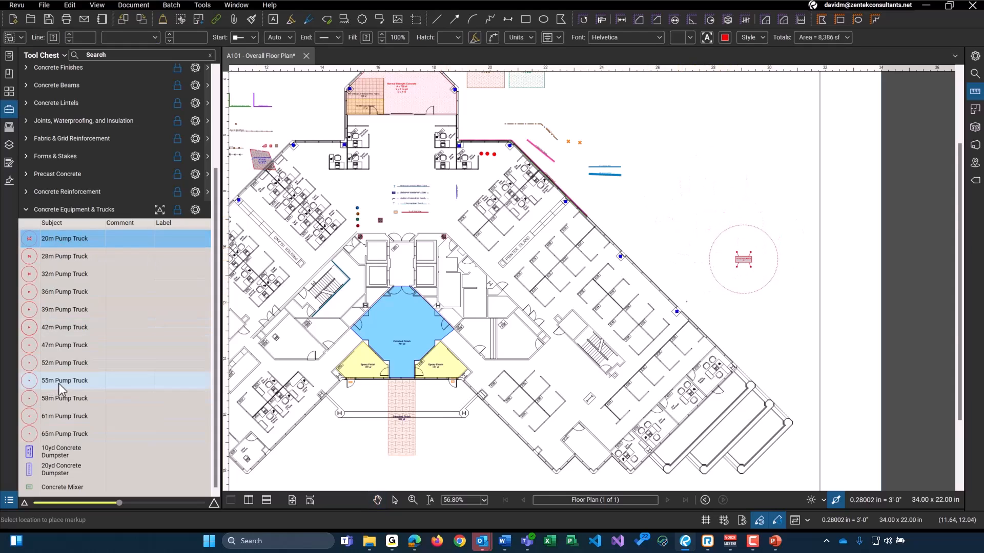
left_click(61, 450)
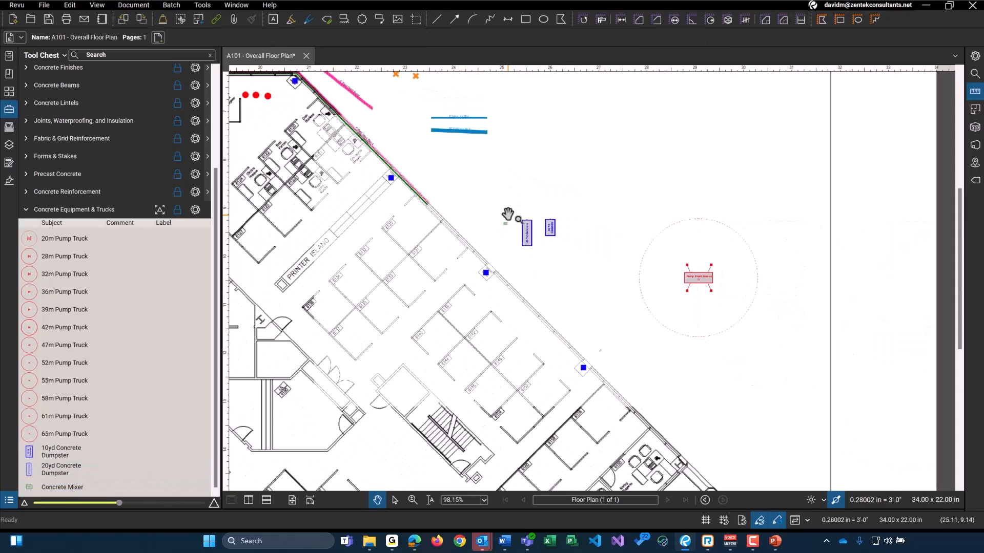
scroll("down", 3)
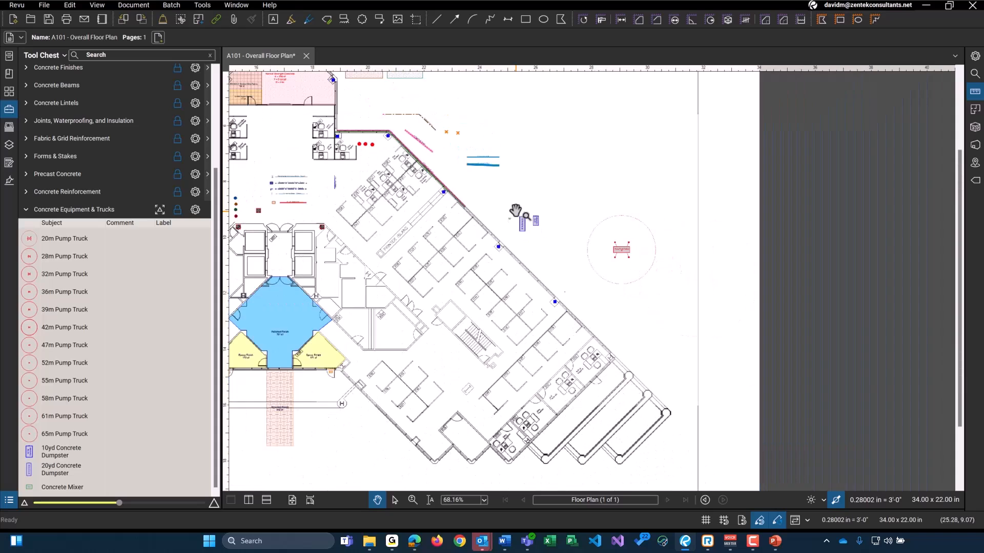
scroll("down", 3)
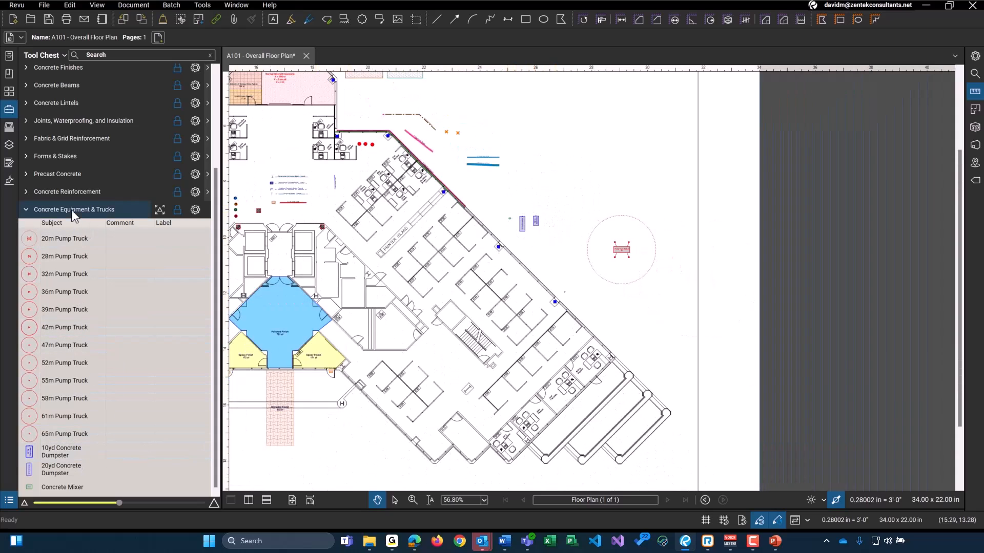
left_click(74, 209)
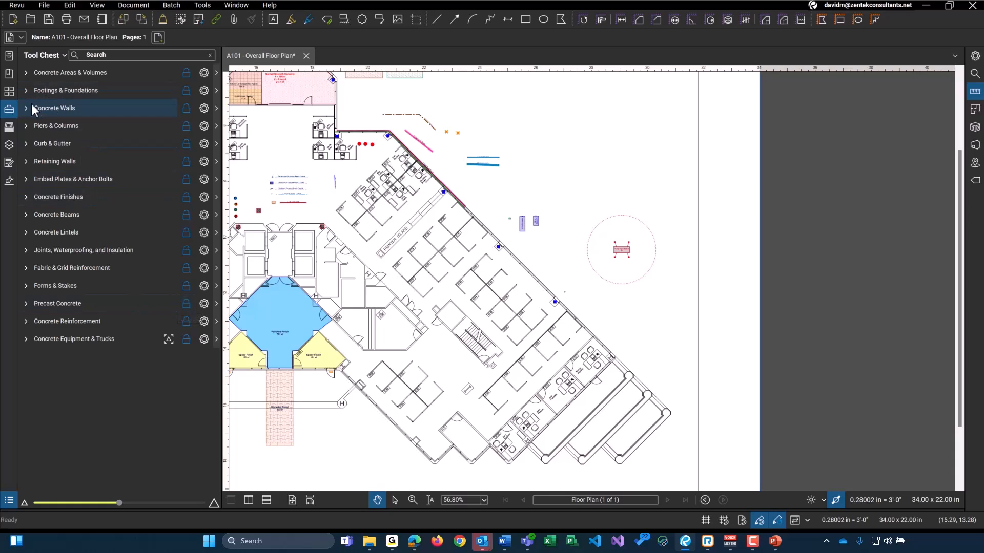
mouse_move(11, 123)
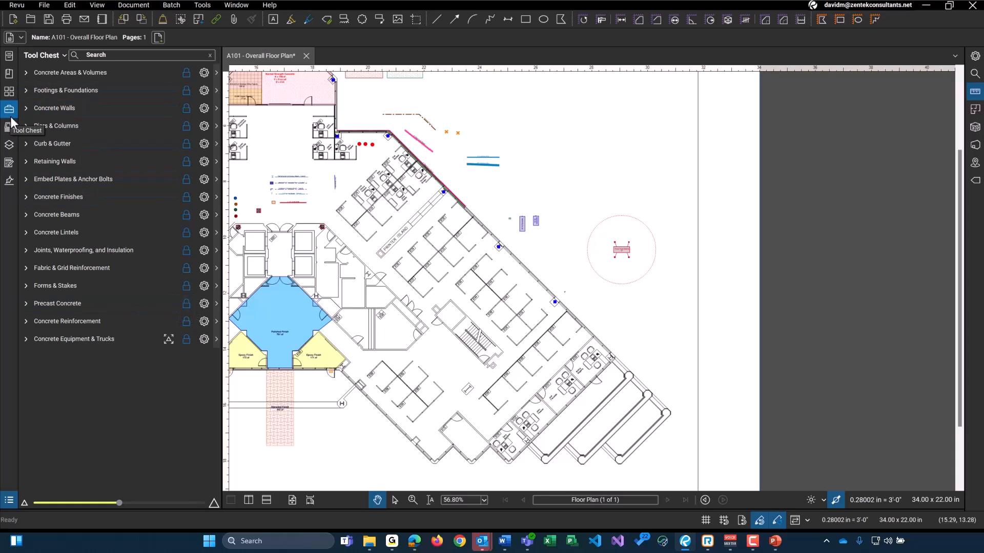
- Close the Tool Chest to put away the concrete tool sets
left_click(11, 145)
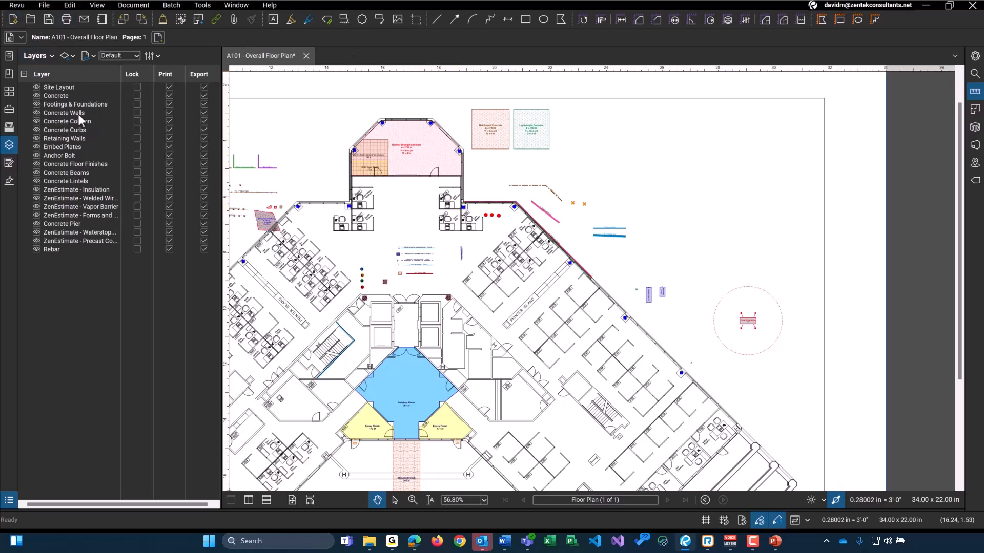
- Hide the Concrete, Anchor Bolt, Embed Plates and Concrete Lintels layers
left_click(57, 95)
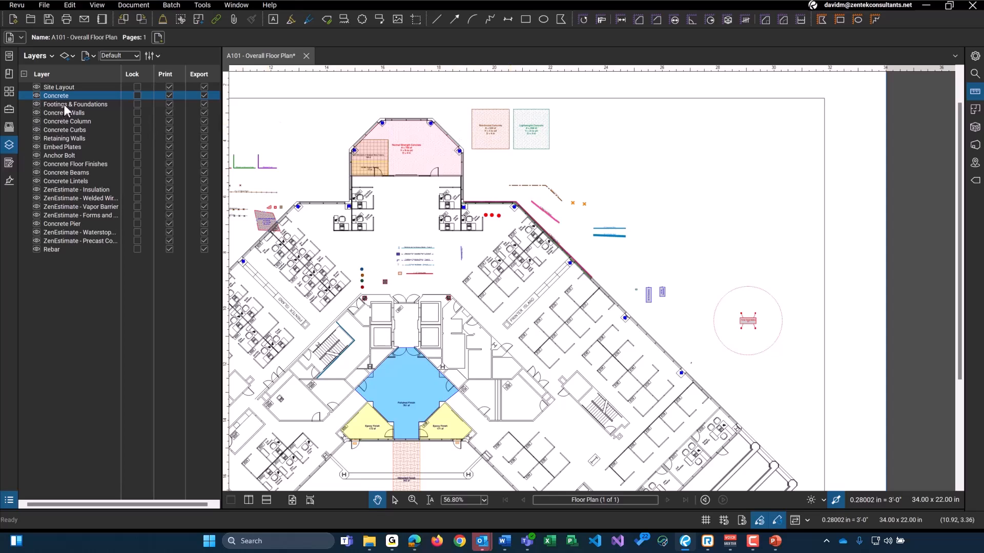
left_click(36, 95)
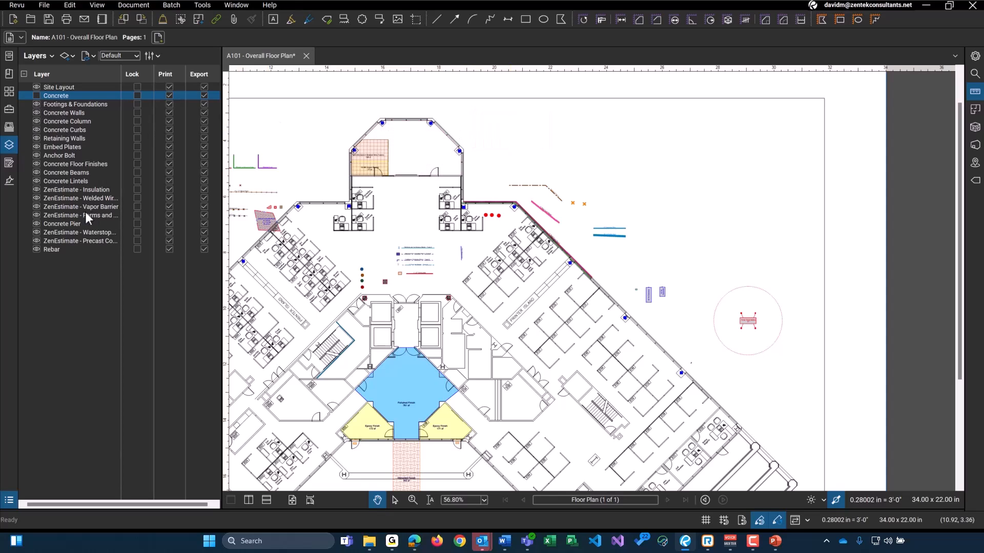
left_click(59, 155)
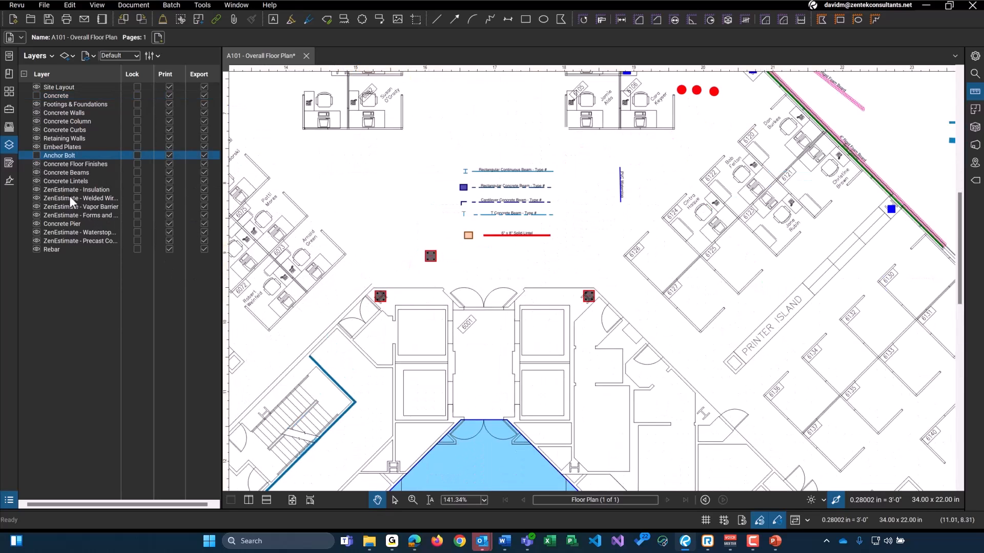
left_click(62, 146)
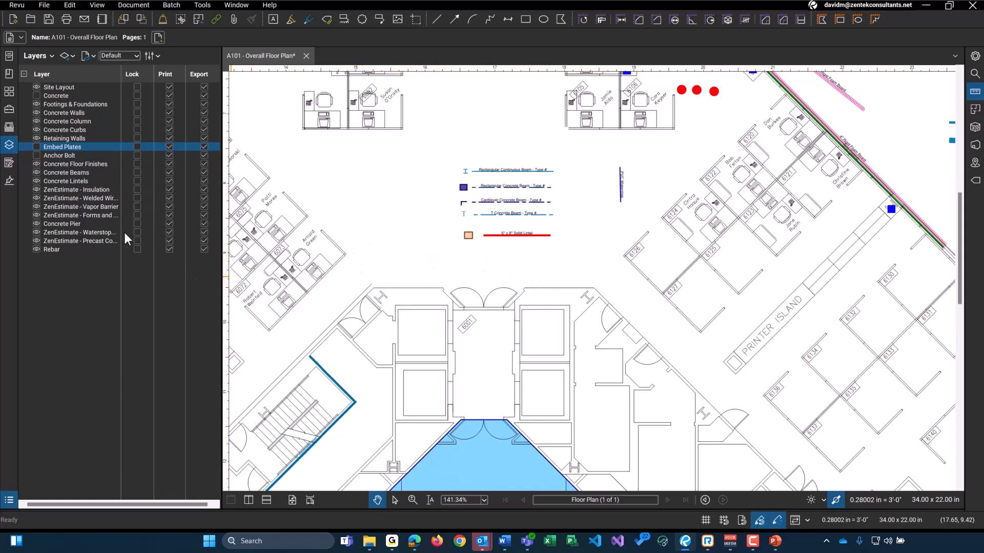
left_click(65, 181)
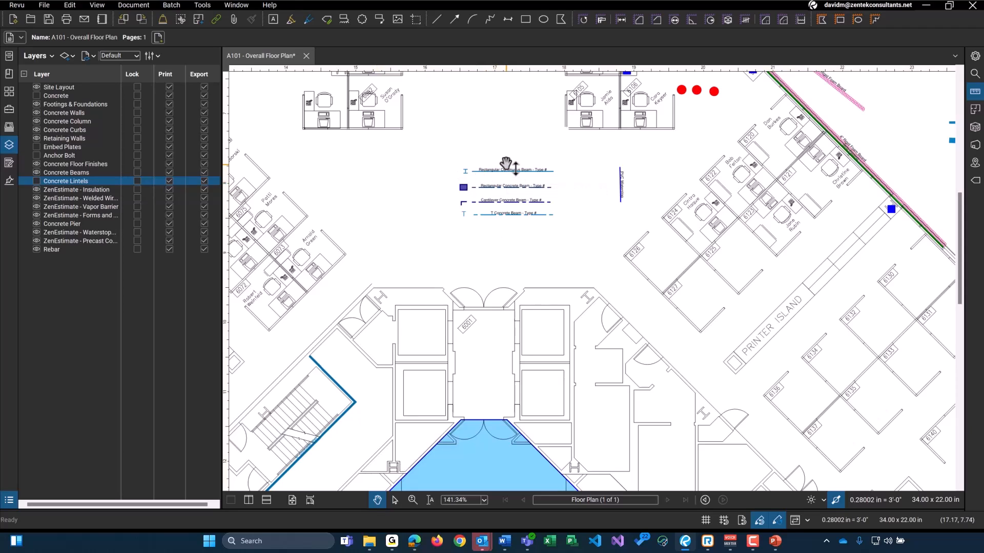
mouse_move(383, 190)
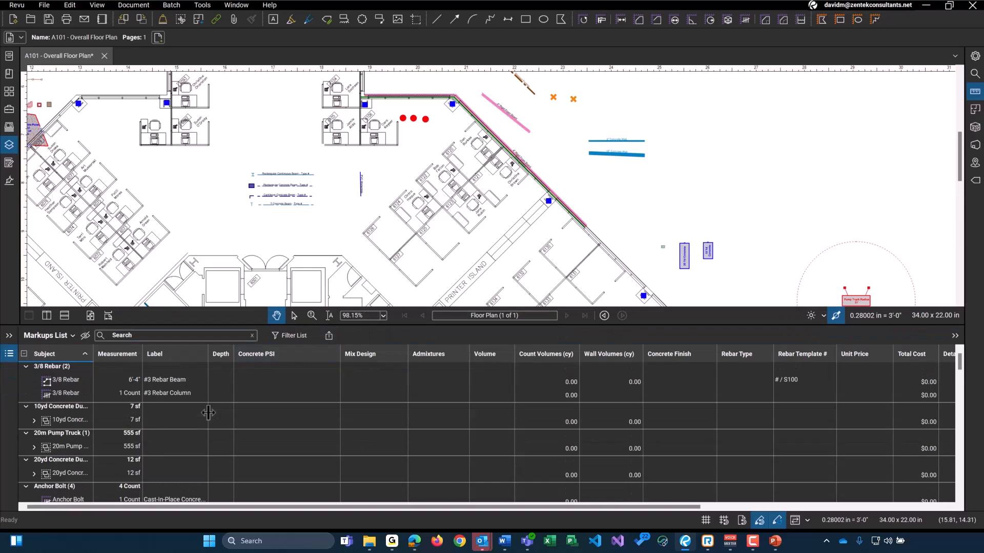
mouse_move(146, 449)
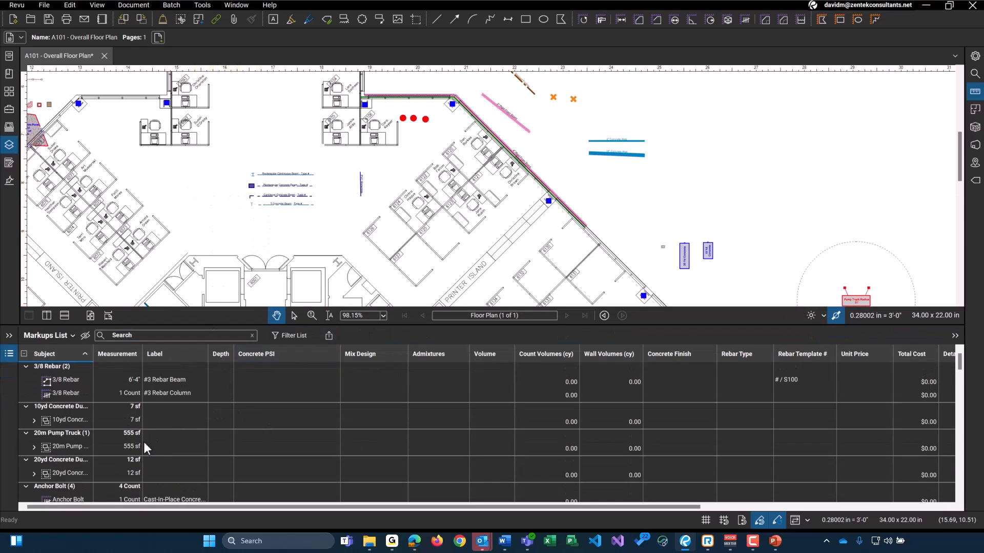
- Enter Concrete PSI 4000 and Mix Design A on the 9 cu yd concrete row
scroll("down", 3)
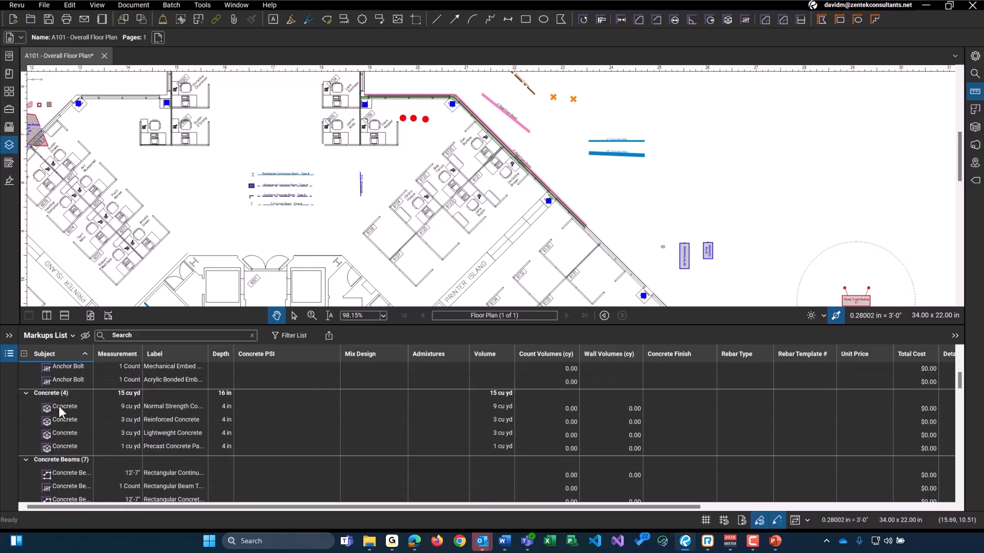
left_click(65, 406)
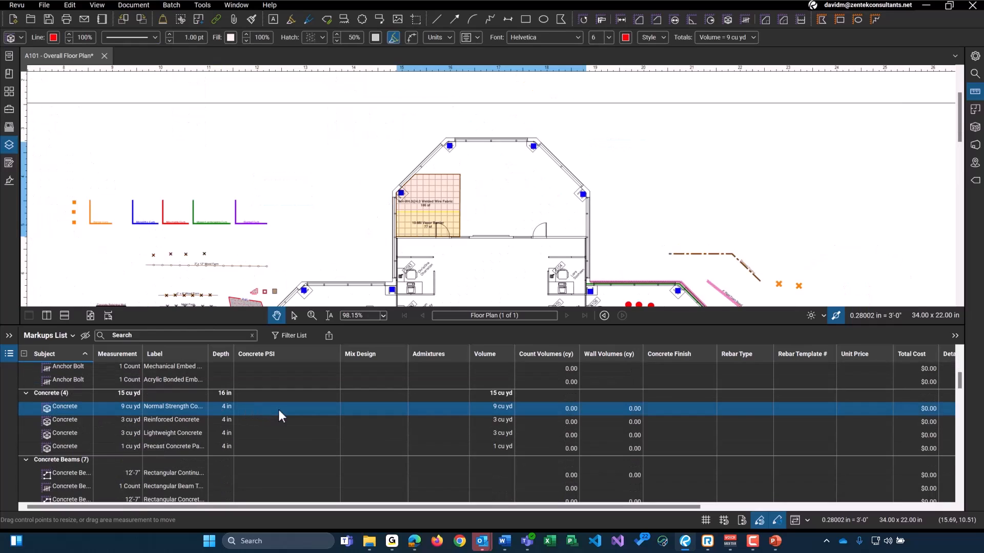
left_click(286, 409)
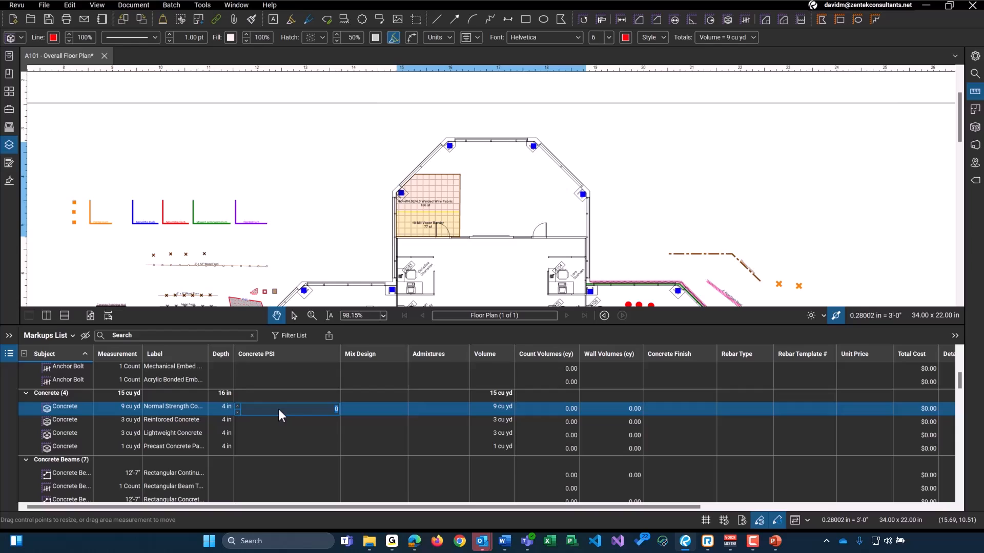
type("4000")
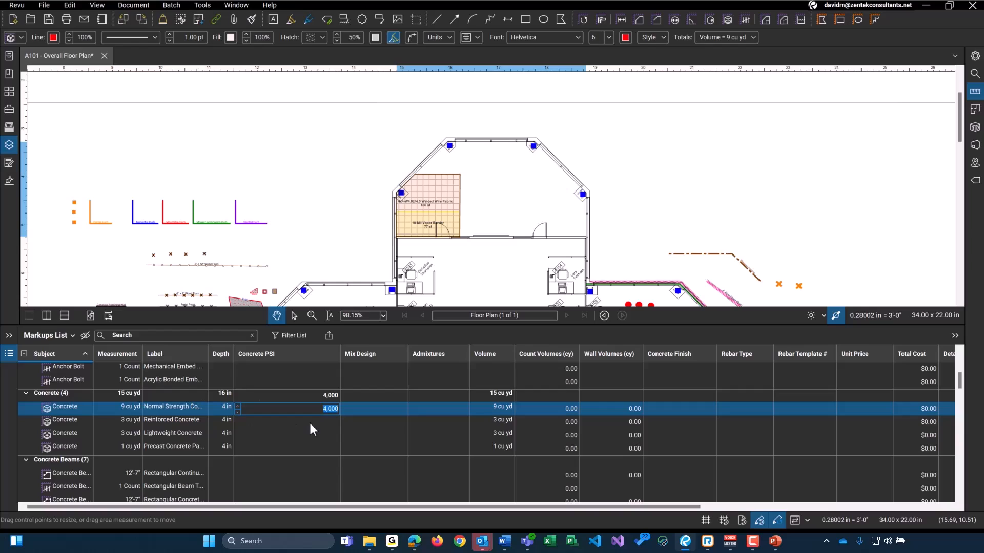
mouse_move(380, 415)
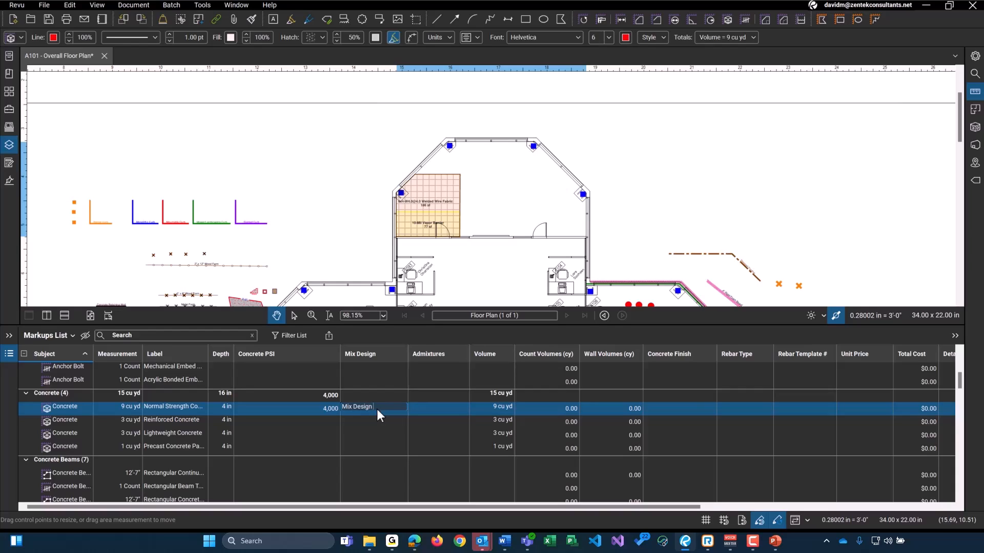
type("A")
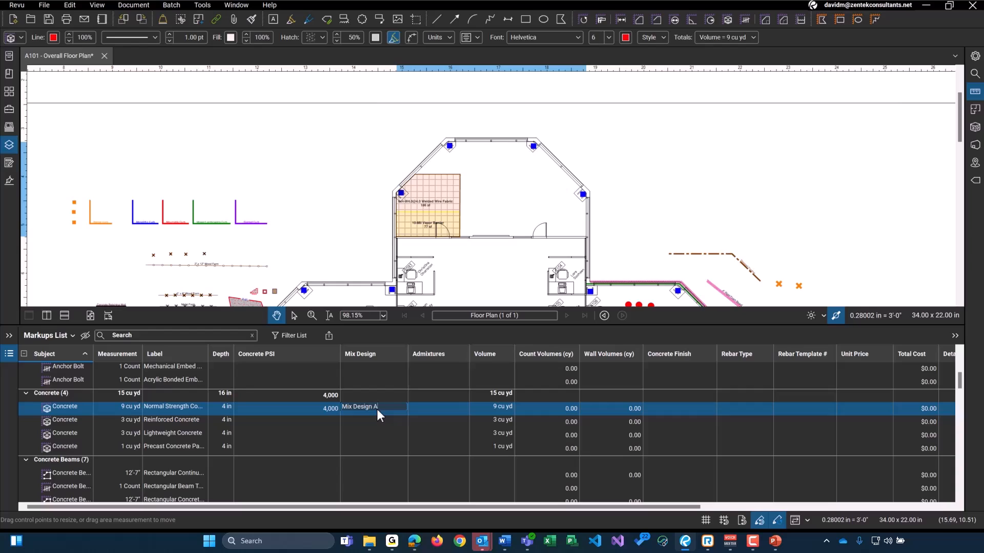
- Choose Type D from the Admixtures dropdown on the 9 cu yd concrete row
left_click(437, 408)
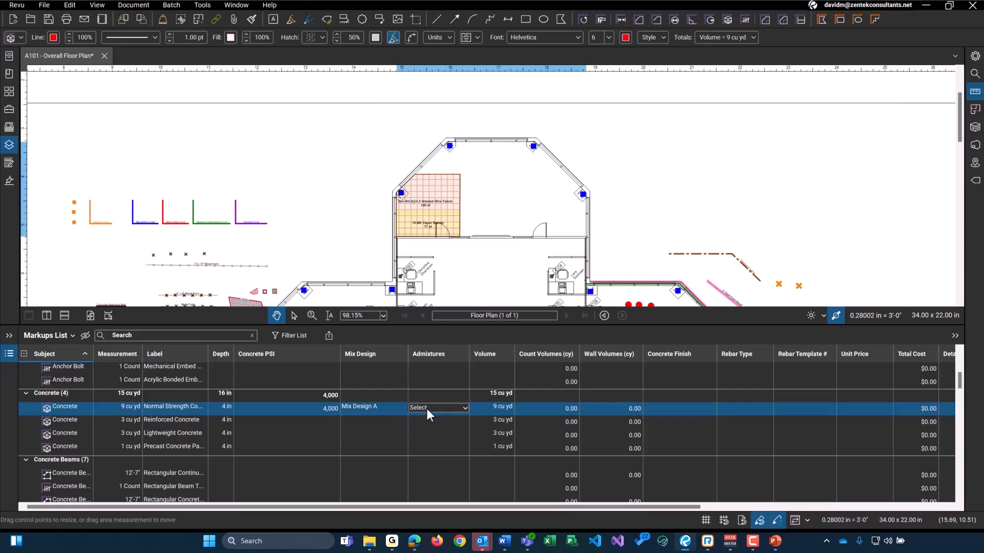
left_click(437, 408)
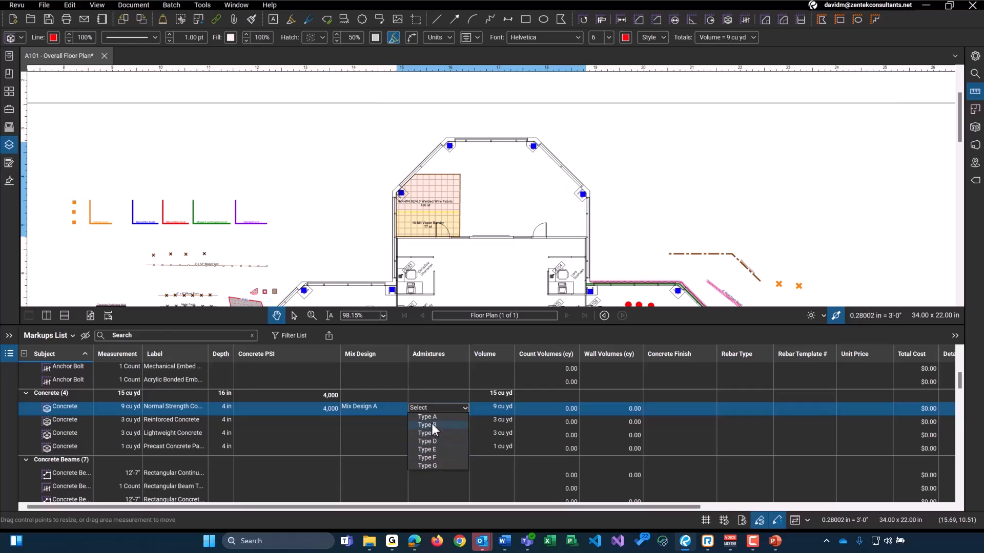
left_click(427, 441)
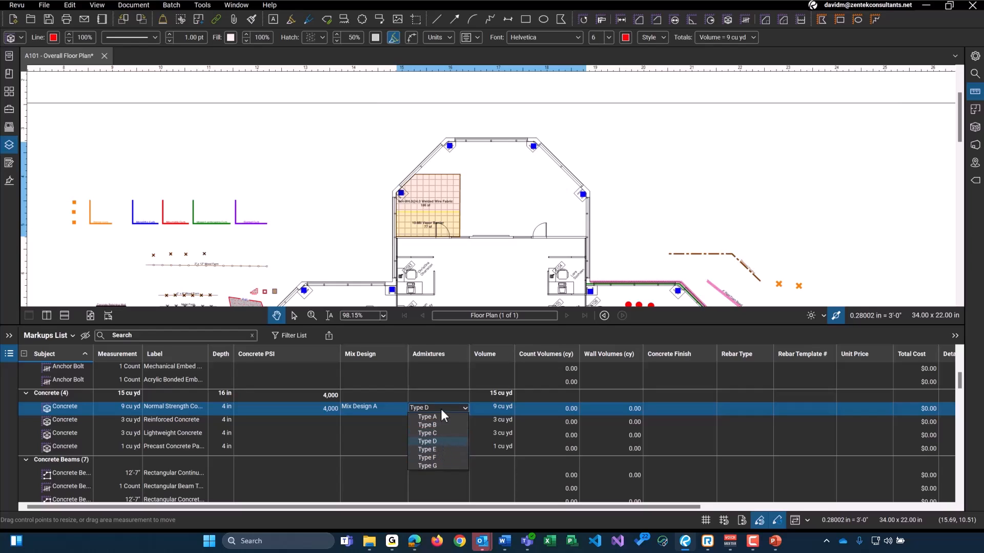
left_click(427, 441)
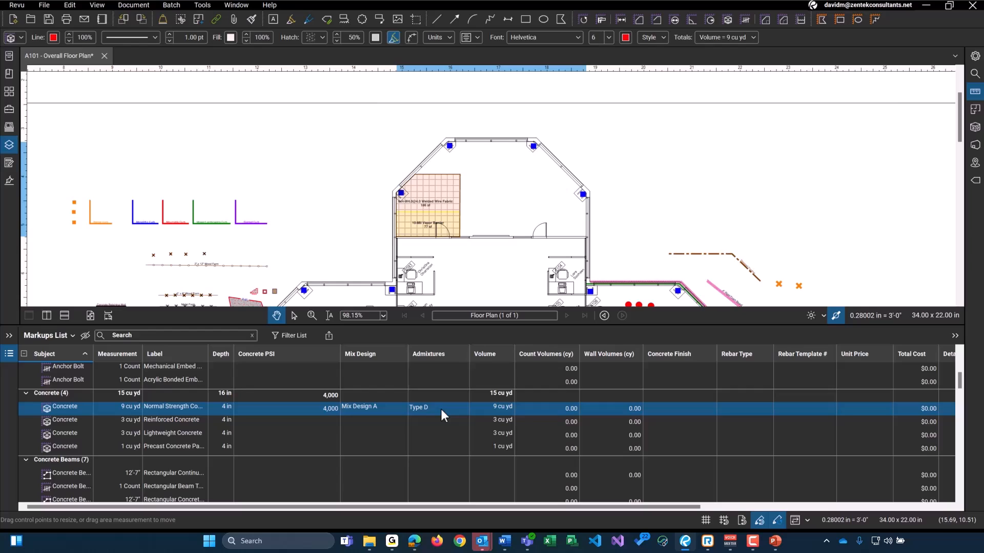
mouse_move(469, 428)
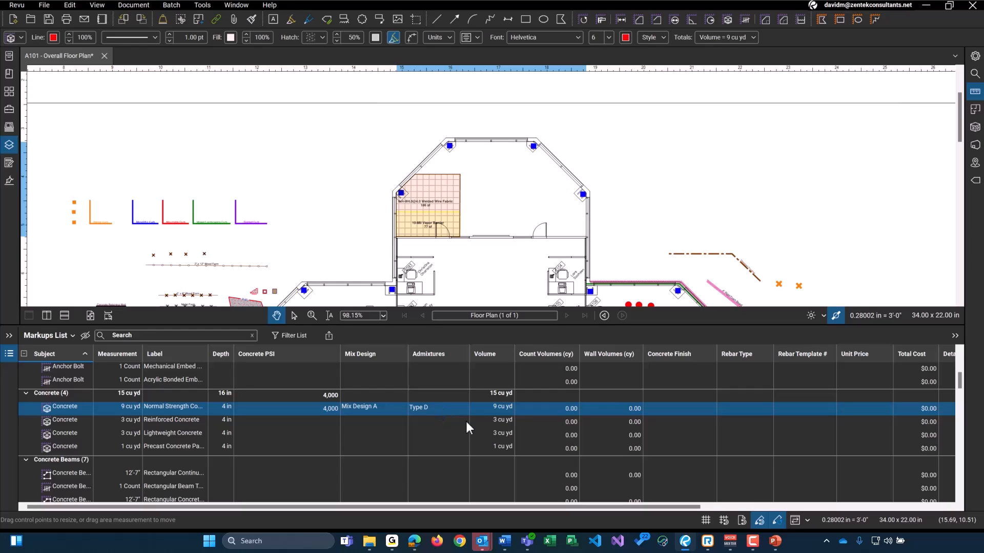
mouse_move(481, 438)
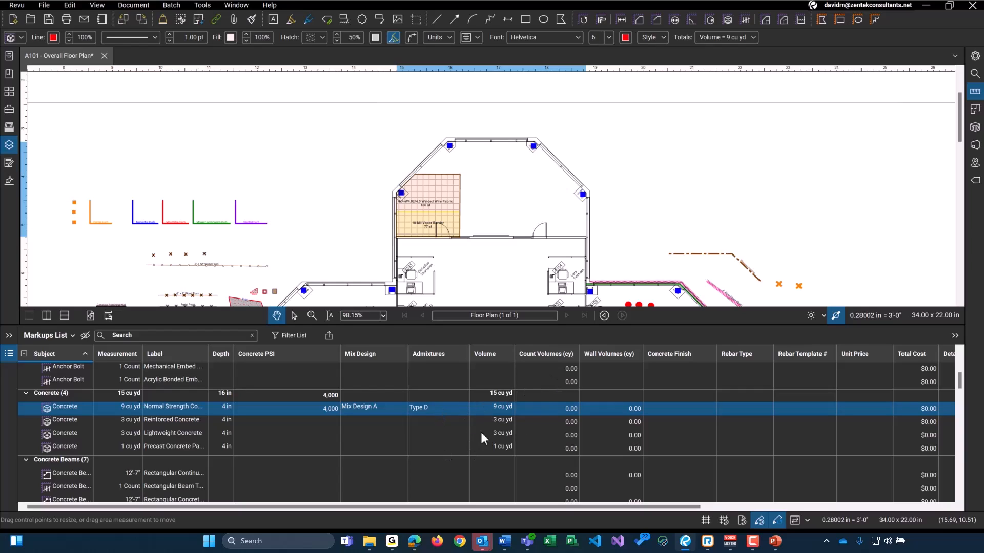
mouse_move(506, 414)
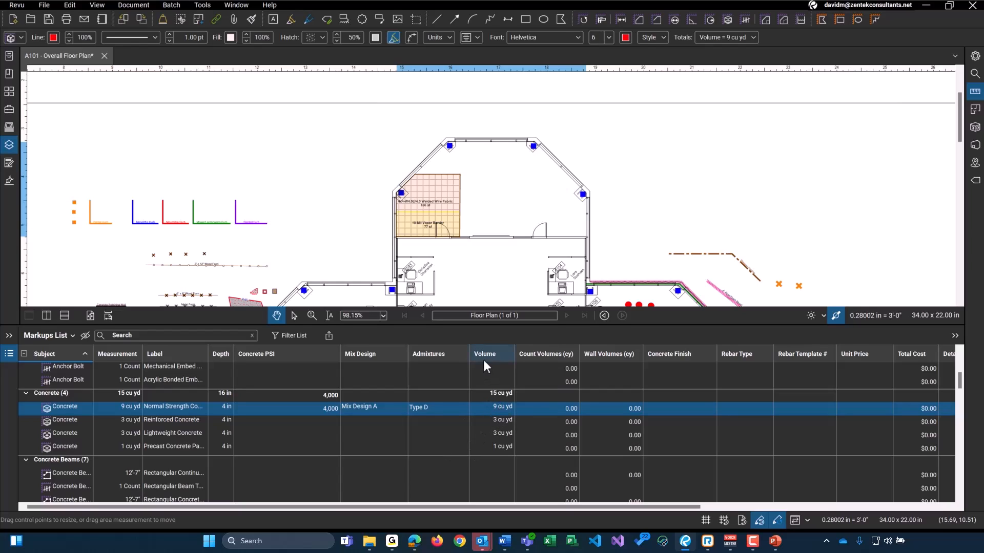
mouse_move(552, 358)
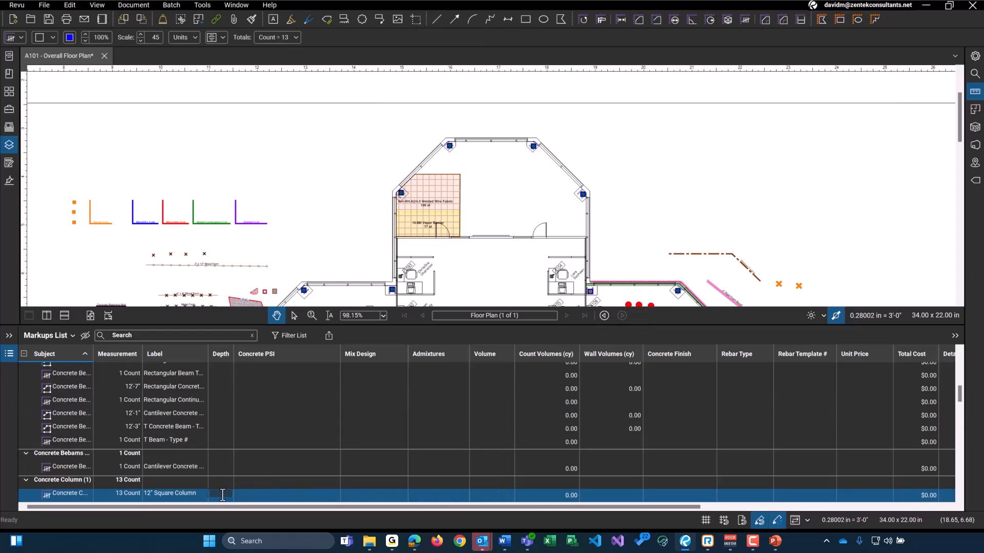
- Enter a 36-inch (3'-0") depth on the 12" Square Column row
type("36")
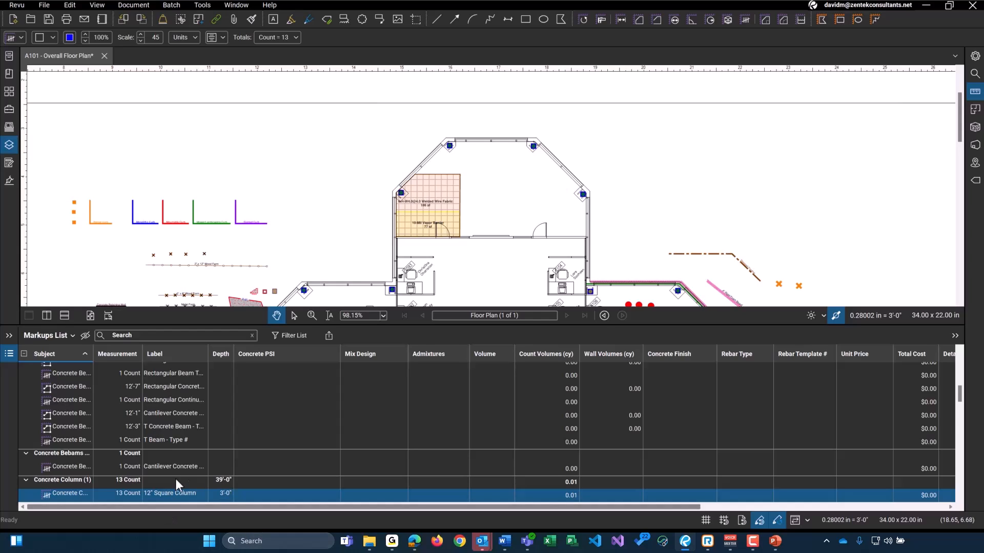
scroll("down", 3)
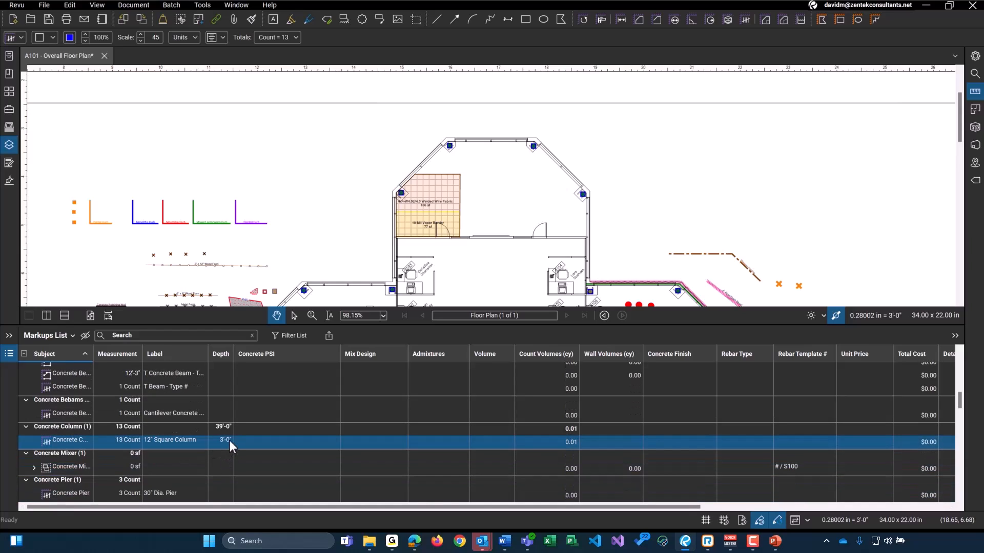
mouse_move(256, 469)
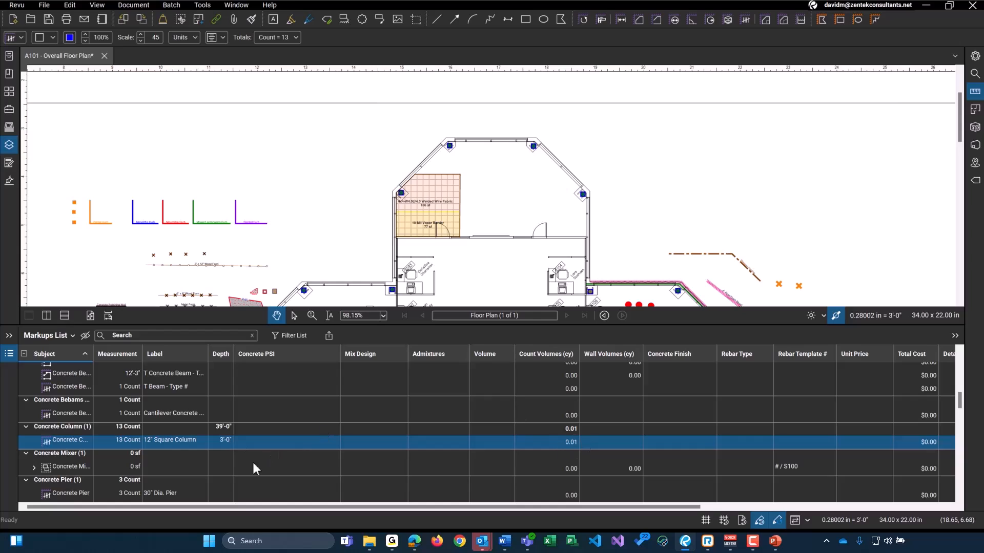
mouse_move(227, 444)
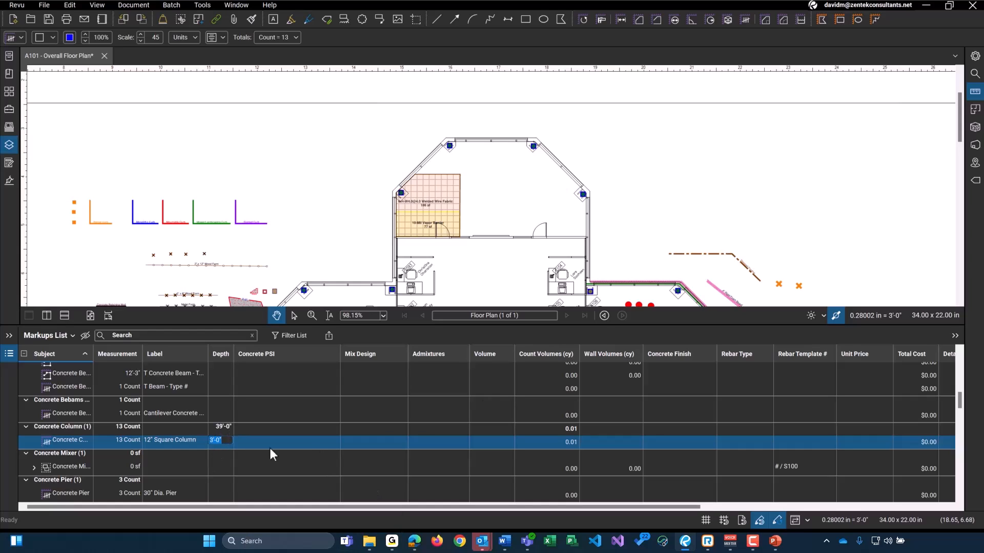
mouse_move(497, 403)
type("72")
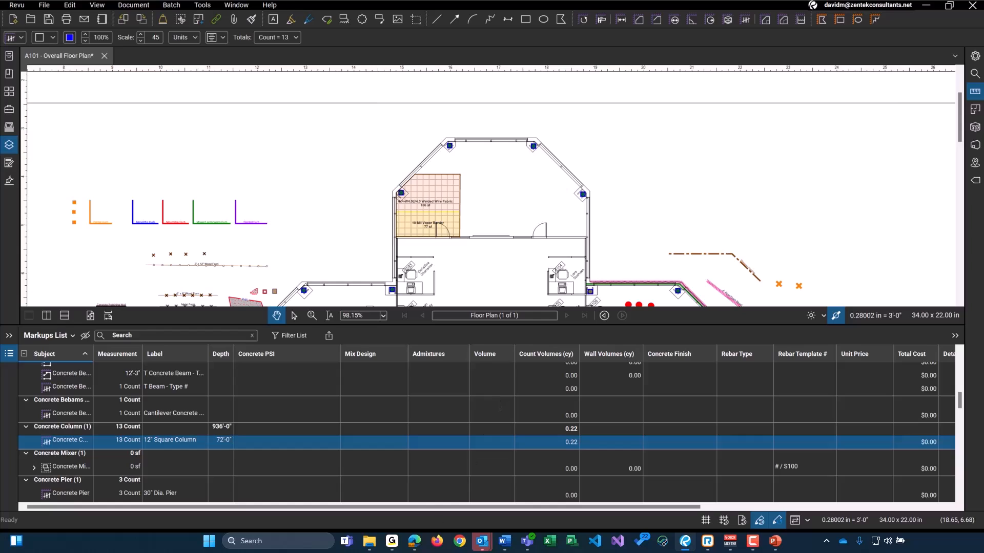
mouse_move(637, 427)
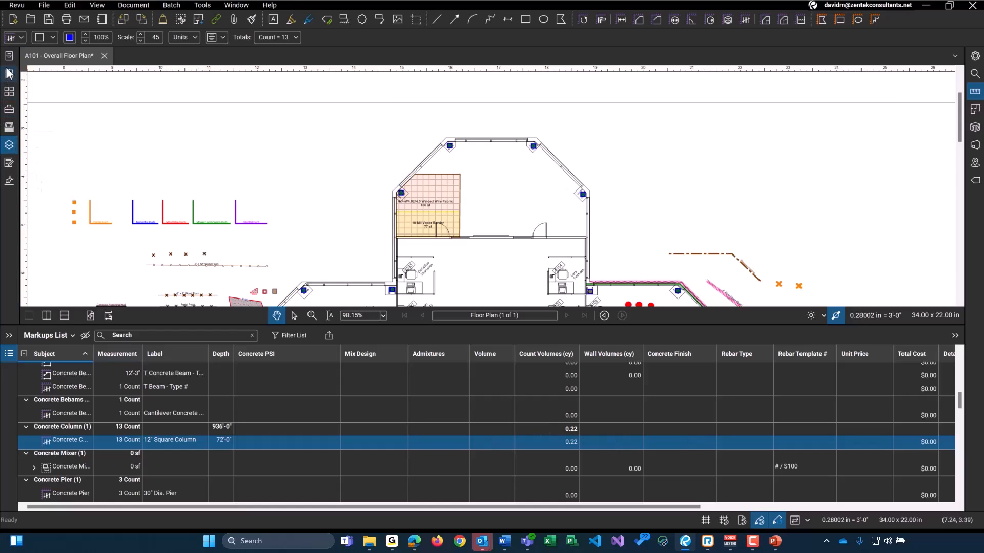
- Place a 36" Square Column marker above the building, then collapse Piers & Columns
left_click(8, 110)
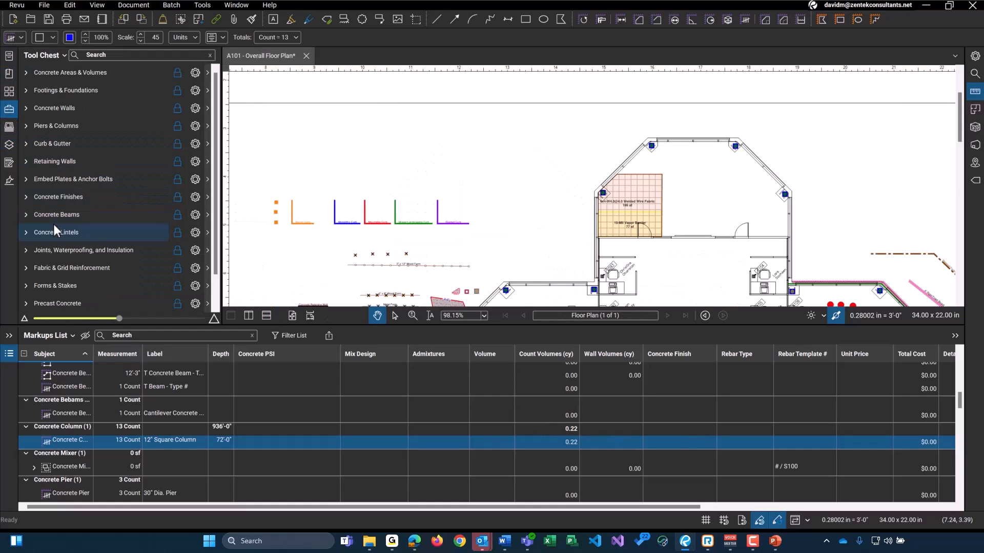
mouse_move(71, 161)
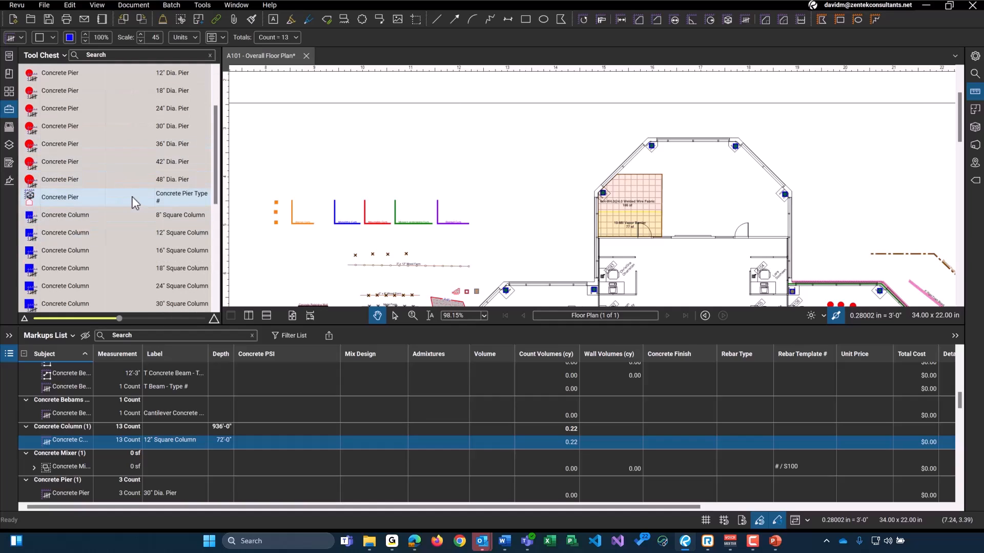
scroll("down", 3)
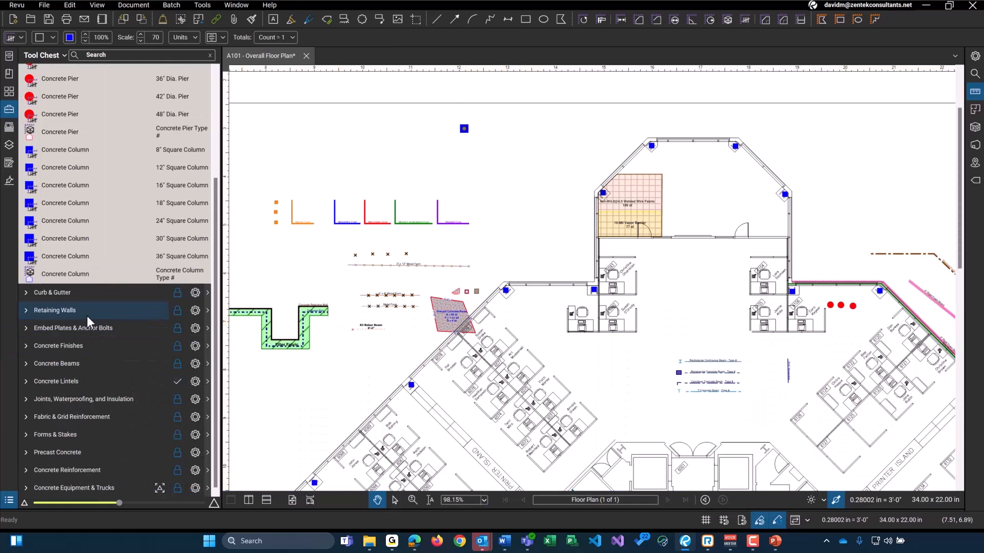
left_click(56, 125)
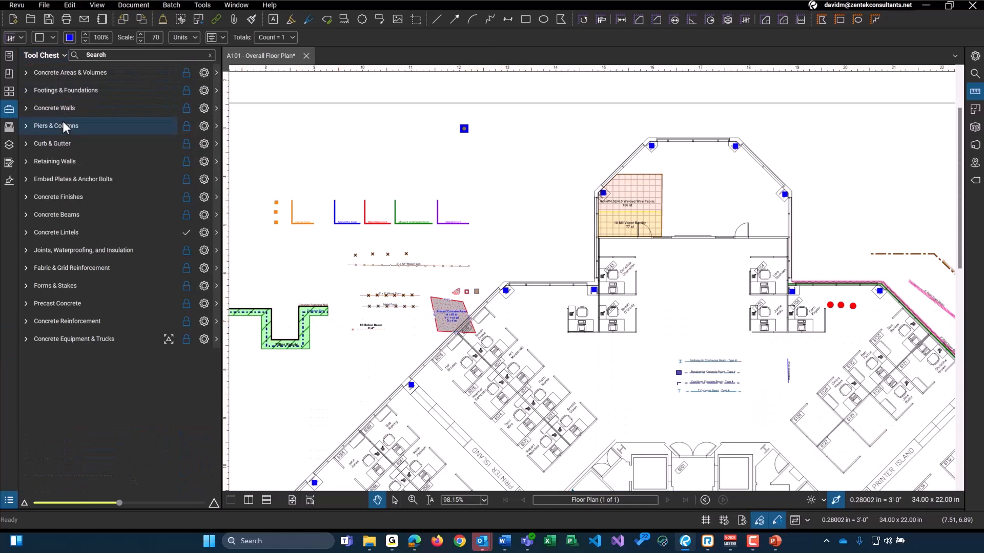
mouse_move(326, 511)
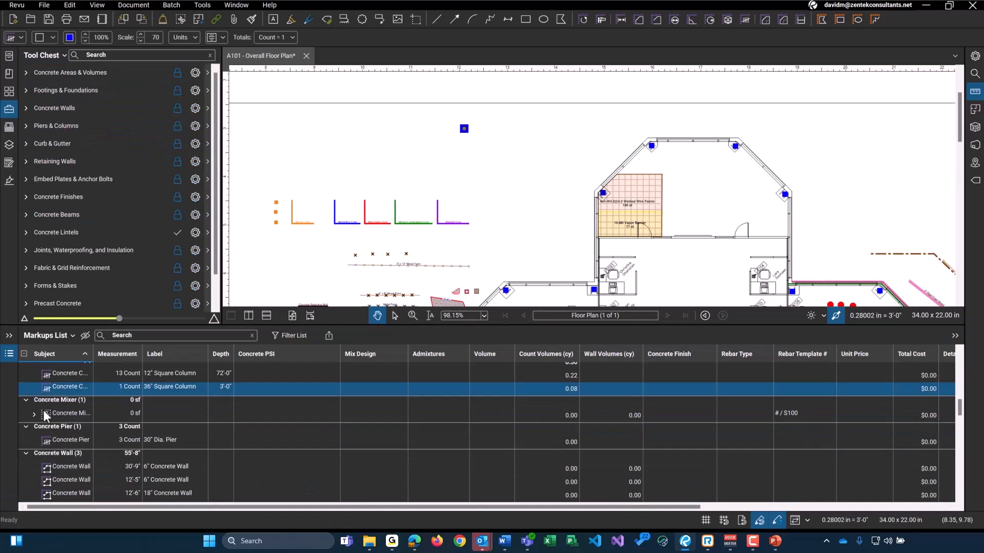
mouse_move(555, 525)
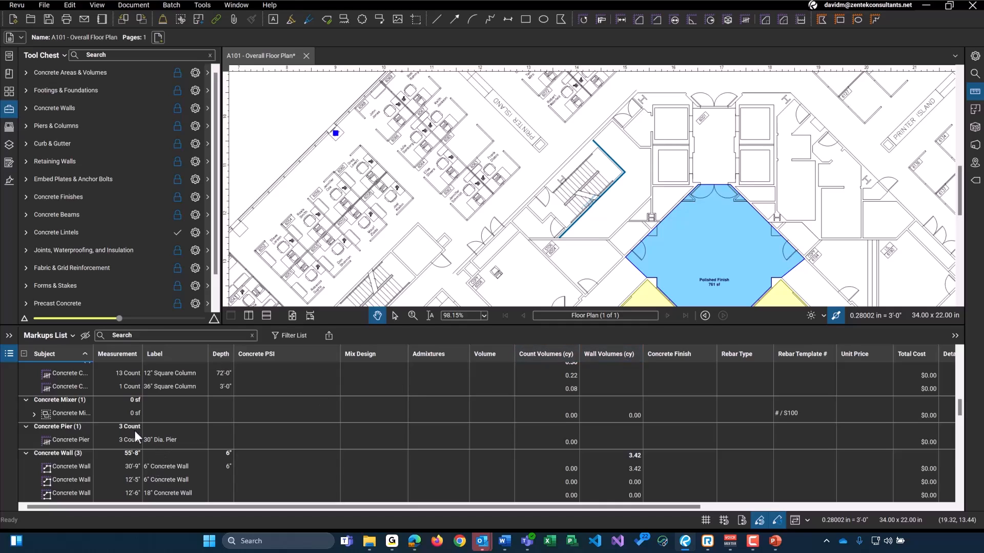
mouse_move(219, 502)
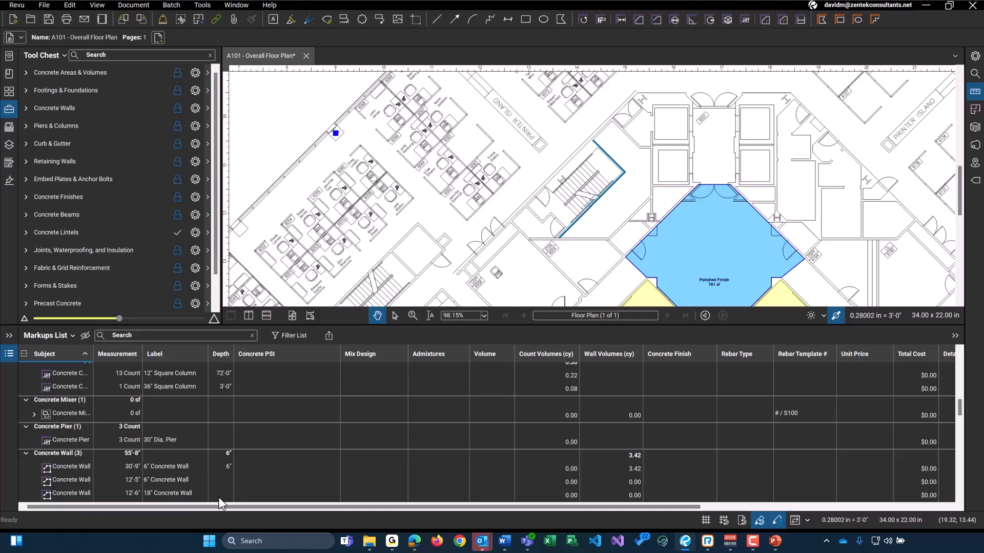
mouse_move(264, 502)
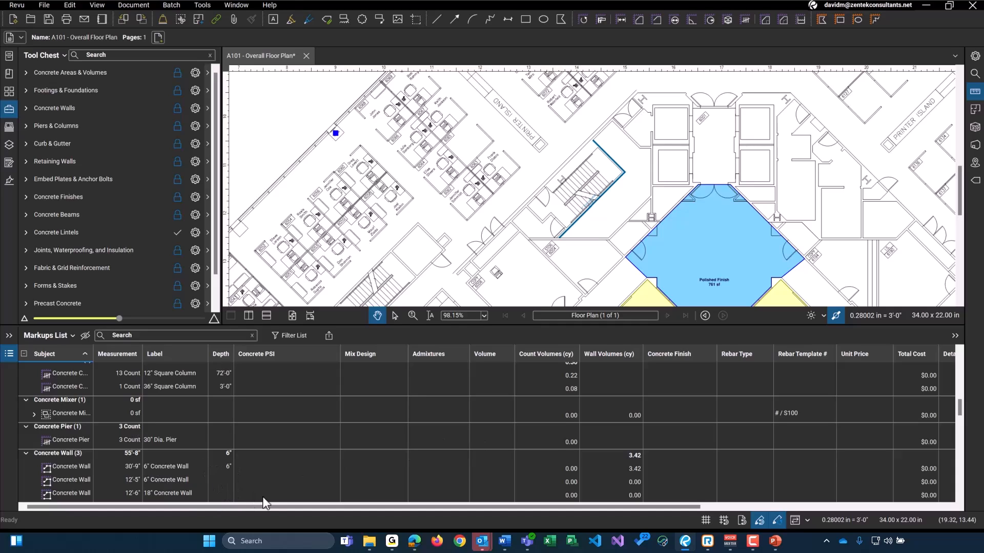
mouse_move(354, 491)
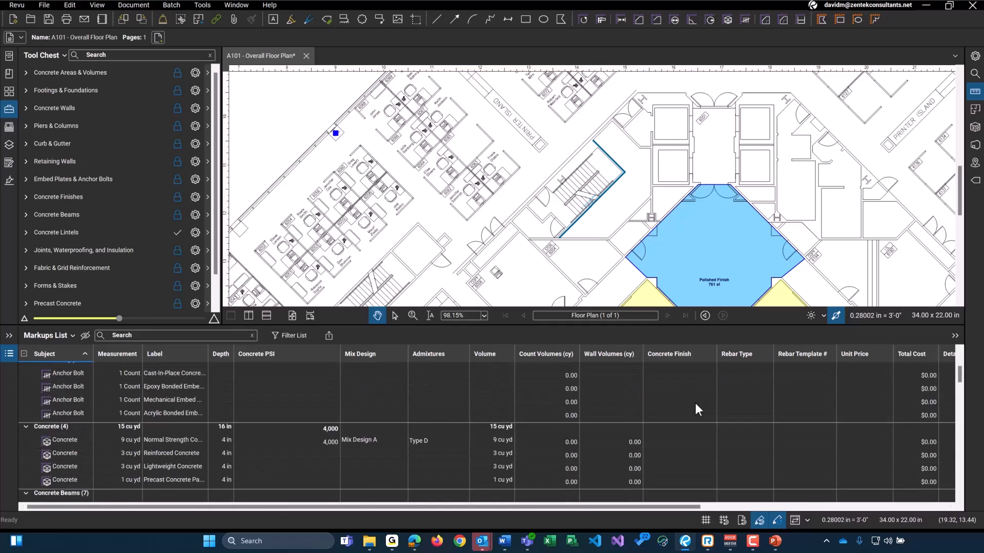
- Scroll the Markups List up to the Anchor Bolt and Concrete groups
scroll("up", 3)
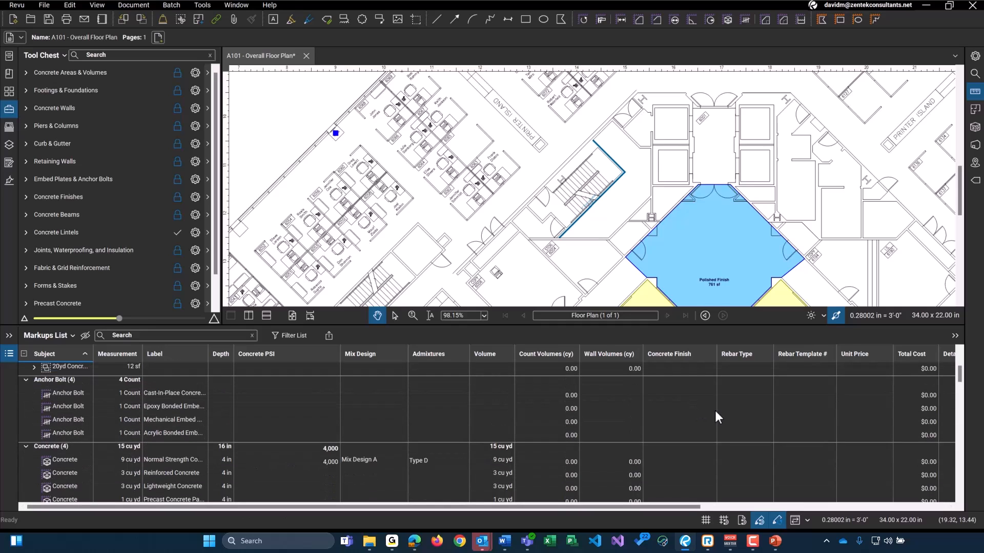
mouse_move(706, 415)
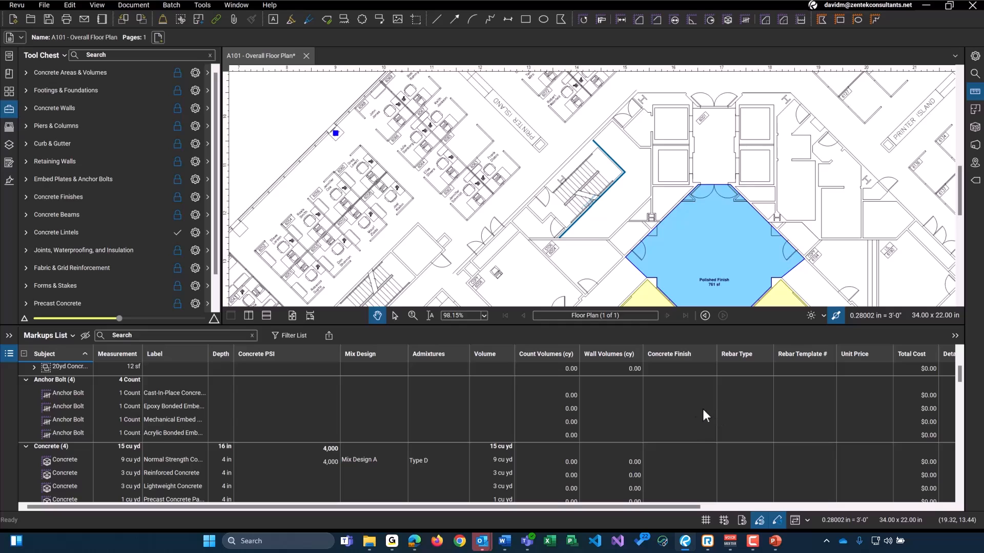
scroll("down", 3)
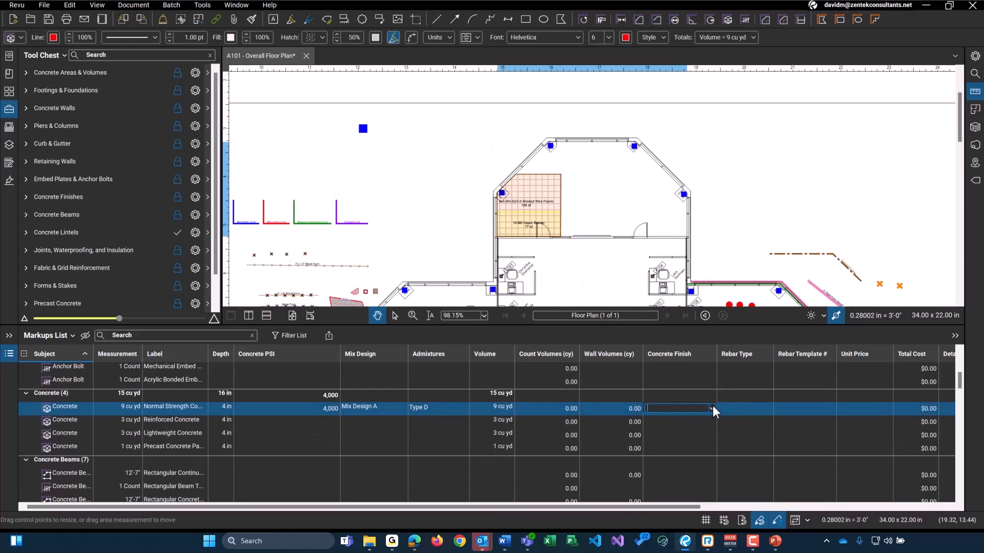
left_click(711, 408)
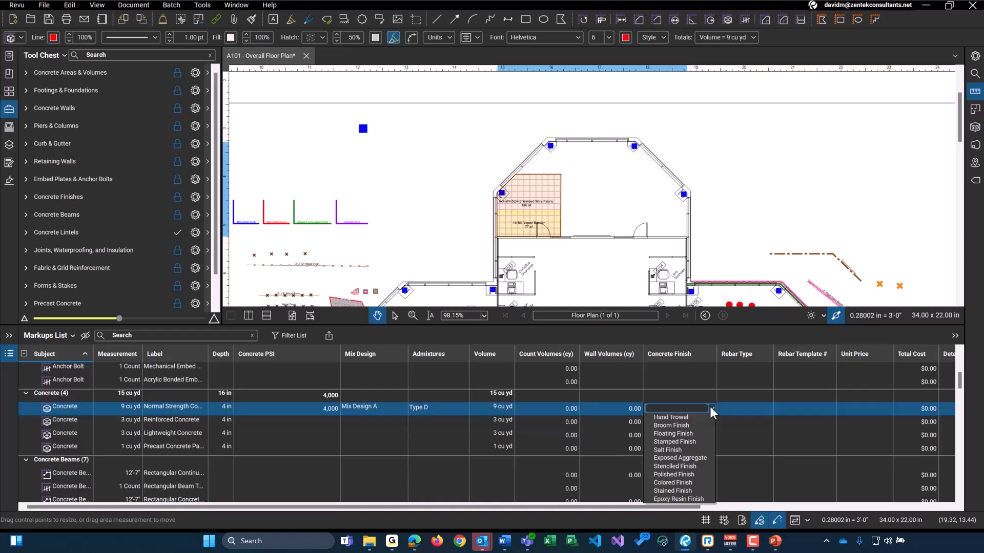
mouse_move(677, 453)
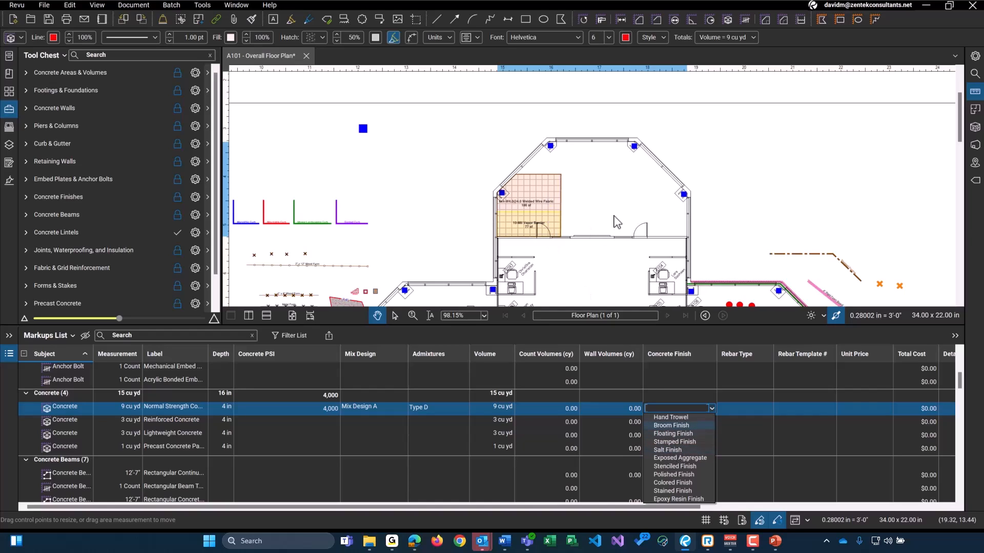
mouse_move(601, 184)
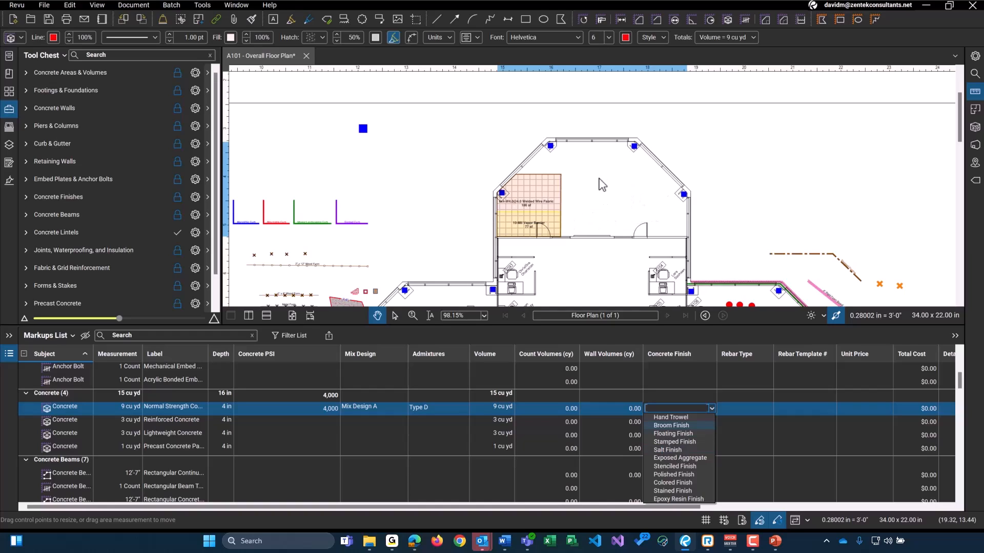
mouse_move(607, 182)
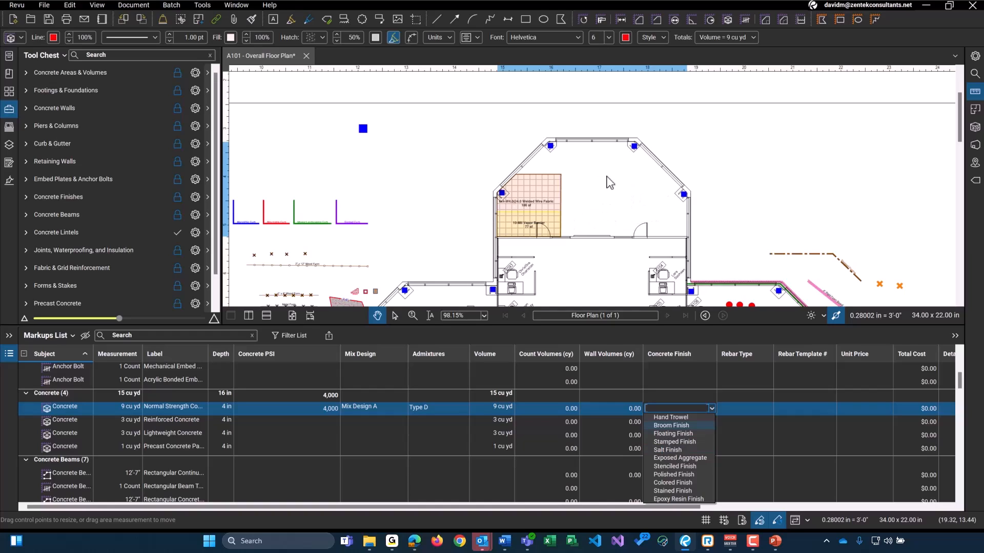
mouse_move(756, 413)
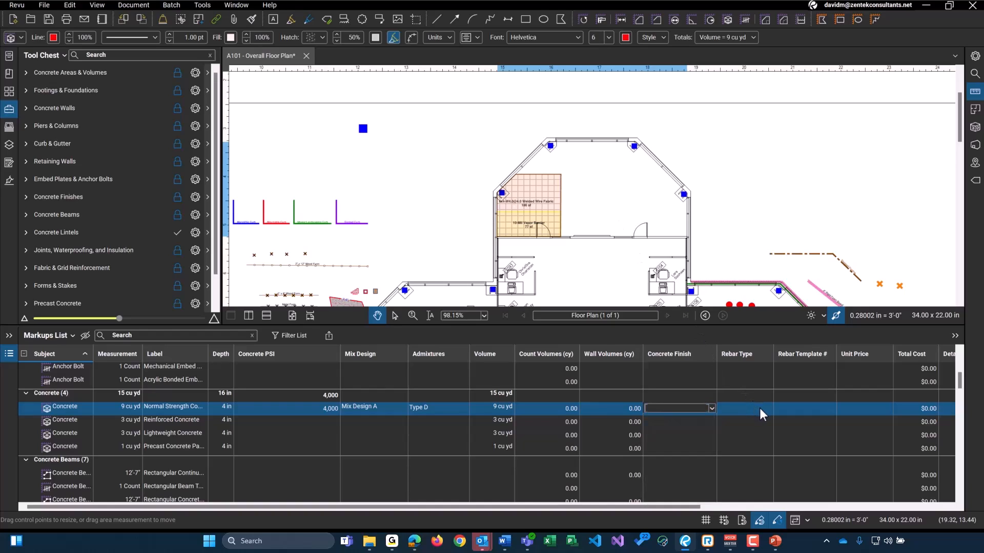
left_click(802, 408)
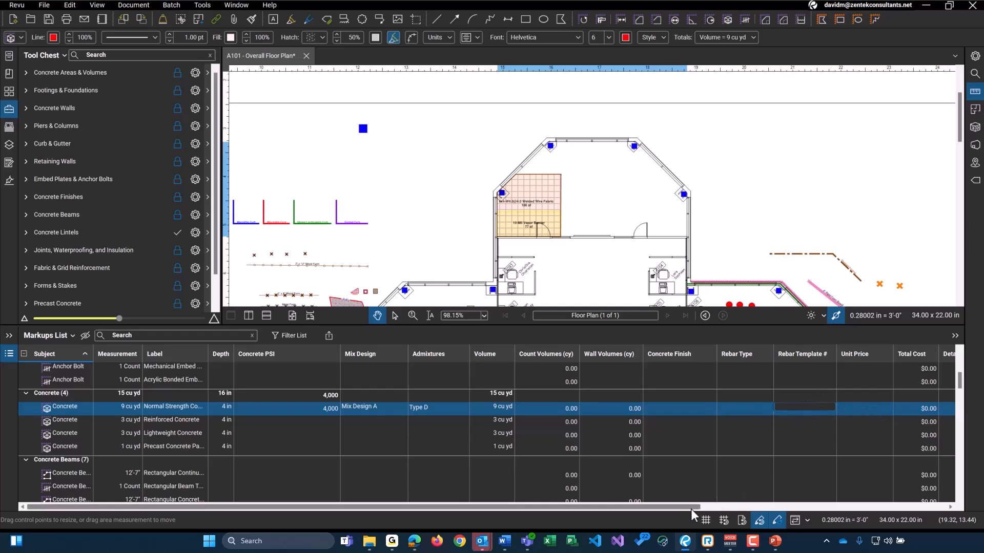
- Scroll the Markups List right to the Unit Price and Detail Number columns
scroll("right", 3)
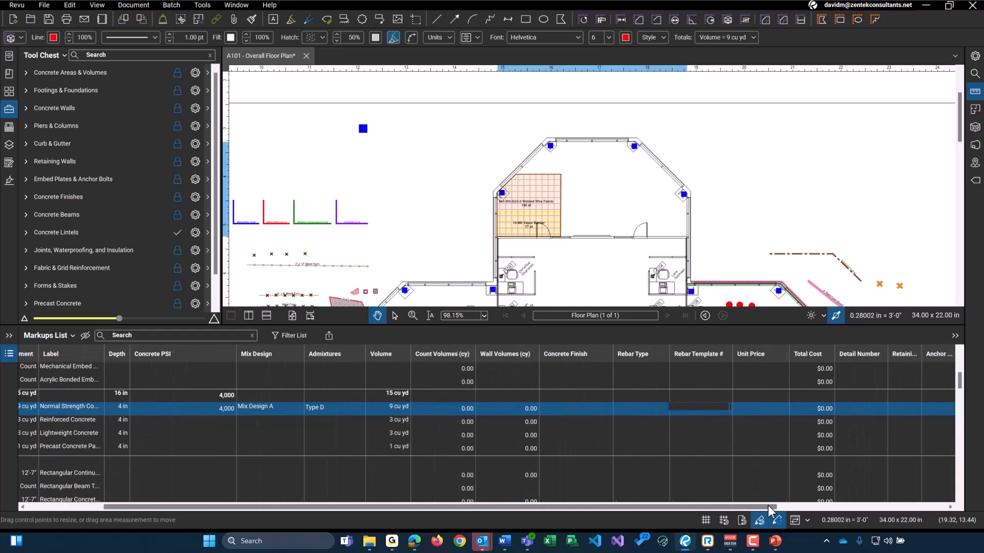
scroll("right", 3)
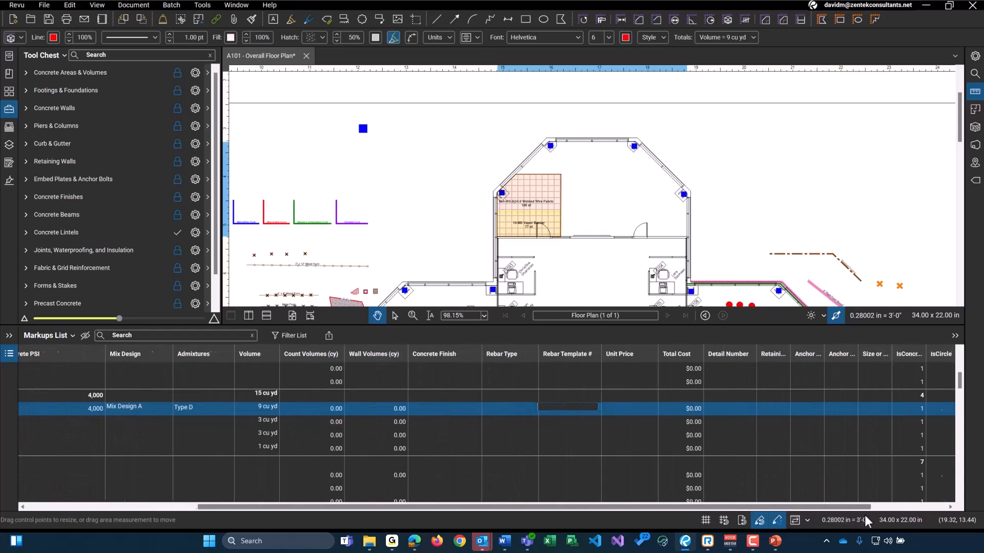
scroll("right", 3)
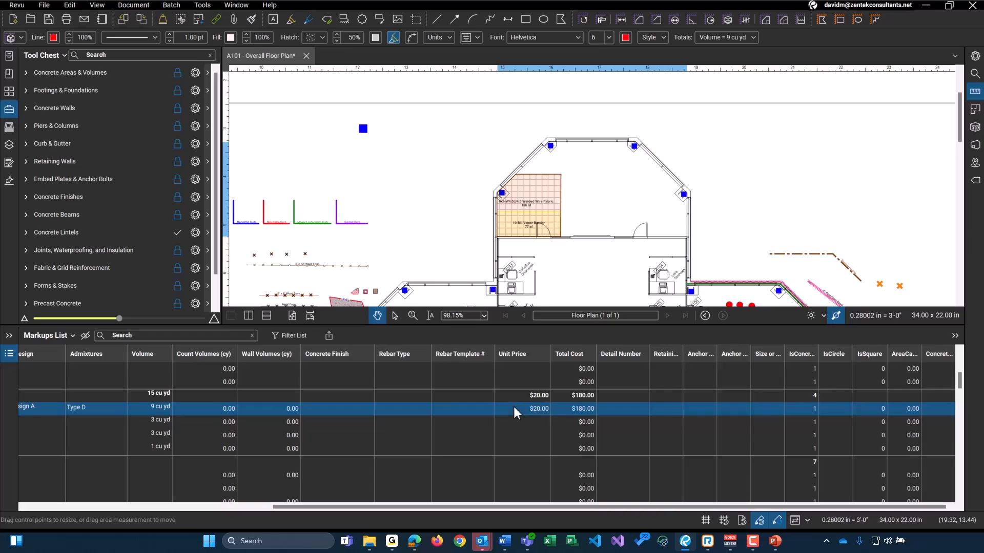
mouse_move(184, 423)
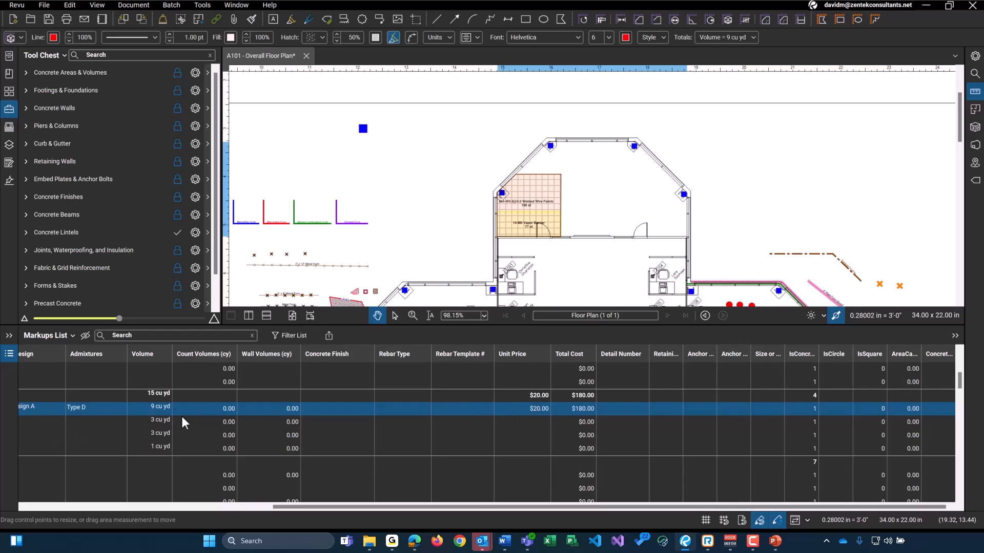
mouse_move(541, 412)
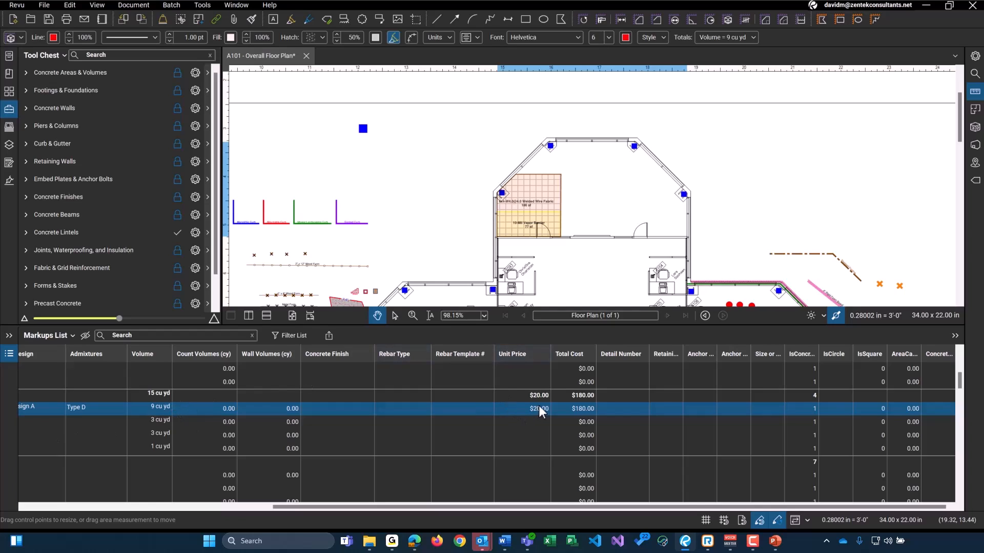
mouse_move(590, 420)
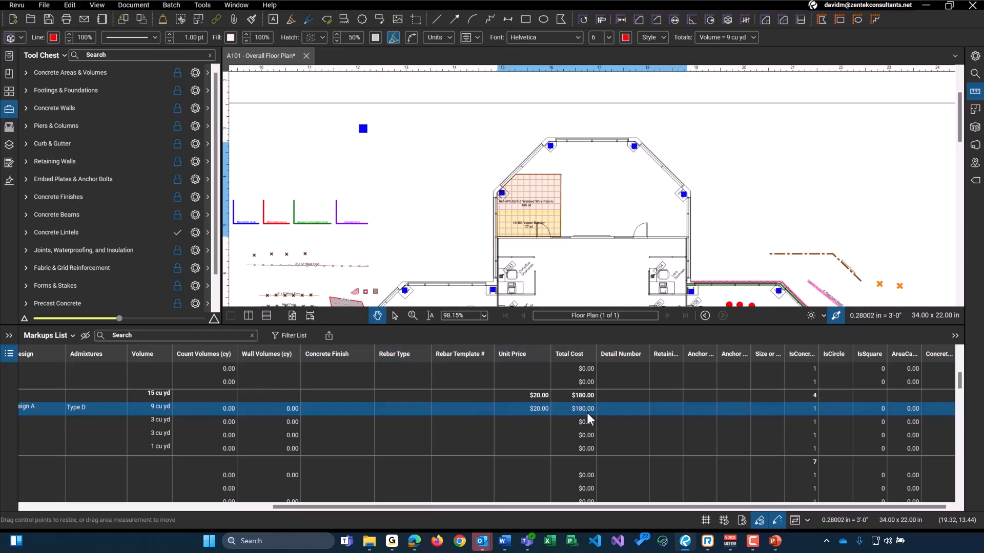
mouse_move(635, 417)
type("Detail 4 / A405")
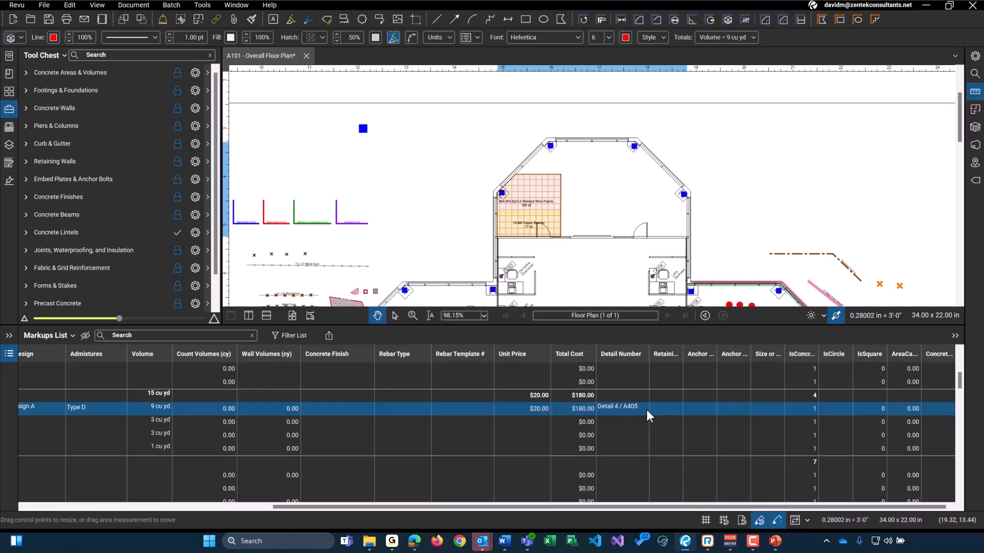
mouse_move(677, 381)
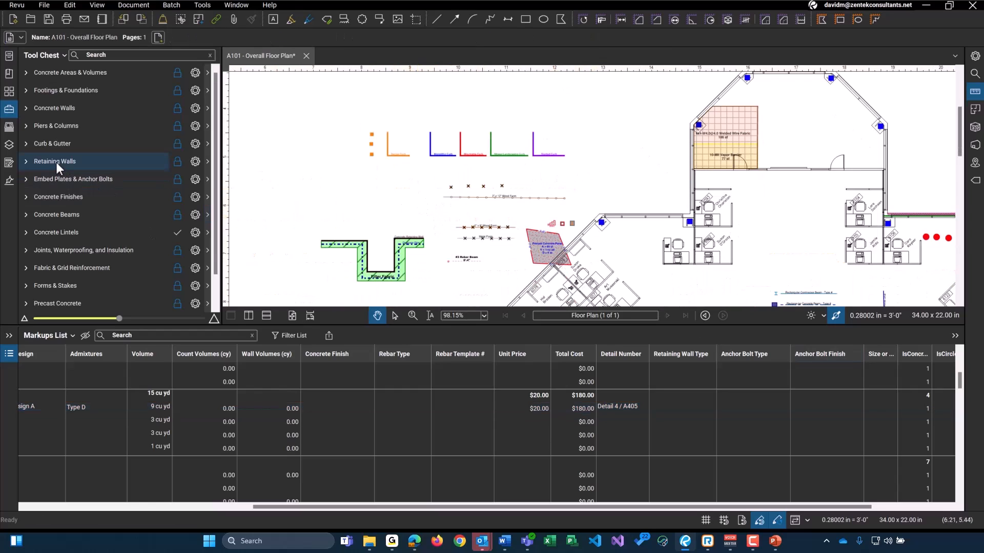
- Place a Wood Retaining Wall markup on the plan and set its Retaining Wall Type to Anchor
left_click(54, 161)
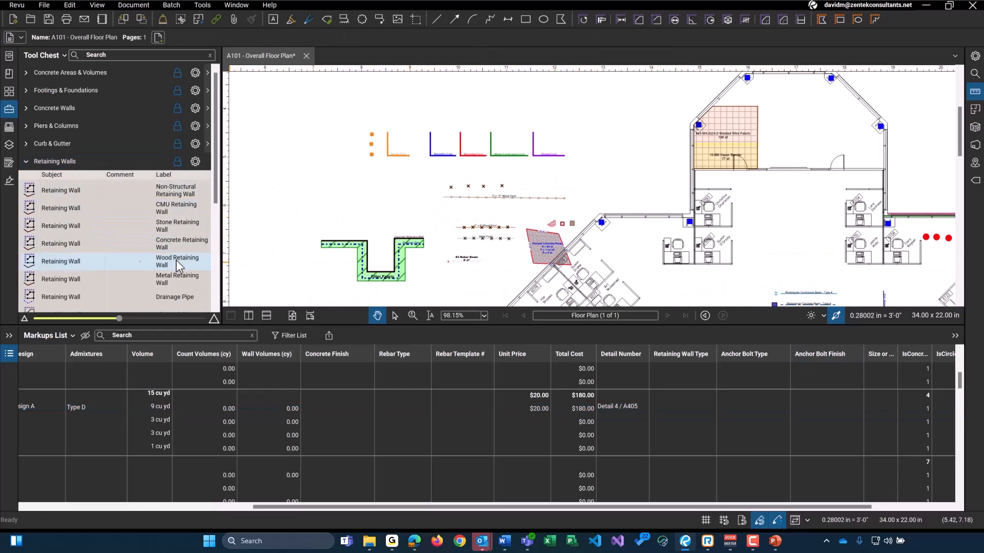
left_click(59, 243)
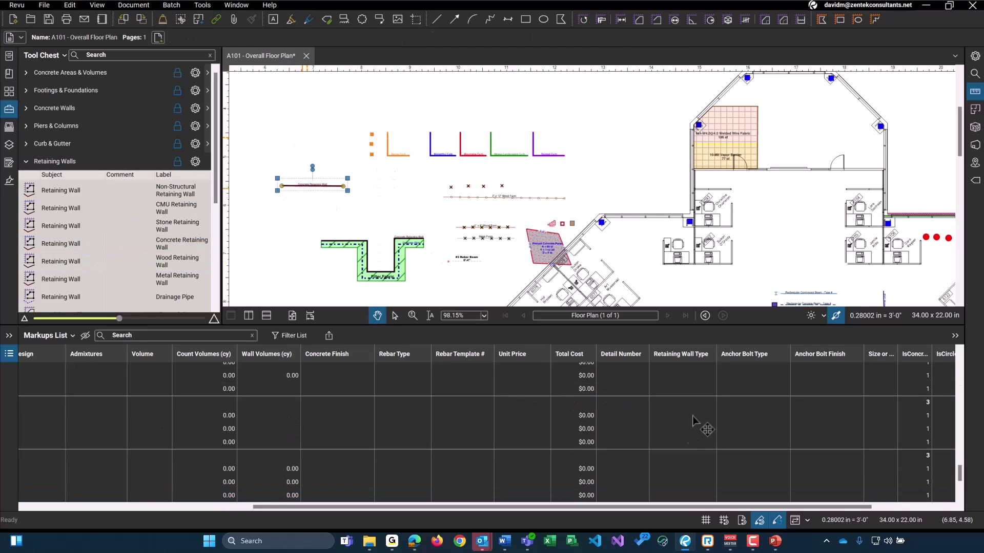
left_click(682, 494)
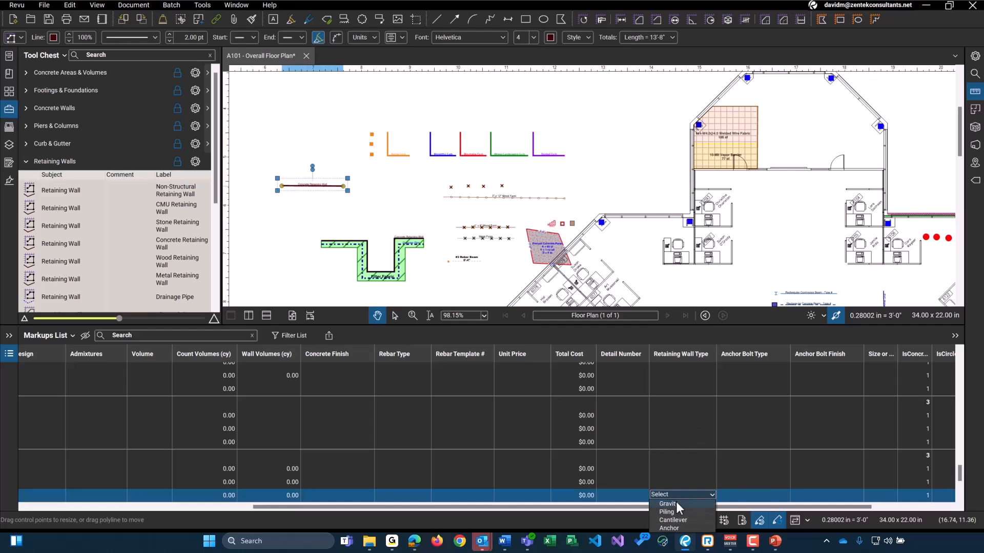
mouse_move(693, 516)
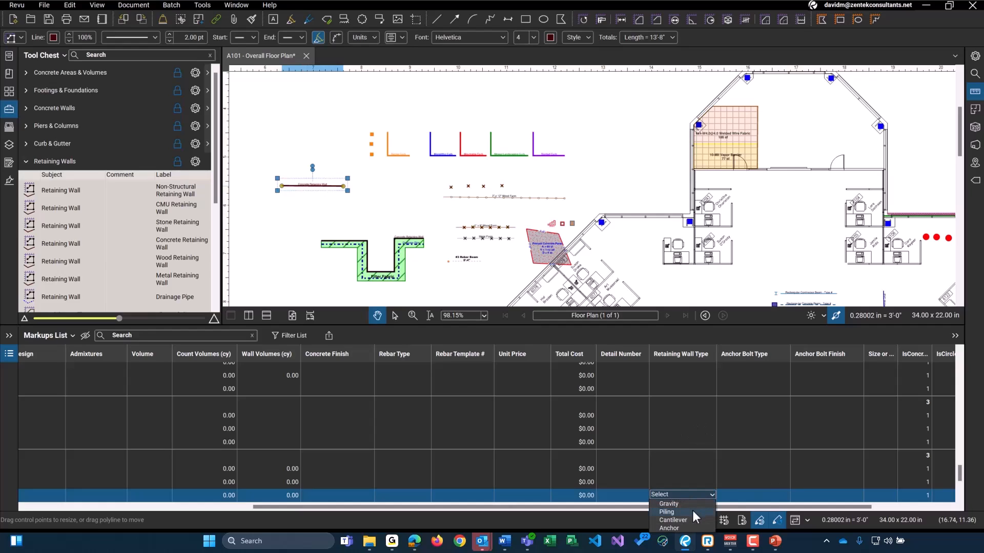
mouse_move(679, 530)
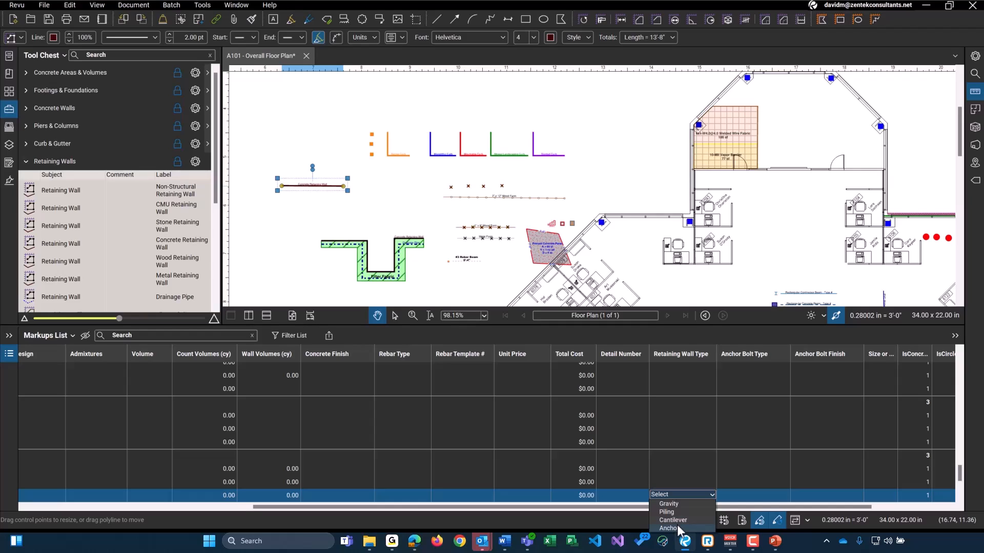
left_click(668, 528)
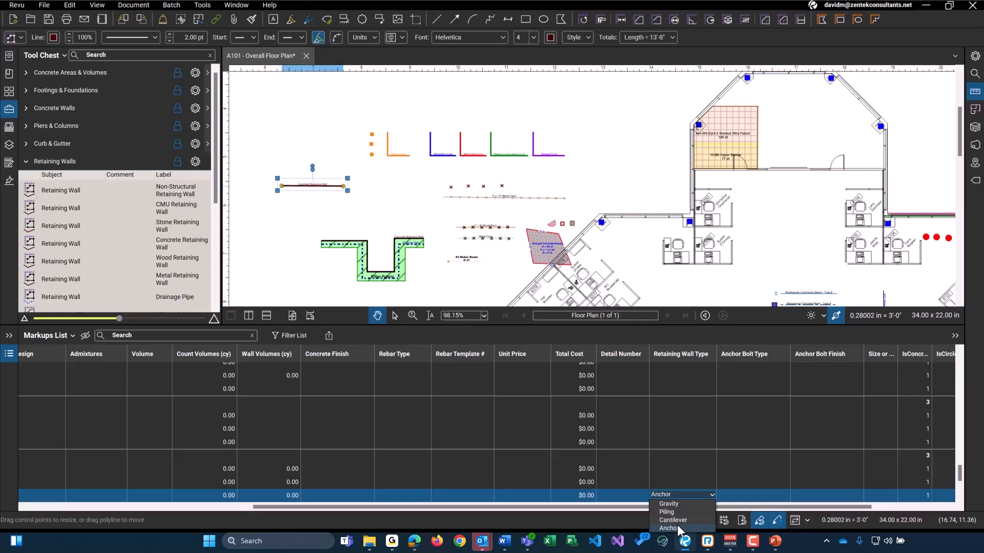
left_click(668, 529)
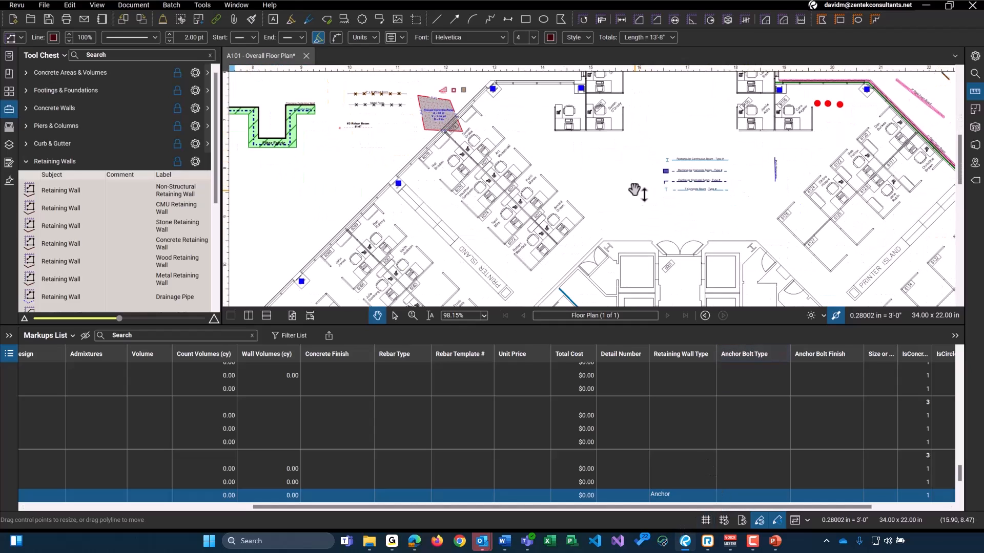
mouse_move(55, 126)
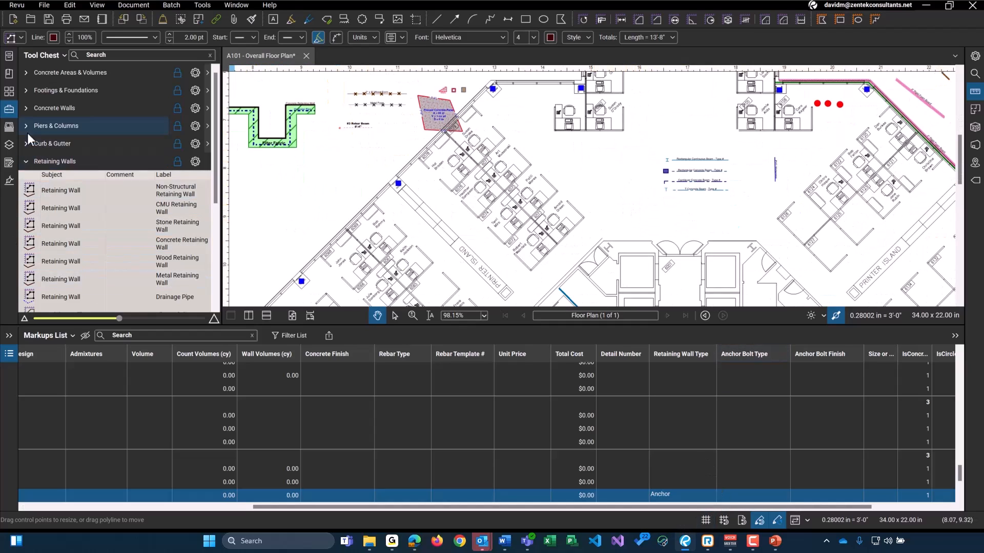
- Turn on the Anchor Bolt layer and set an anchor bolt's type to Sleeve
left_click(9, 145)
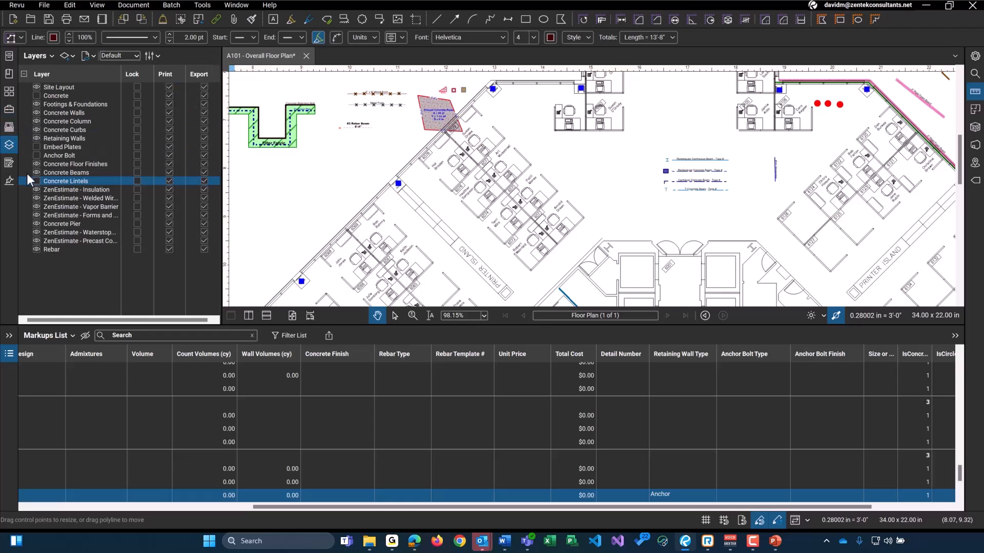
left_click(59, 155)
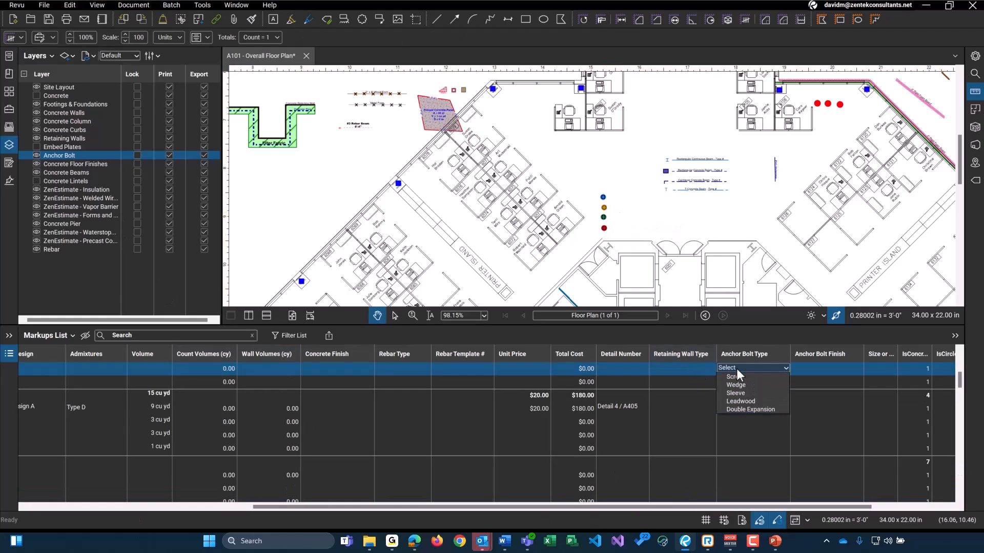
mouse_move(737, 384)
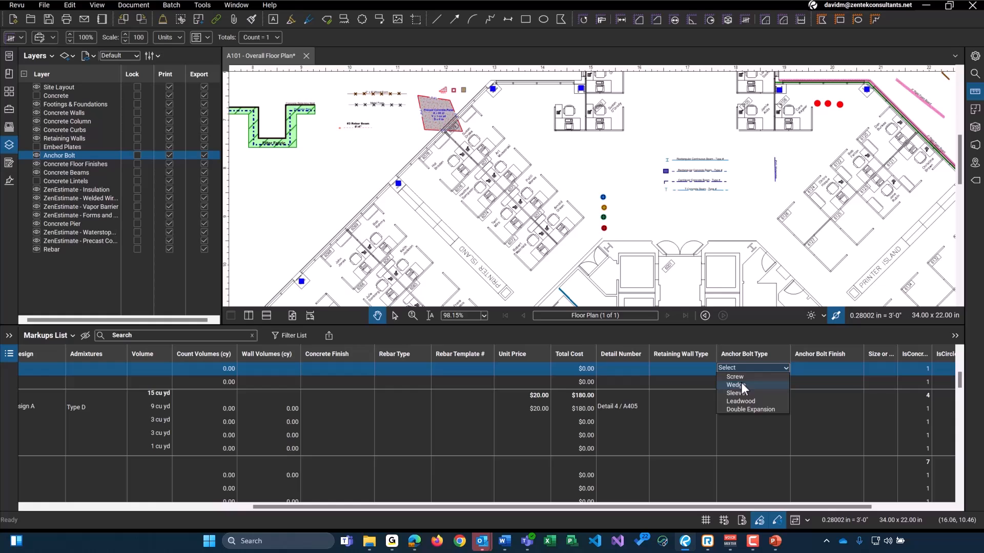
left_click(676, 240)
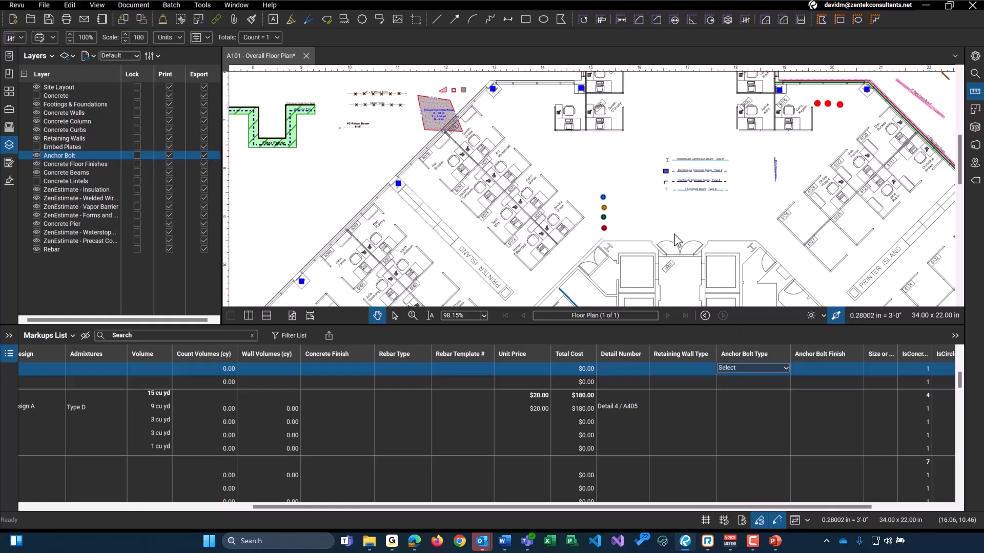
scroll("up", 3)
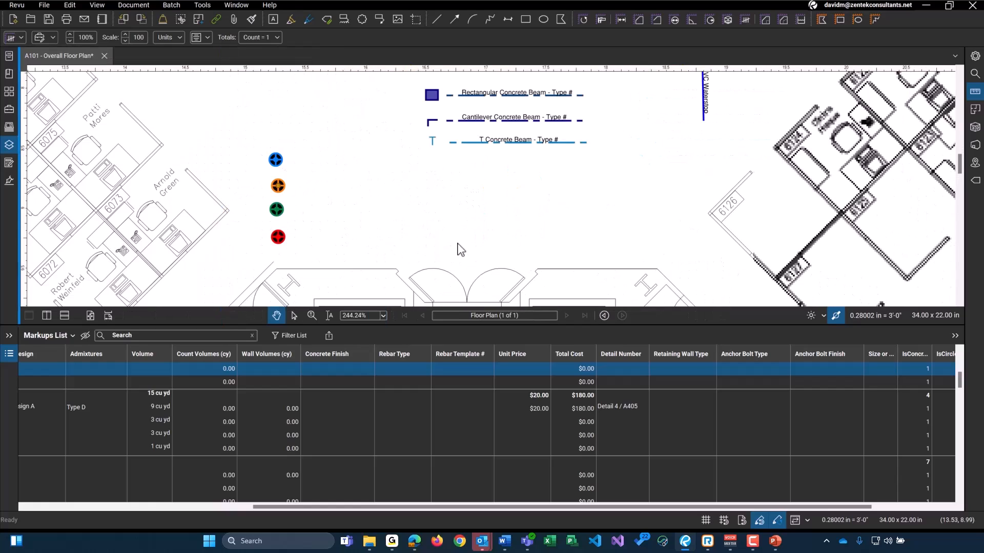
mouse_move(282, 188)
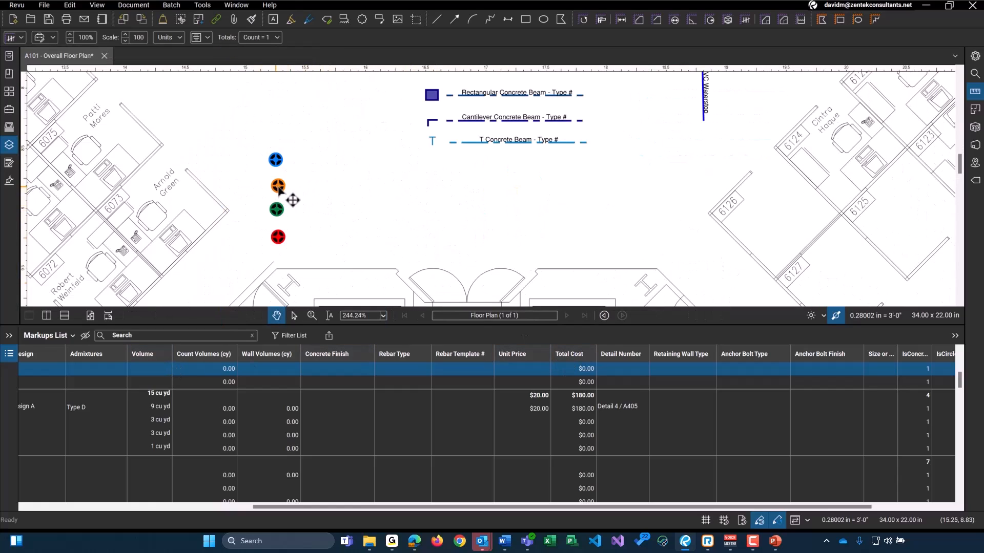
mouse_move(278, 187)
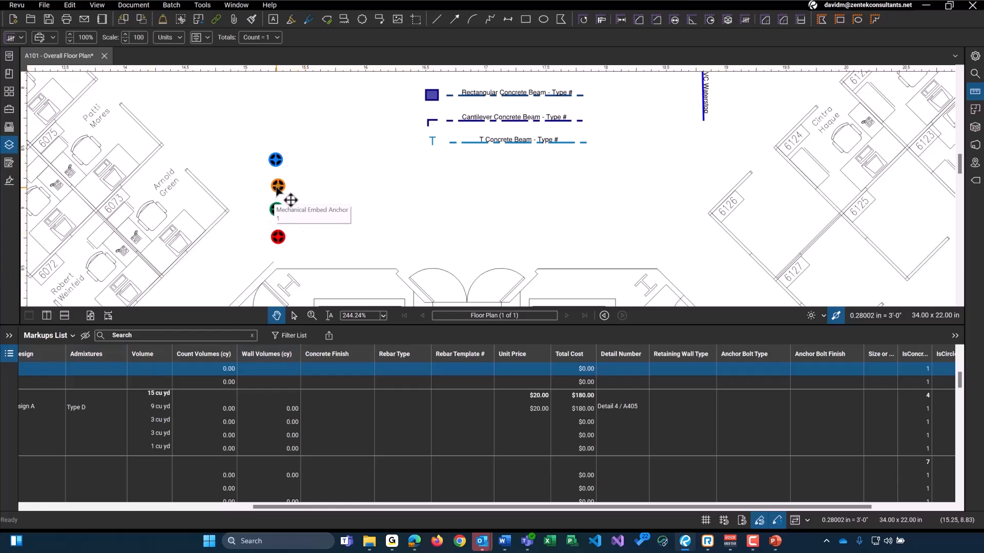
mouse_move(752, 383)
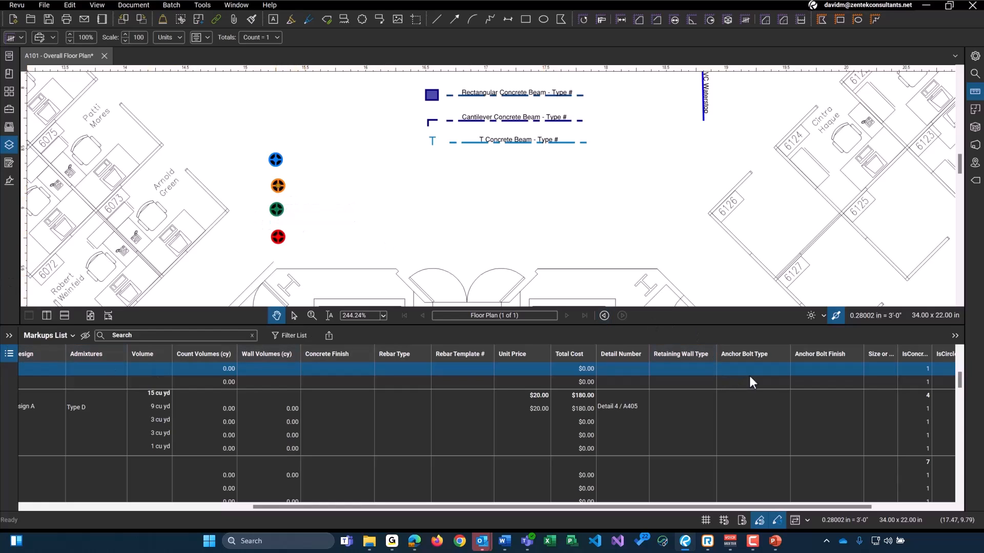
left_click(752, 369)
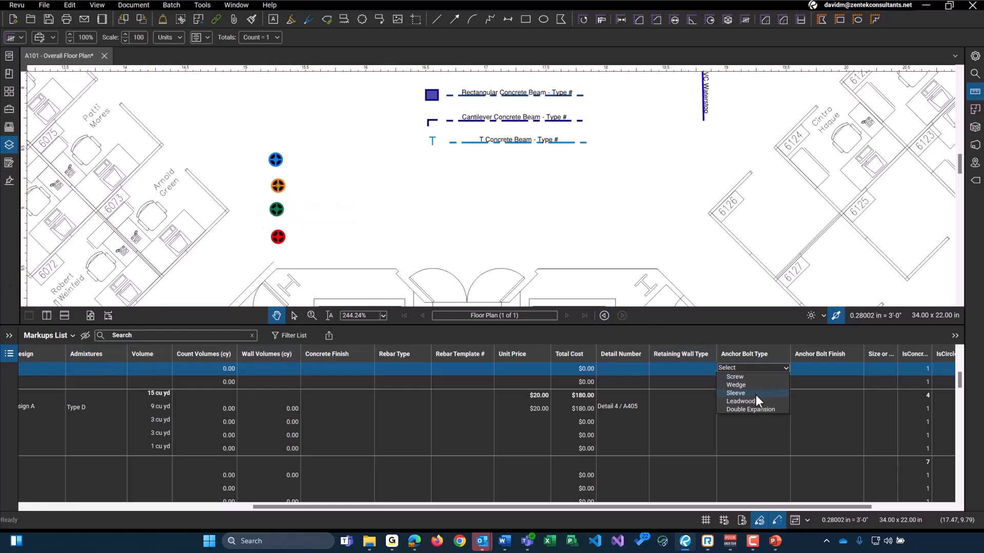
left_click(735, 393)
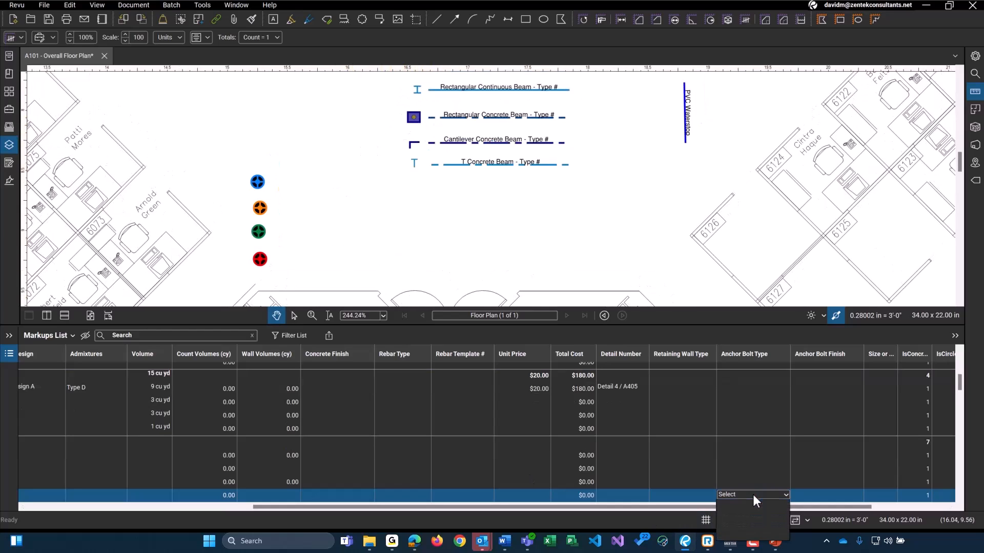
mouse_move(755, 528)
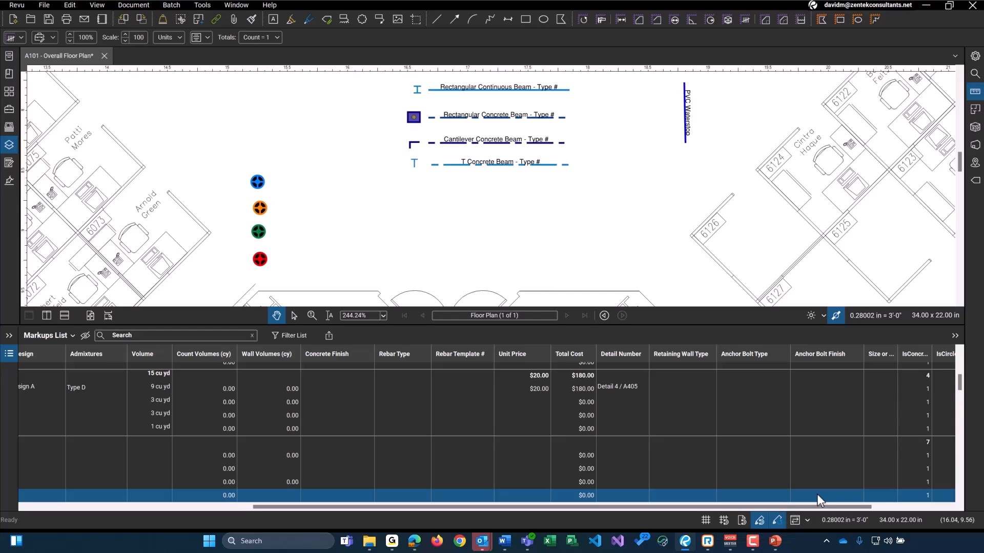
- Set the Anchor Bolt Finish of the Sleeve anchor row to Painted
left_click(825, 495)
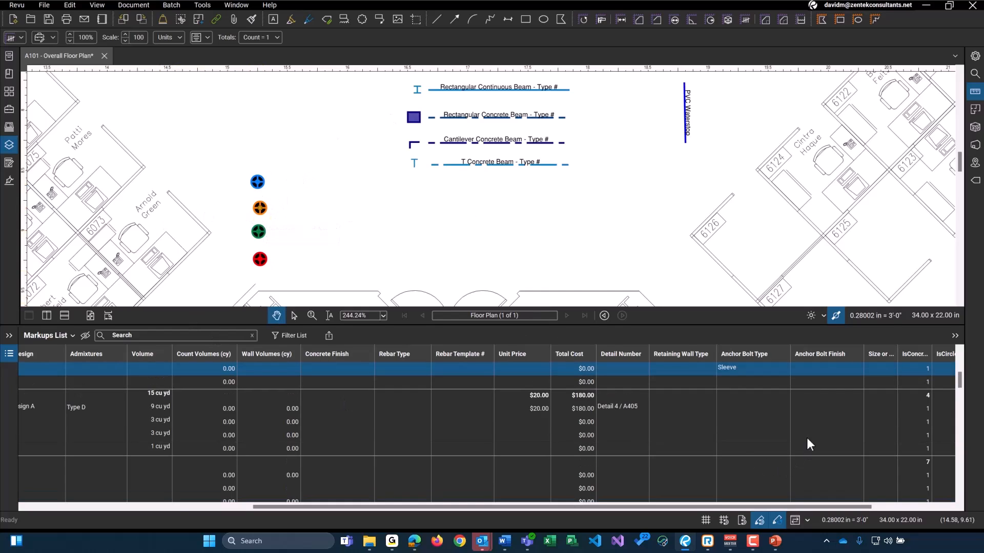
left_click(825, 368)
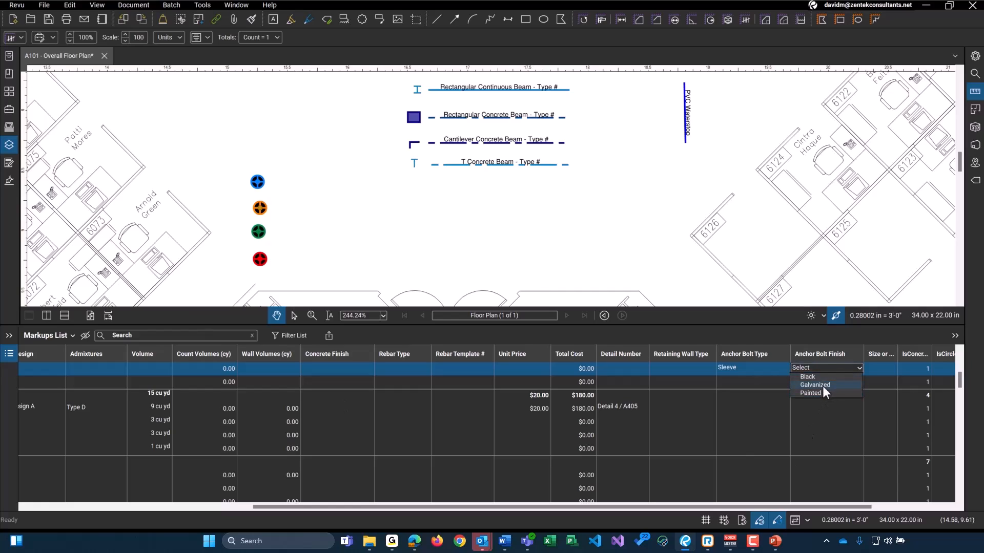
mouse_move(819, 385)
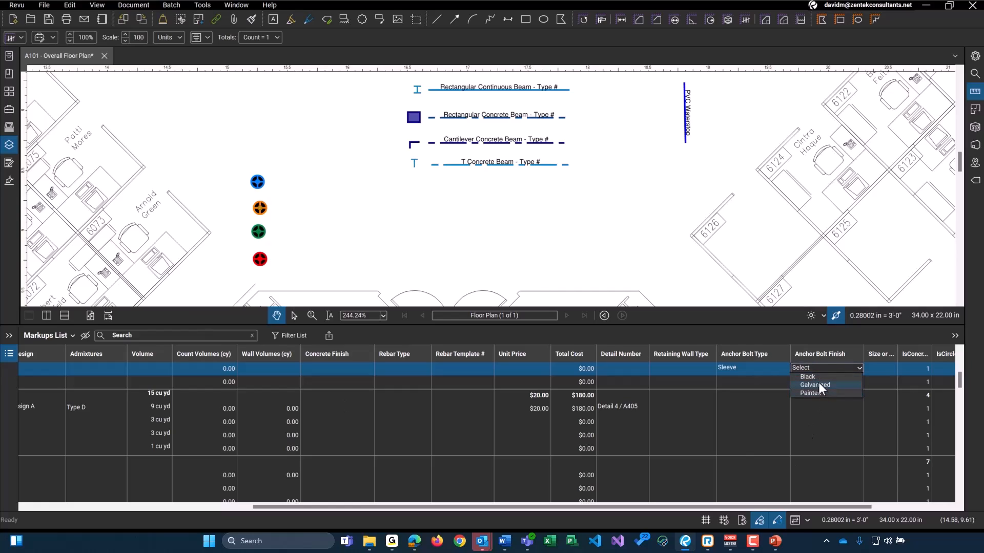
left_click(810, 393)
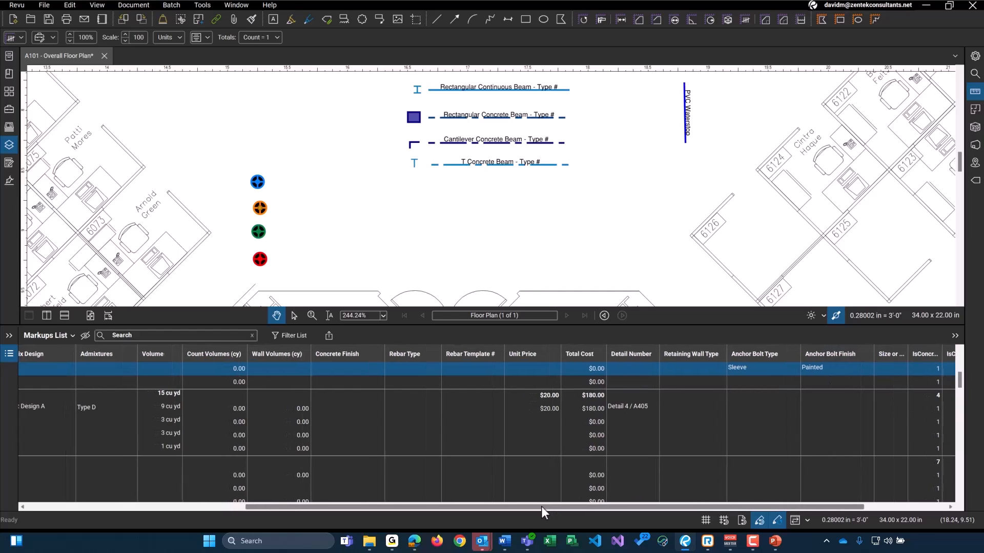
- Scroll the Markups List back to the left
scroll("left", 3)
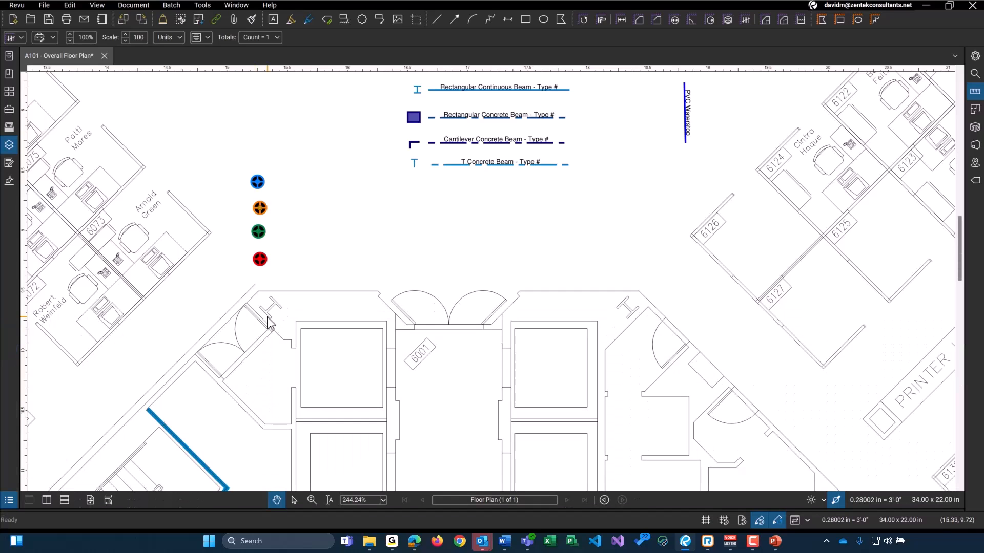
mouse_move(298, 298)
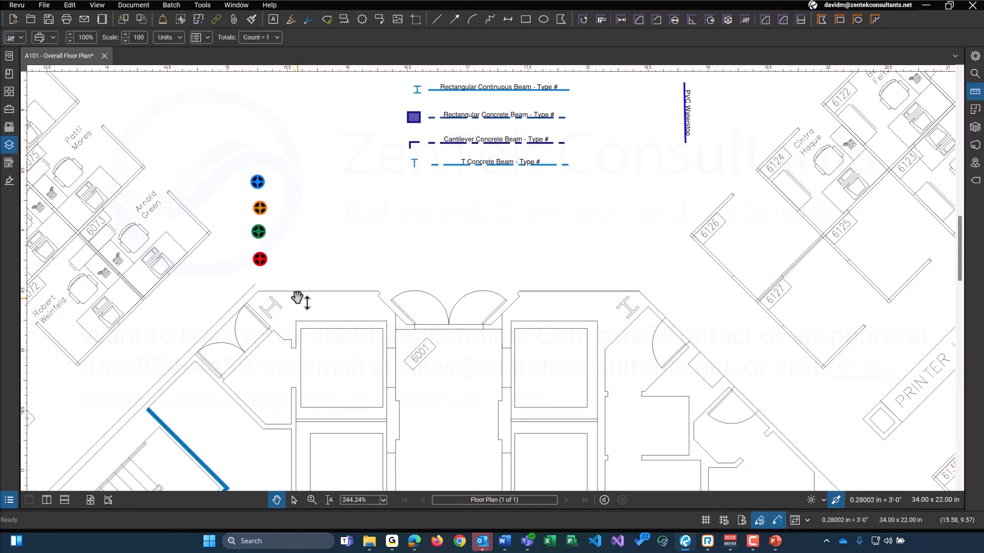